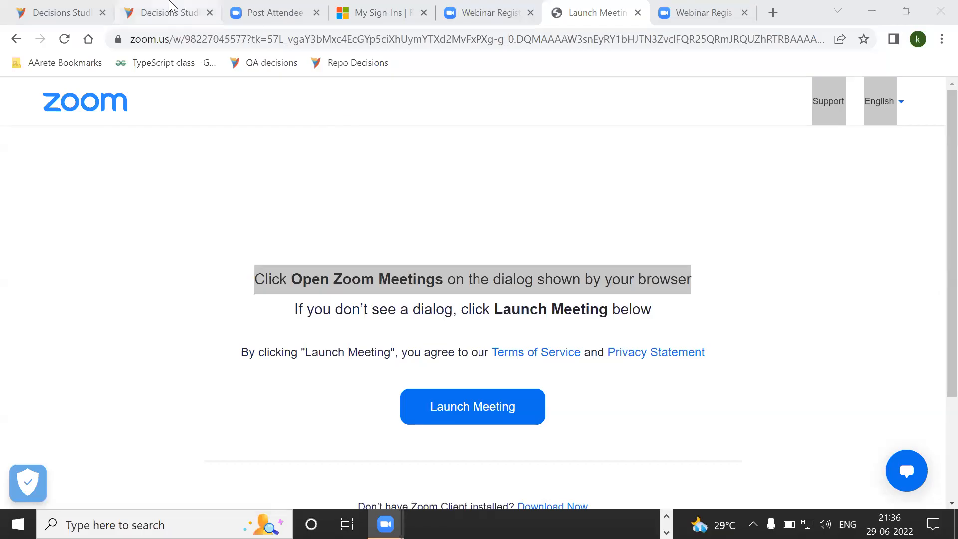
- Close the Lab_Panel_Bundling_OPC flow designer and select the Overlapping Panel Codes flow
{"action": "left_click", "coordinate": [165, 12]}
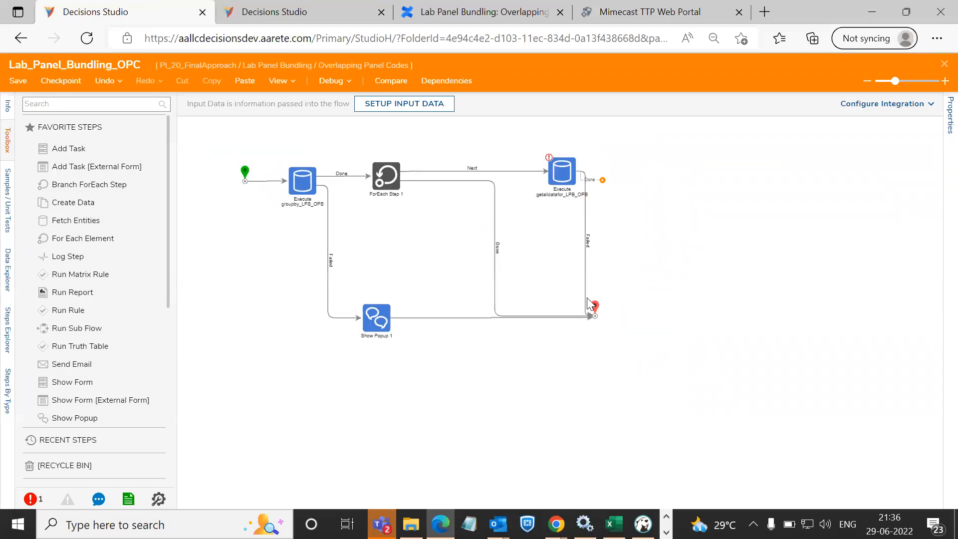
{"action": "mouse_move", "coordinate": [610, 280]}
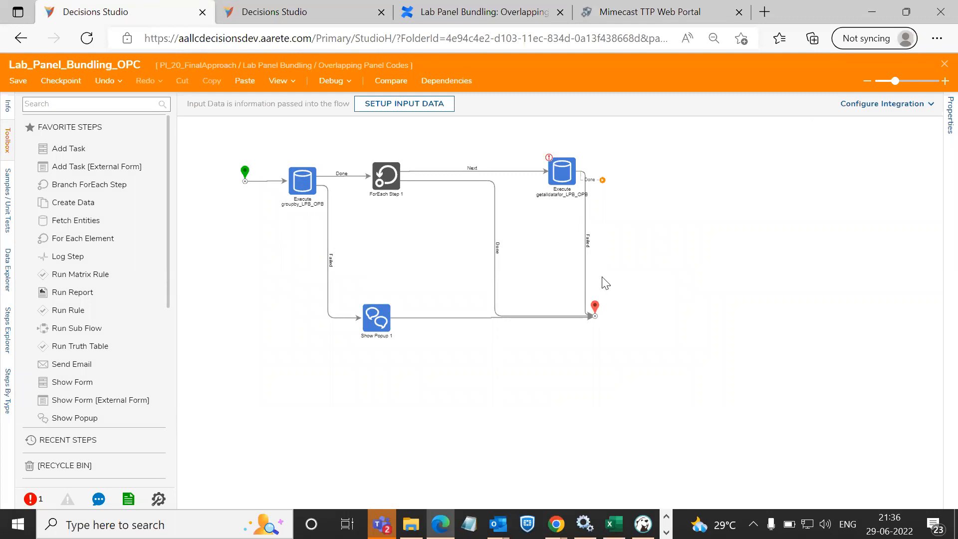
{"action": "mouse_move", "coordinate": [597, 274]}
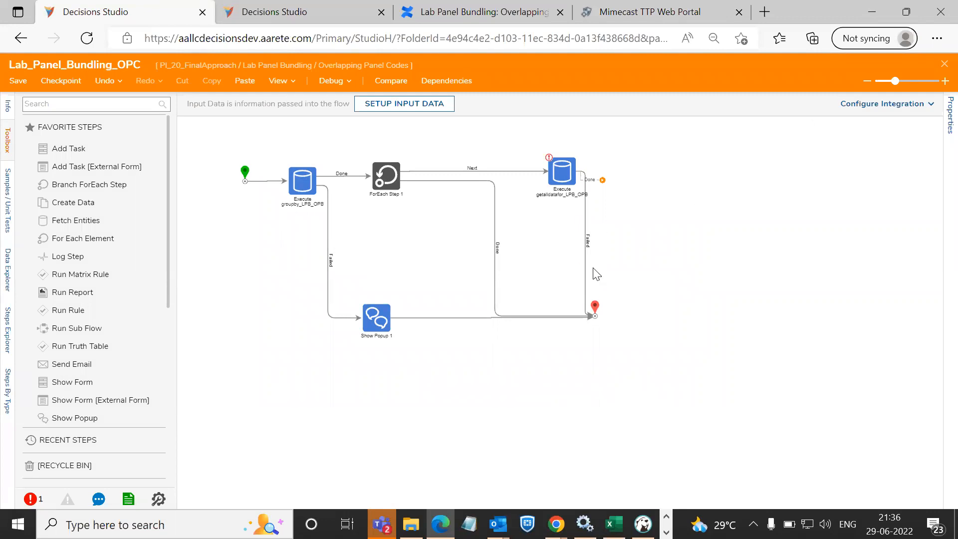
{"action": "mouse_move", "coordinate": [939, 65]}
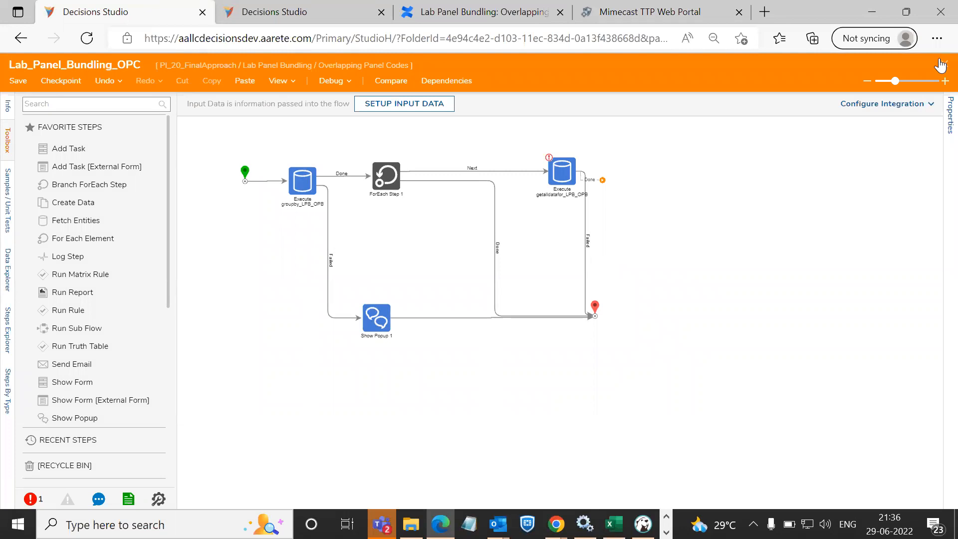
{"action": "mouse_move", "coordinate": [689, 169]}
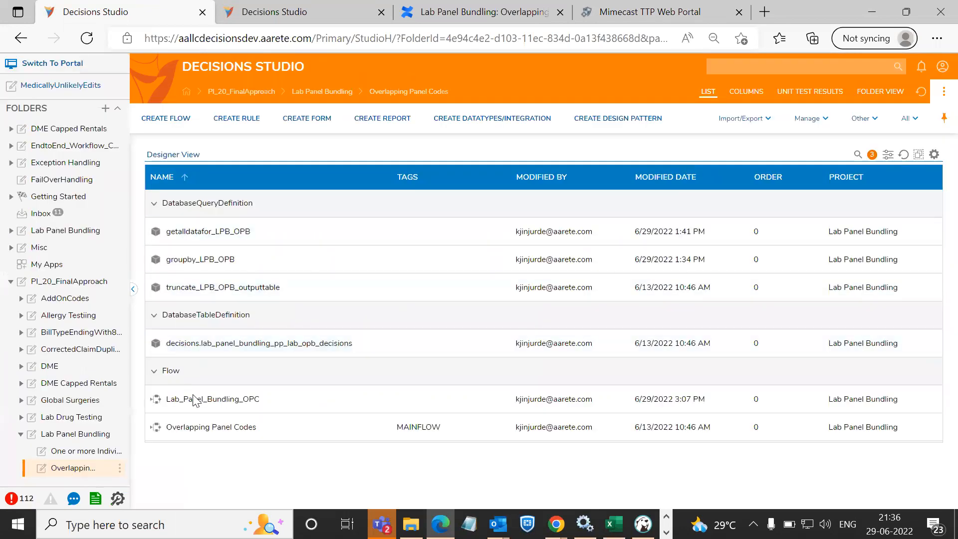
{"action": "left_click", "coordinate": [211, 427]}
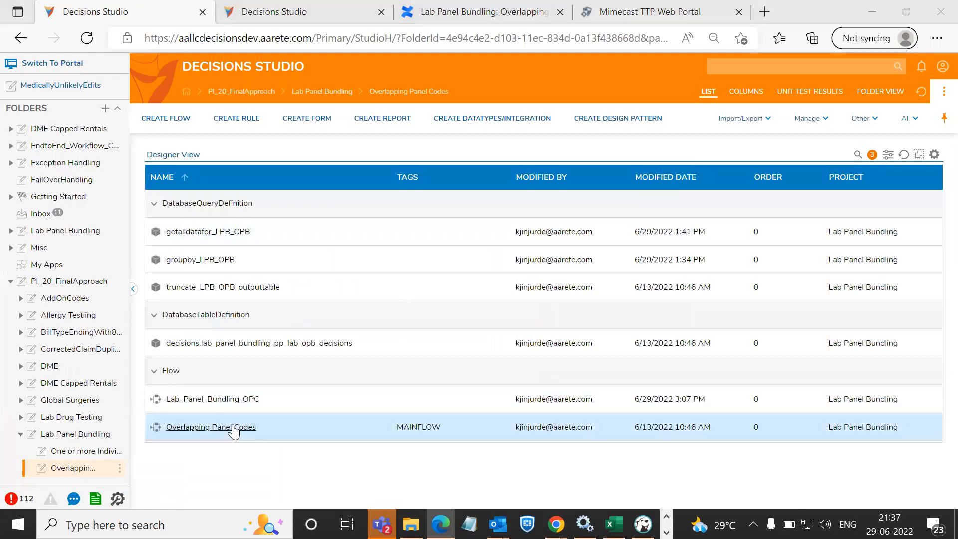
- Open Overlapping Panel Codes, search Toolbox for 'async', and add Start Linked Flow Async after Multiply 1
{"action": "double_click", "coordinate": [211, 427]}
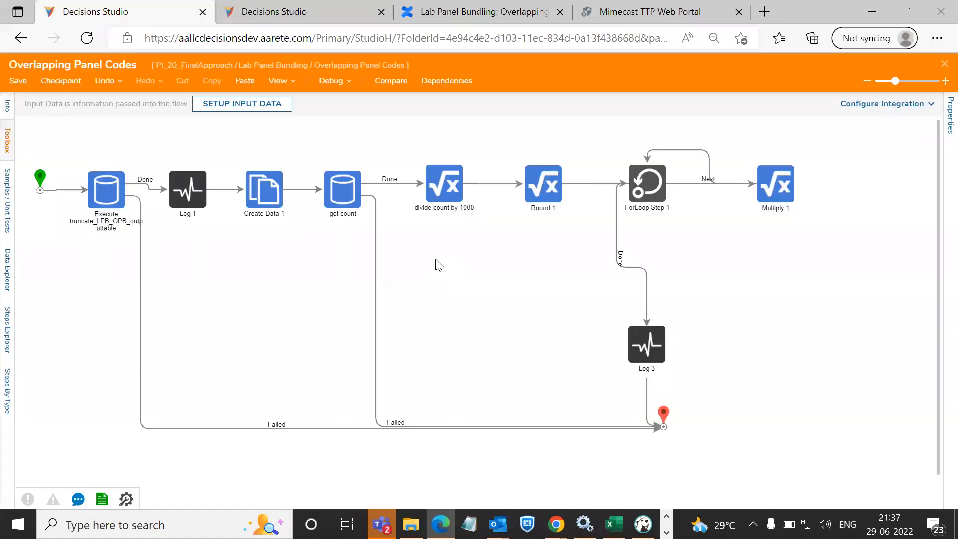
{"action": "left_click", "coordinate": [8, 139]}
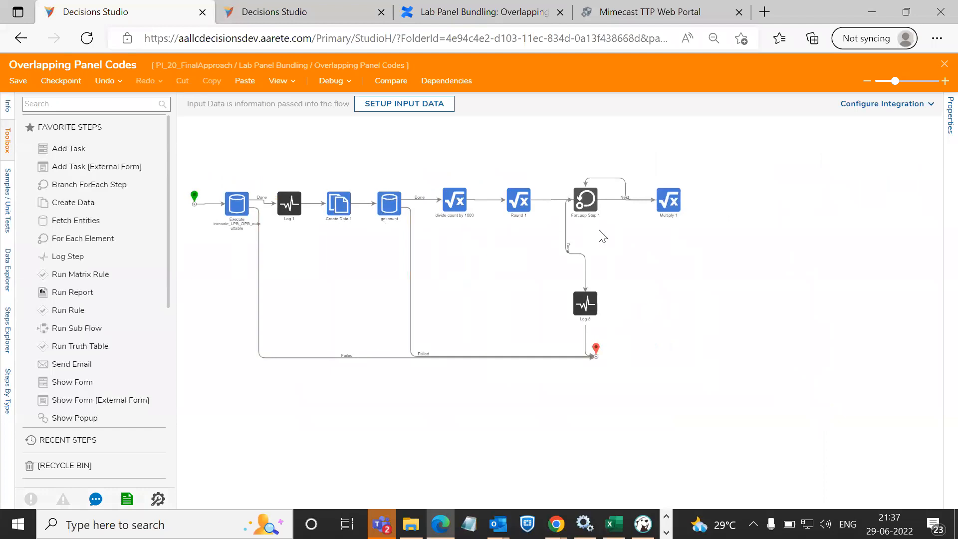
{"action": "left_click", "coordinate": [92, 104]}
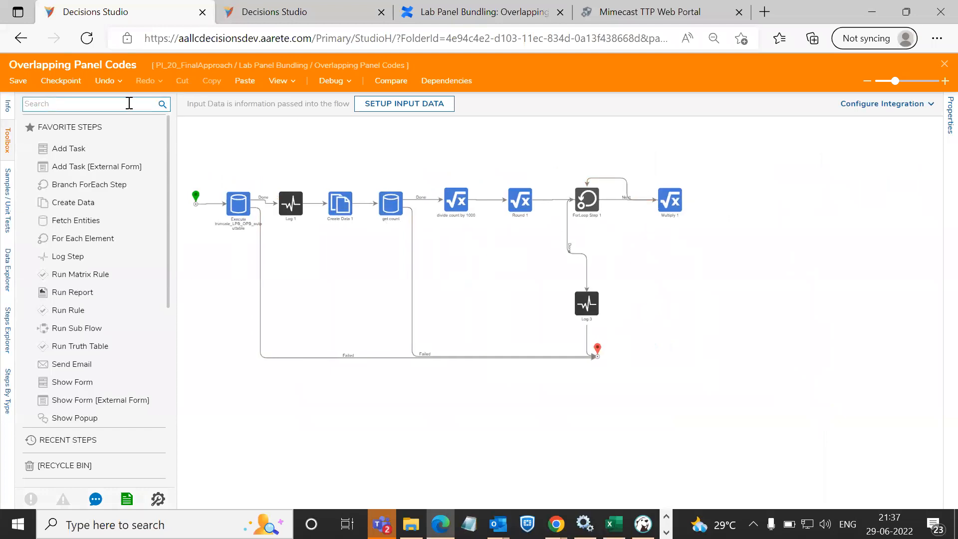
{"action": "type", "text": "an"}
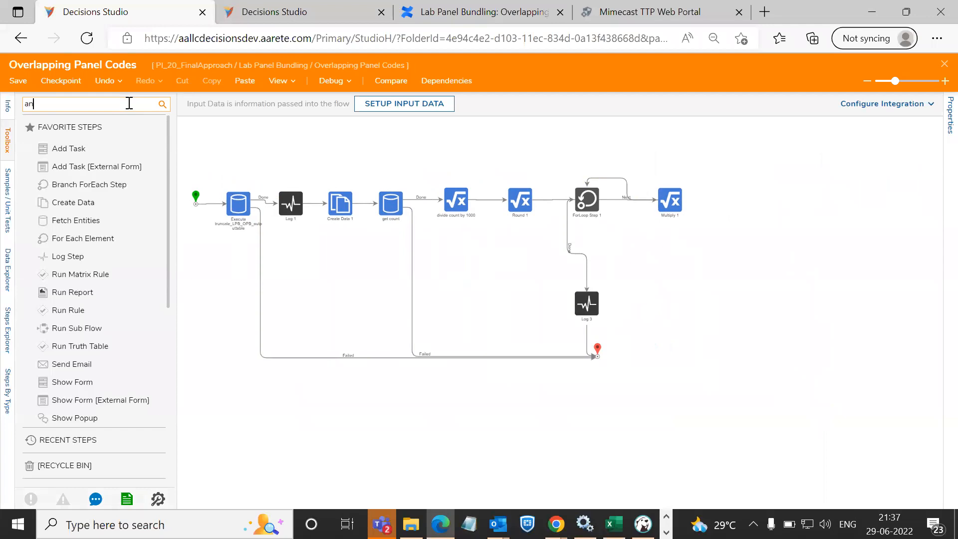
{"action": "type", "text": "sync"}
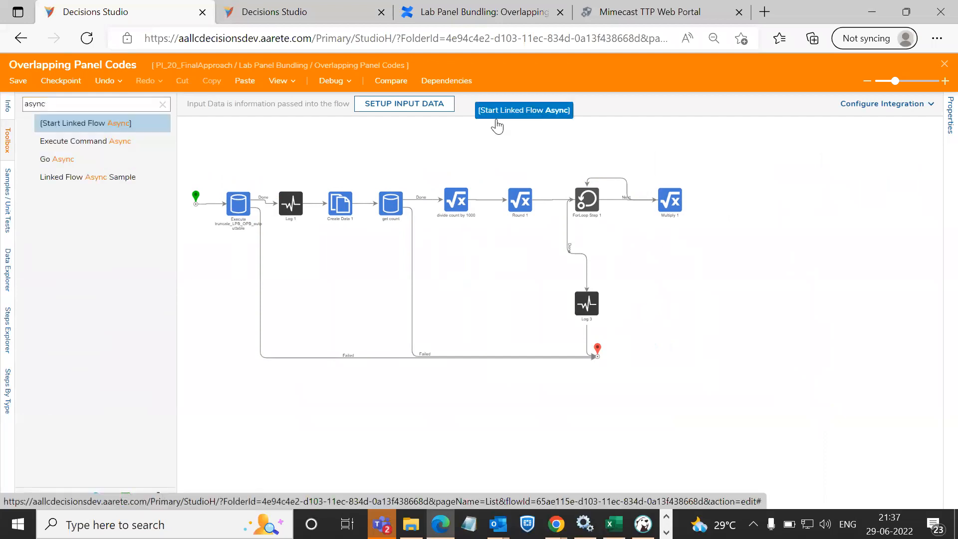
{"action": "left_click", "coordinate": [741, 209]}
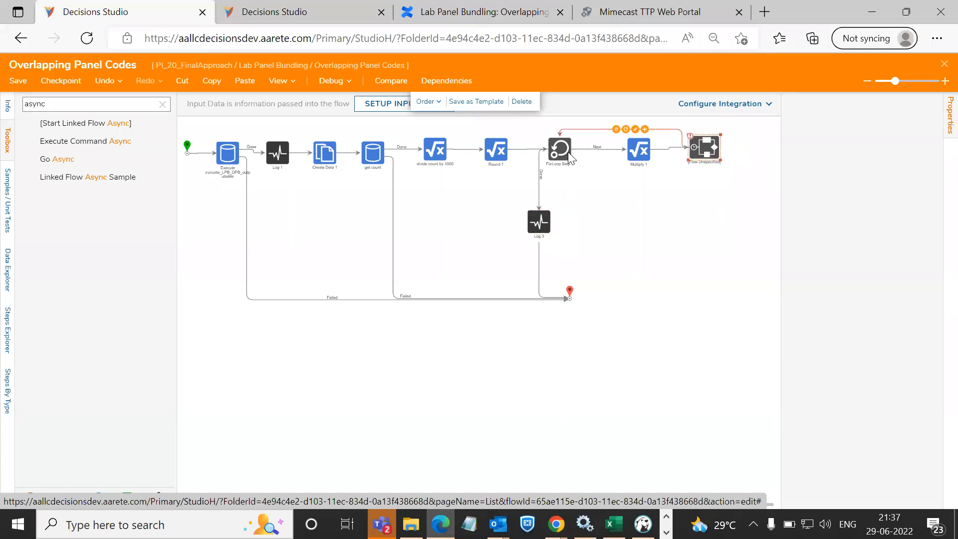
- Select the new [Flow Unspecified] async step, then start saving the flow
{"action": "left_click", "coordinate": [558, 149]}
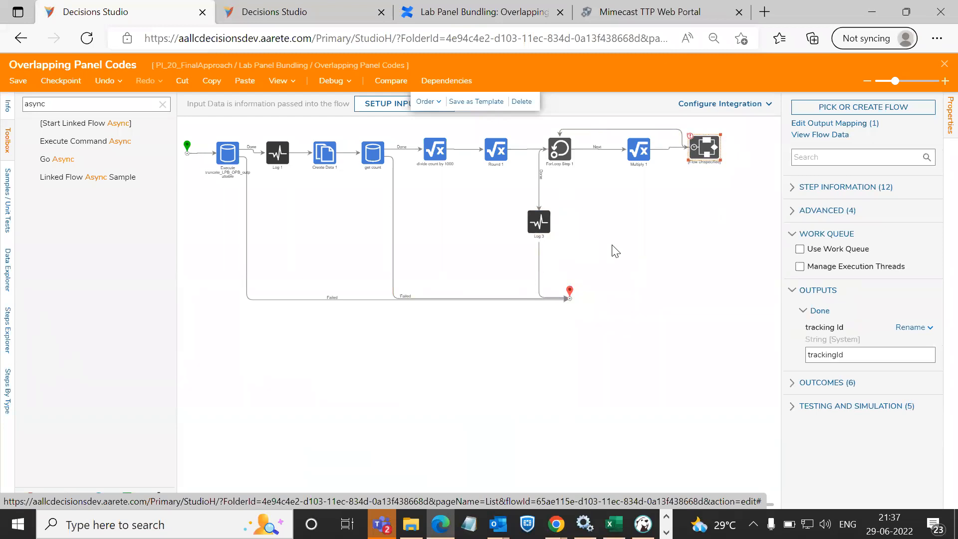
{"action": "mouse_move", "coordinate": [559, 269]}
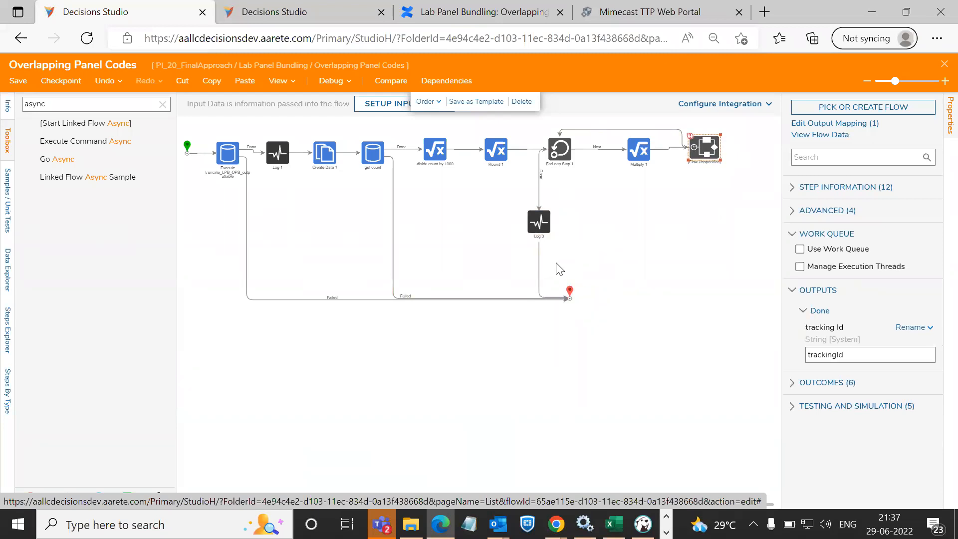
{"action": "mouse_move", "coordinate": [681, 279]}
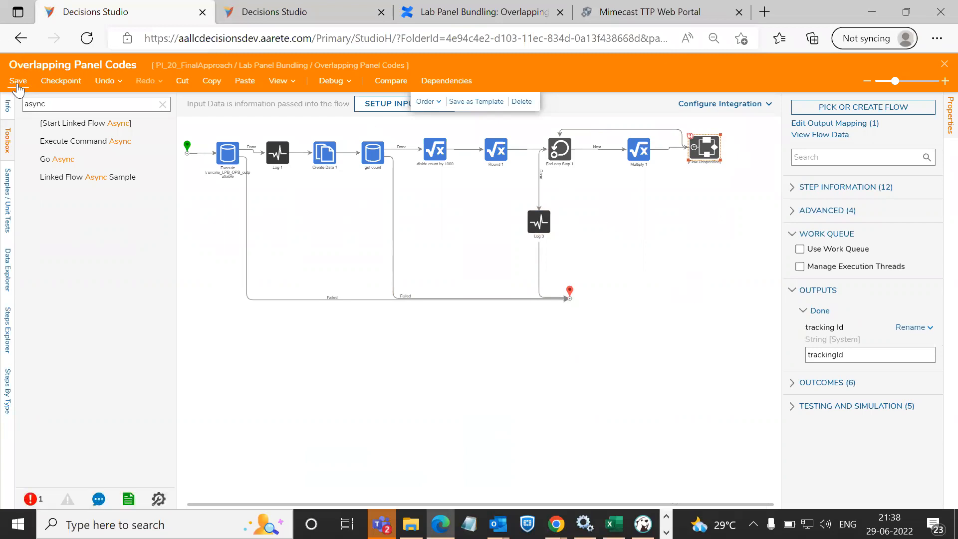
{"action": "left_click", "coordinate": [290, 125]}
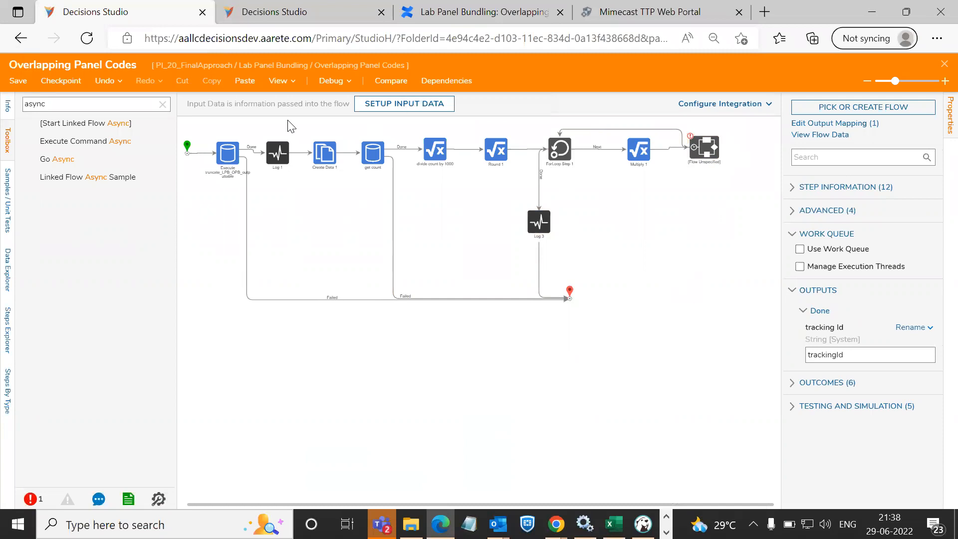
- Confirm the Save Flow dialog for Overlapping Panel Codes with empty Notes
{"action": "left_click", "coordinate": [18, 81]}
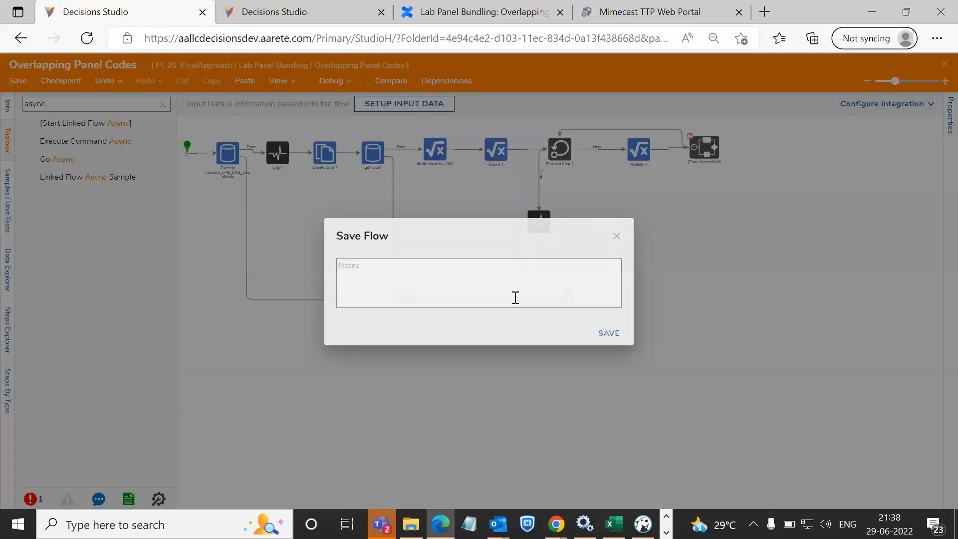
{"action": "left_click", "coordinate": [478, 283]}
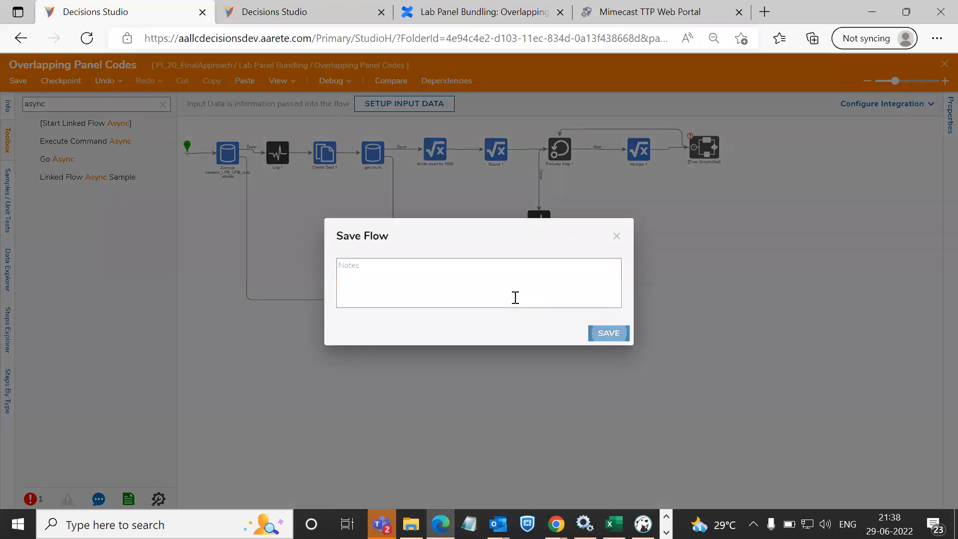
{"action": "left_click", "coordinate": [607, 333]}
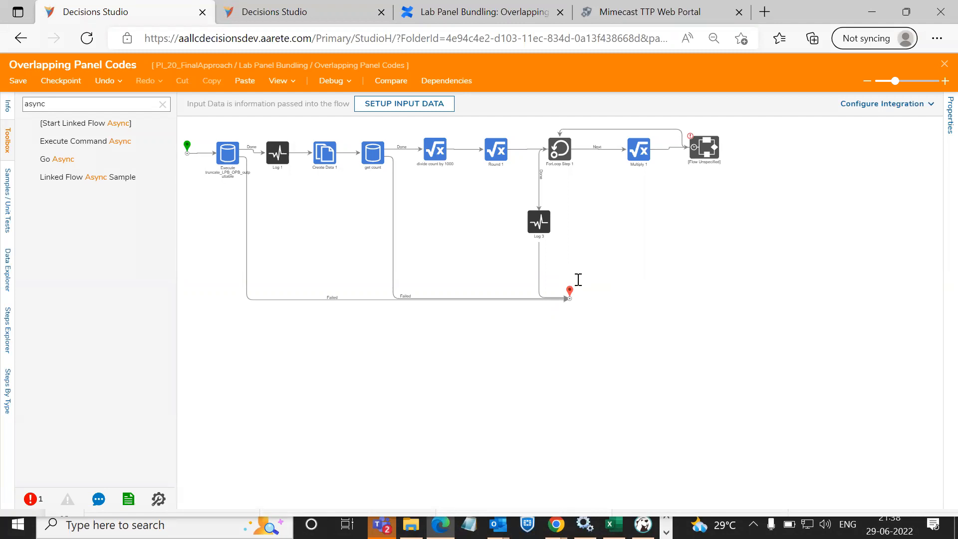
{"action": "mouse_move", "coordinate": [477, 127]}
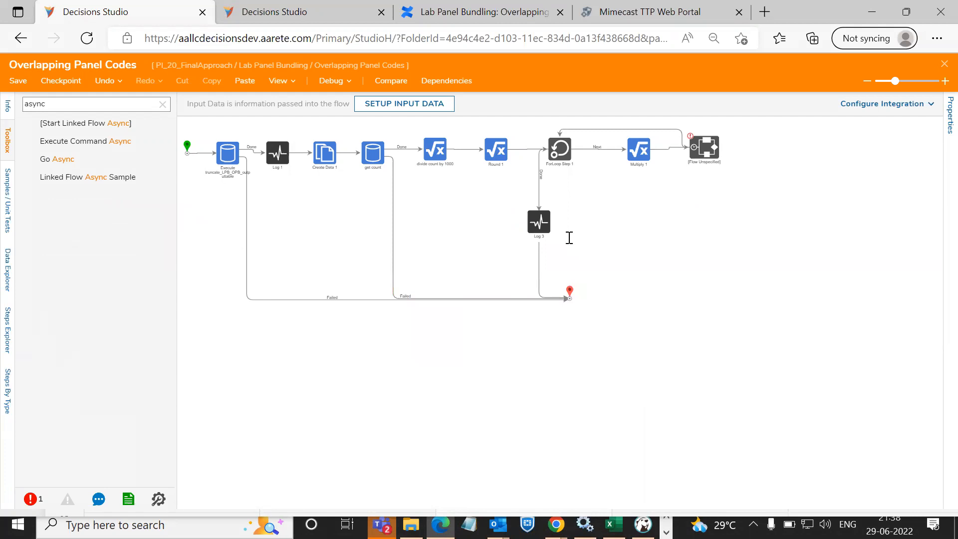
- Drag the red Done end step slightly right and down
{"action": "left_click", "coordinate": [569, 291]}
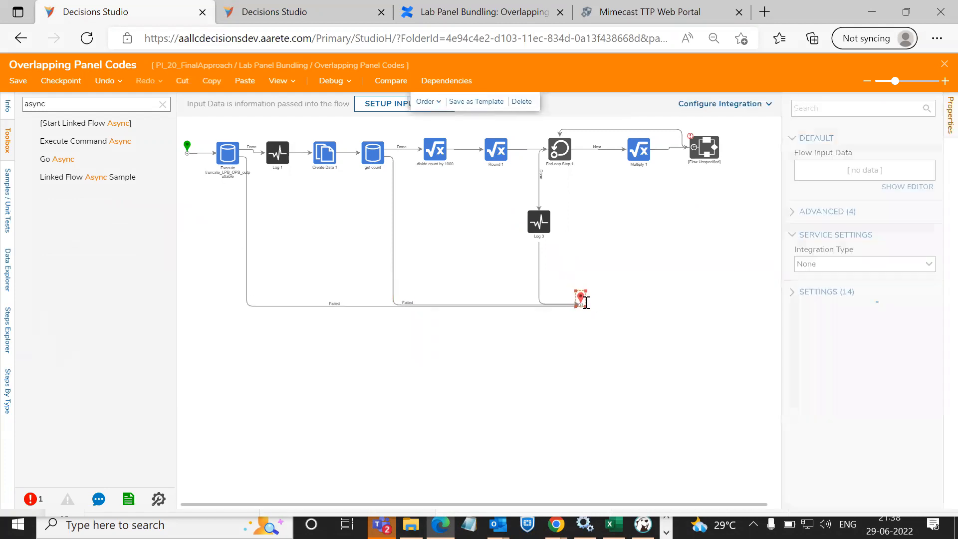
{"action": "left_click", "coordinate": [579, 299]}
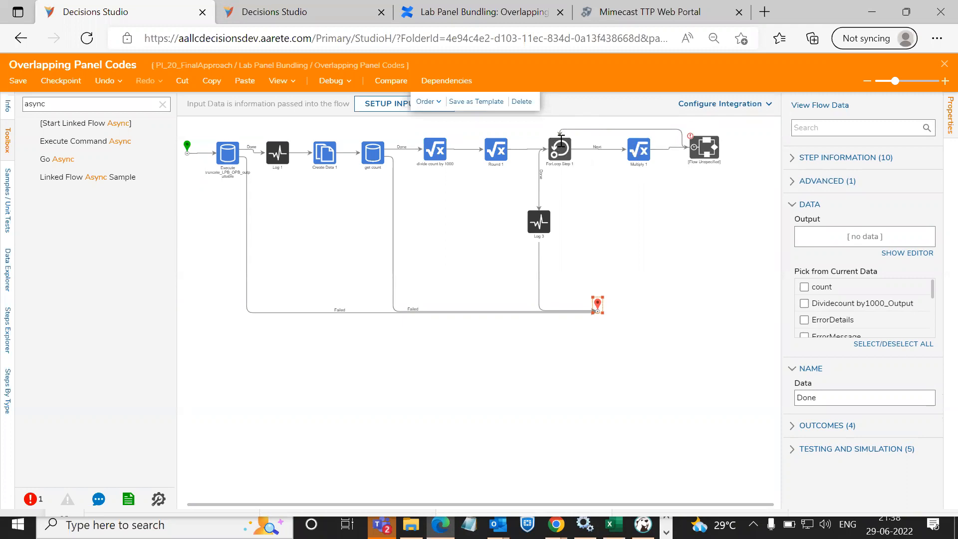
{"action": "mouse_move", "coordinate": [609, 314]}
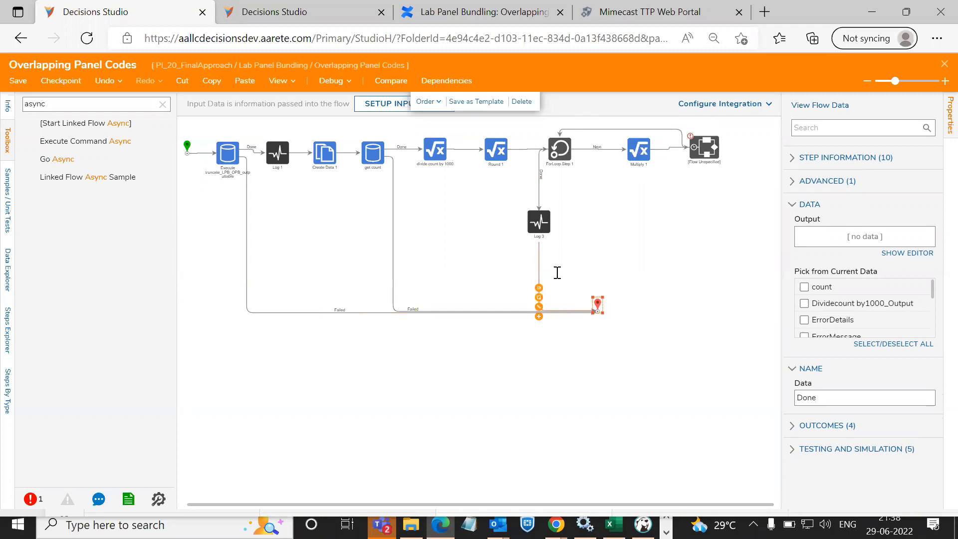
{"action": "mouse_move", "coordinate": [529, 284]}
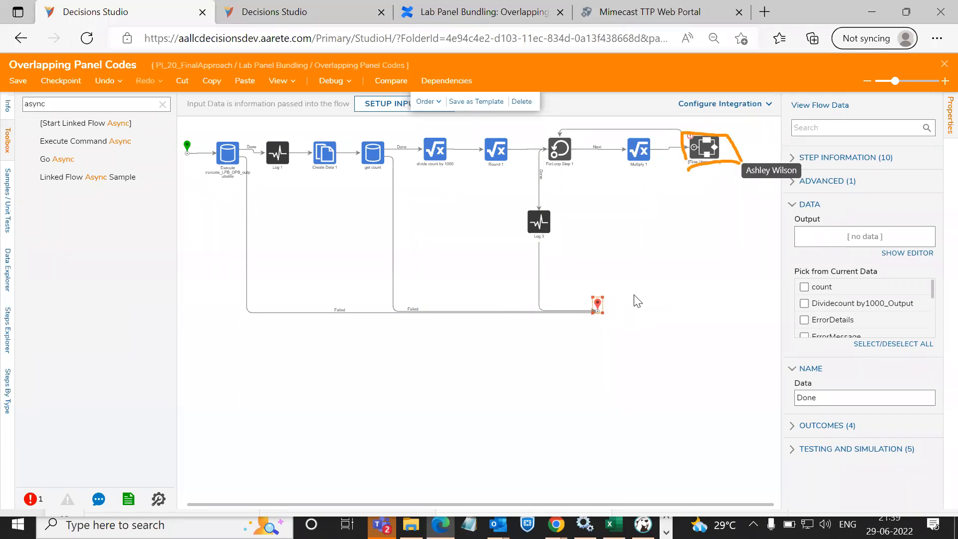
{"action": "mouse_move", "coordinate": [626, 279]}
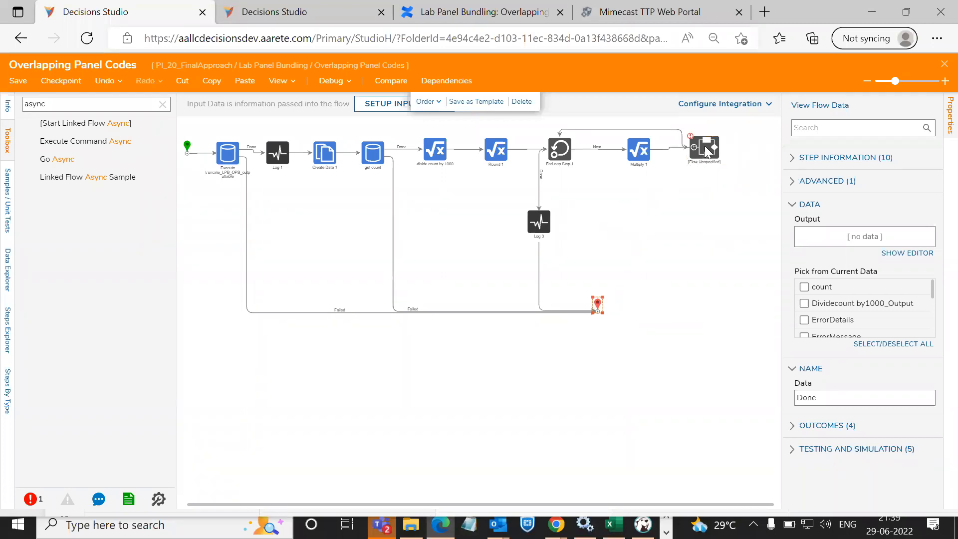
- Open the linked-flow async step's settings, showing its Done output trackingId
{"action": "left_click", "coordinate": [702, 149]}
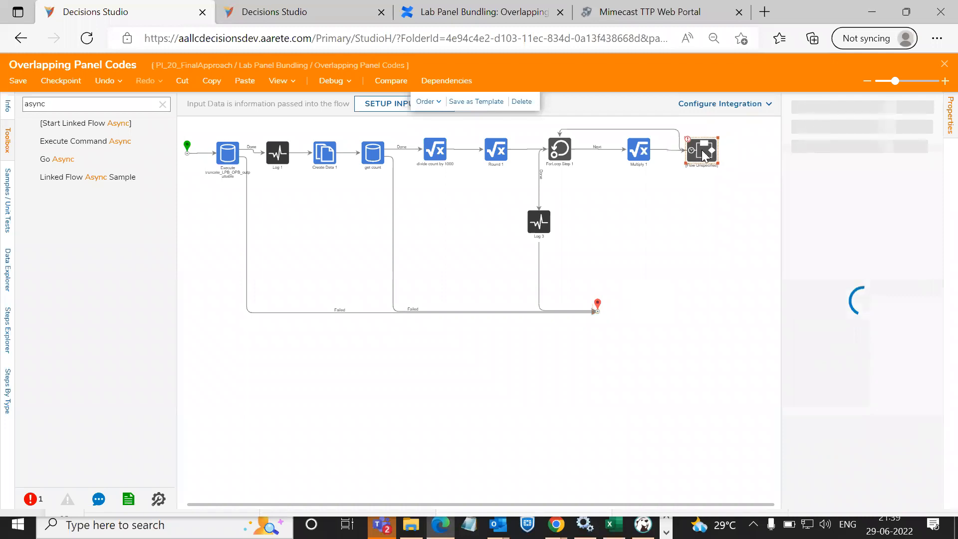
{"action": "left_click", "coordinate": [701, 150]}
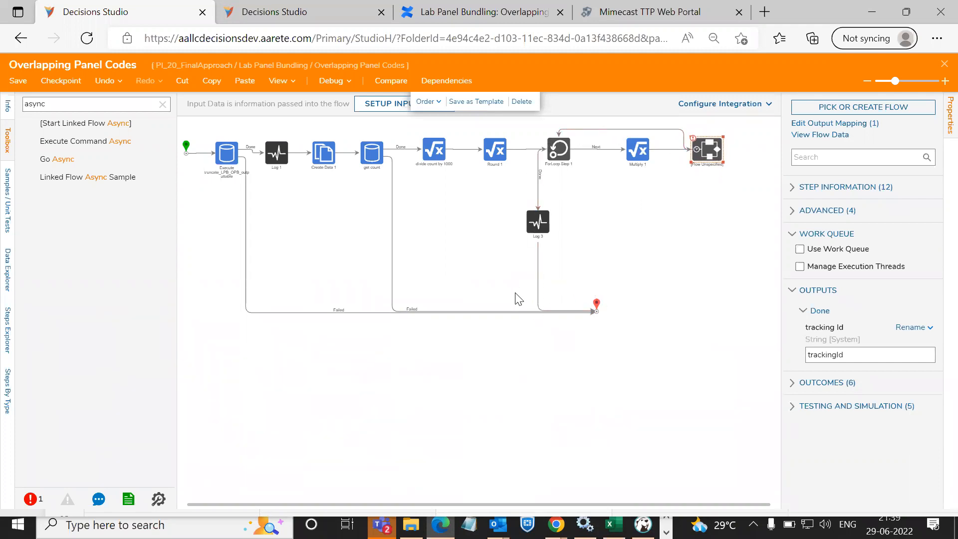
{"action": "mouse_move", "coordinate": [667, 273]}
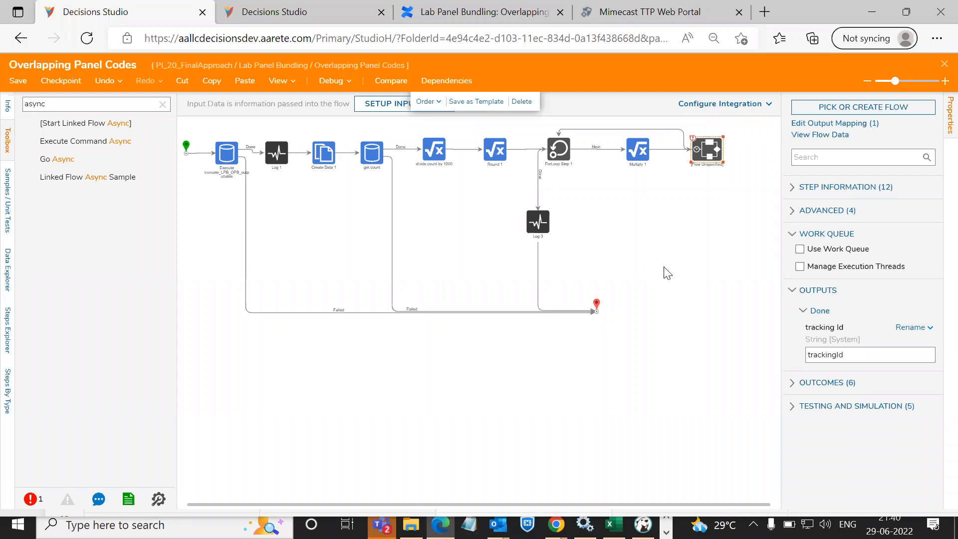
{"action": "mouse_move", "coordinate": [596, 304]}
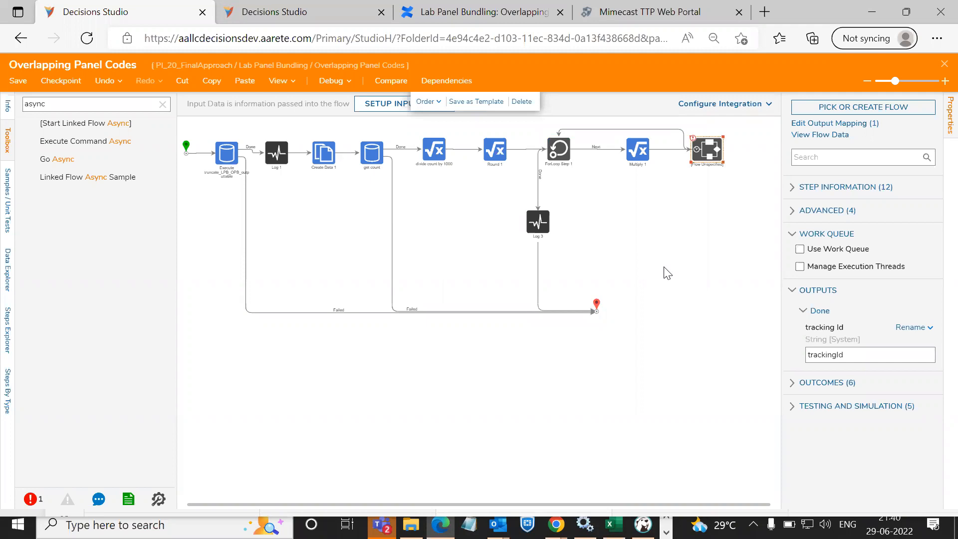
{"action": "mouse_move", "coordinate": [550, 280]}
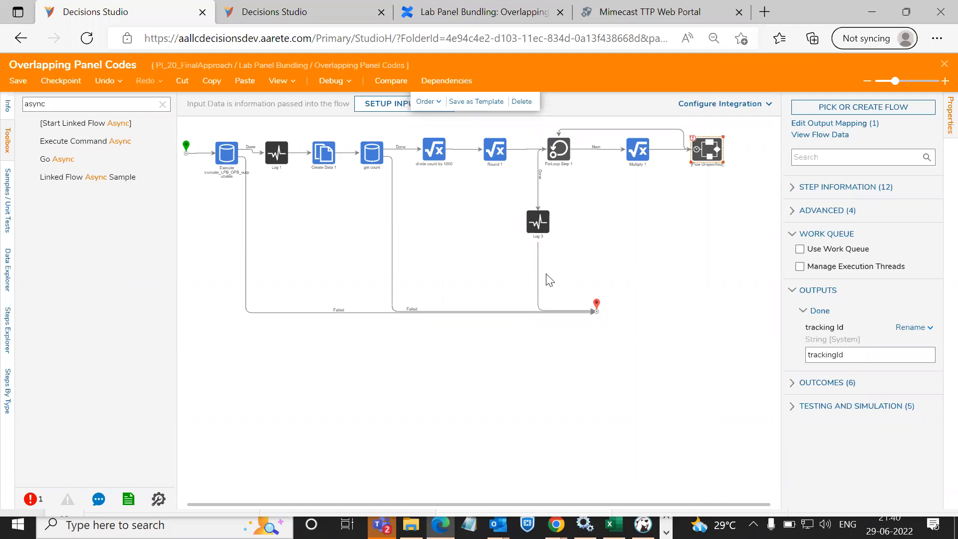
{"action": "mouse_move", "coordinate": [715, 291]}
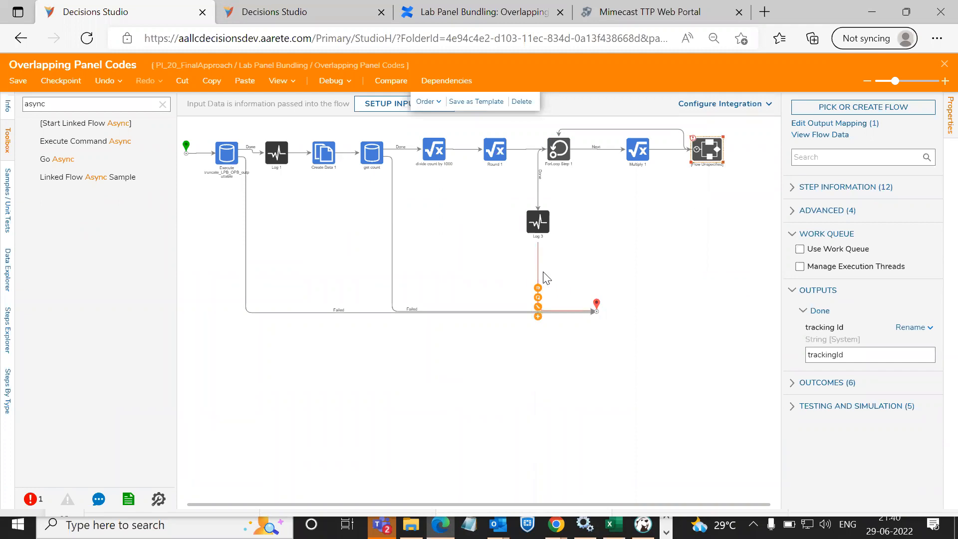
{"action": "mouse_move", "coordinate": [678, 283]}
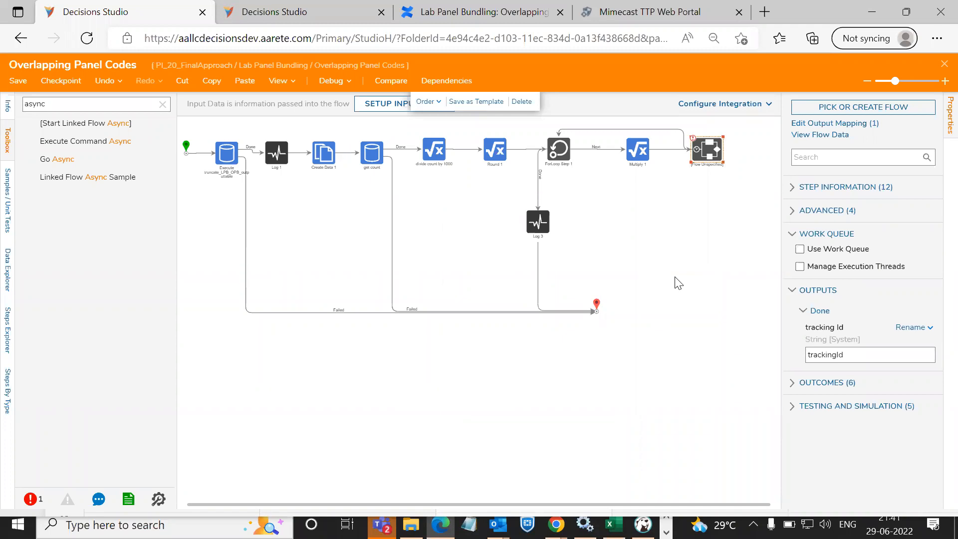
{"action": "mouse_move", "coordinate": [369, 54]}
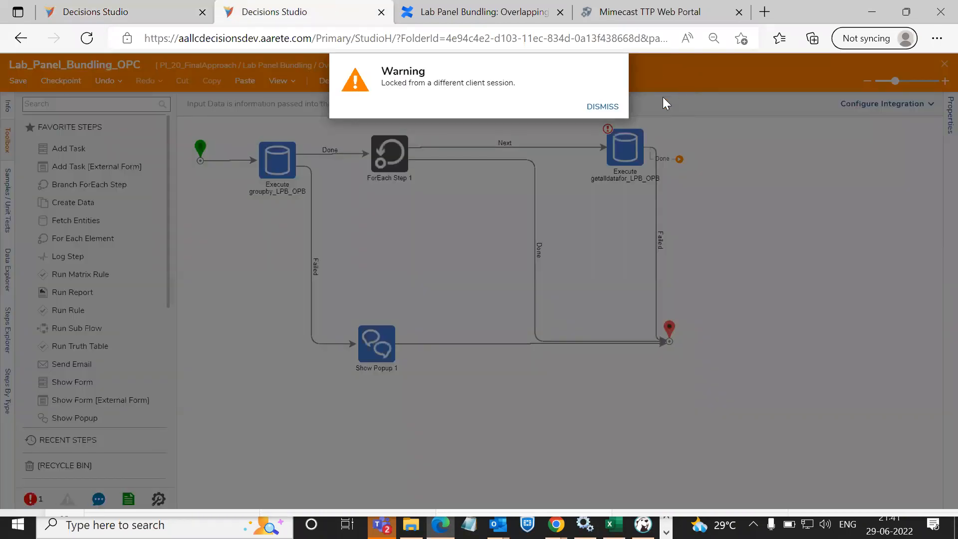
- Dismiss the locked-session warning and open the Flowforsucessorfailure flow from the folder list
{"action": "left_click", "coordinate": [602, 106]}
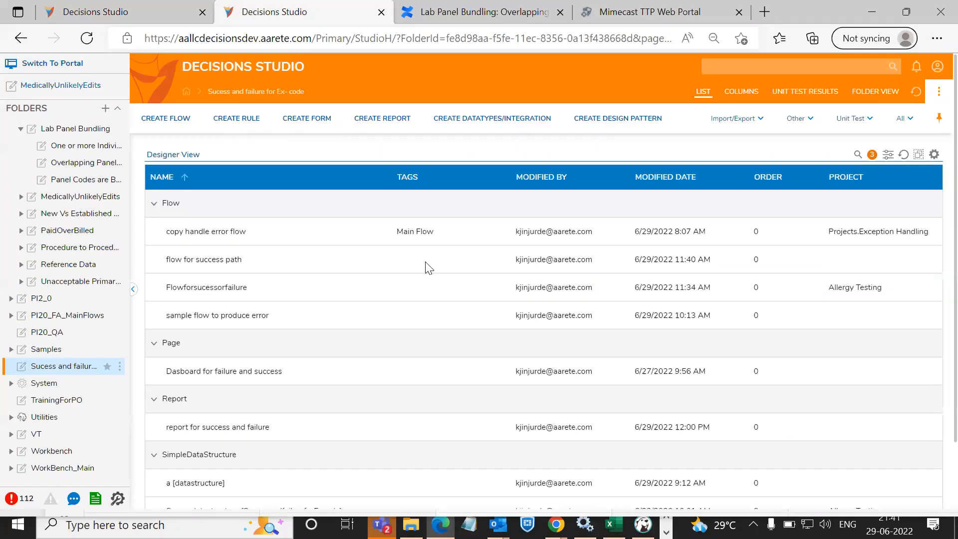
{"action": "scroll", "scroll_direction": "down", "scroll_amount": 3}
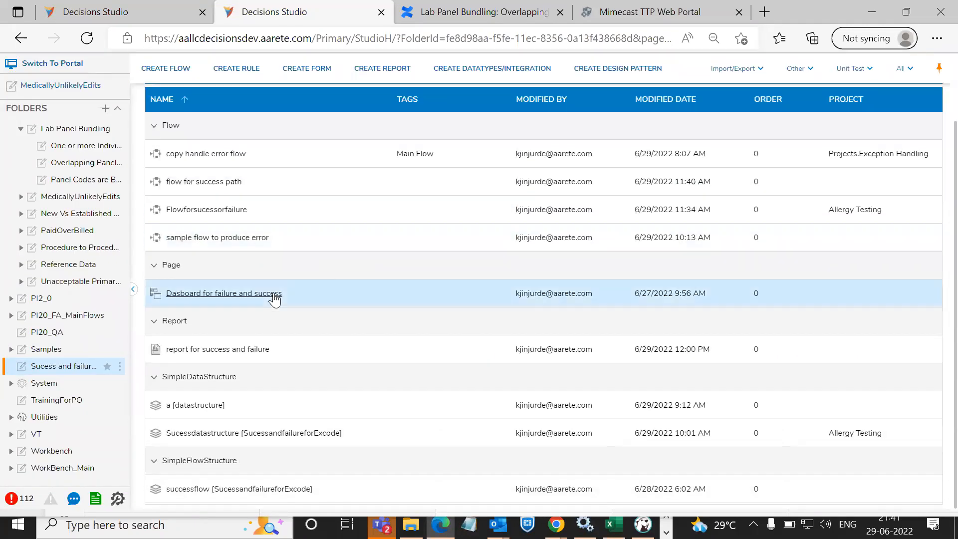
{"action": "mouse_move", "coordinate": [203, 182]}
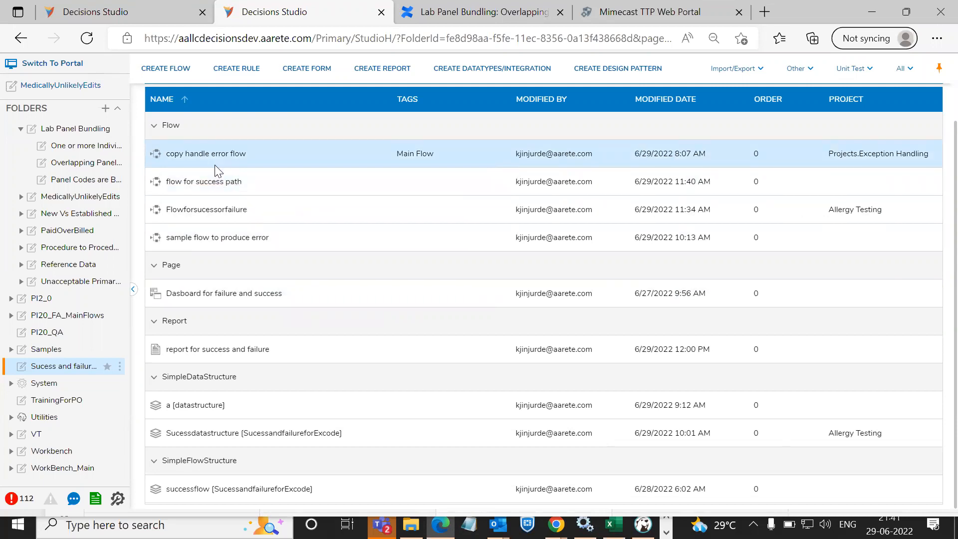
{"action": "left_click", "coordinate": [207, 209]}
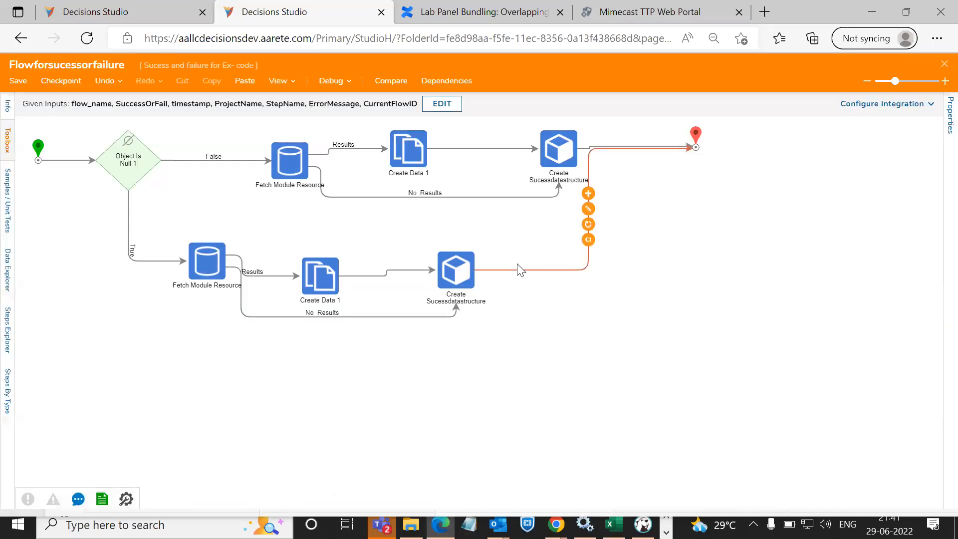
- Expand the Toolbox to list favorite steps beside Flowforsucessorfailure
{"action": "left_click", "coordinate": [7, 145]}
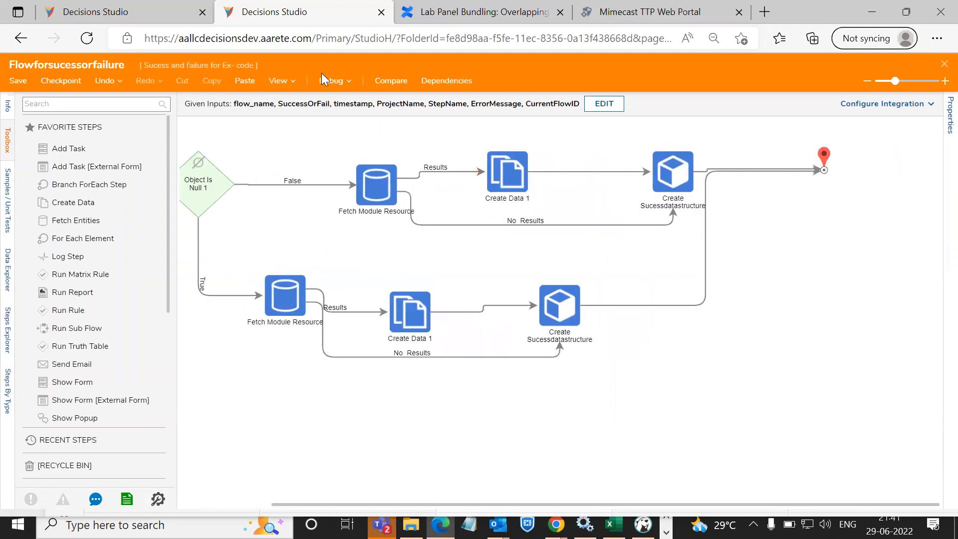
- Debug Flowforsucessorfailure and load unit test A's constant Step Name and Success Or Fail inputs
{"action": "left_click", "coordinate": [331, 80]}
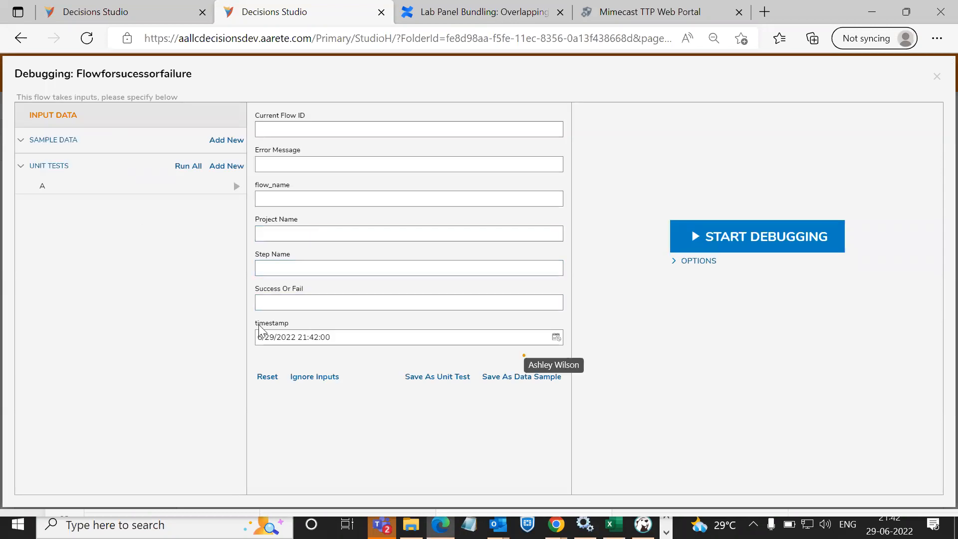
{"action": "mouse_move", "coordinate": [232, 338]}
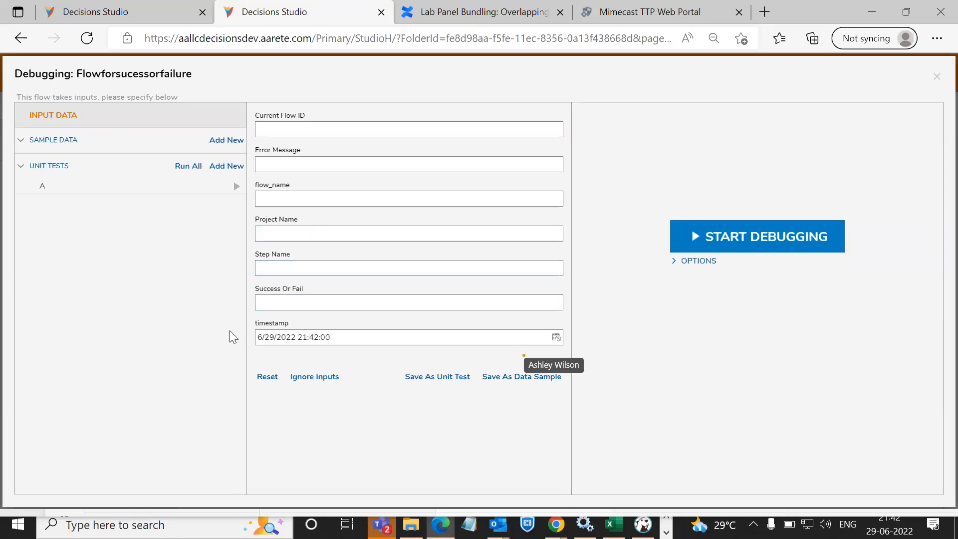
{"action": "left_click", "coordinate": [408, 267]}
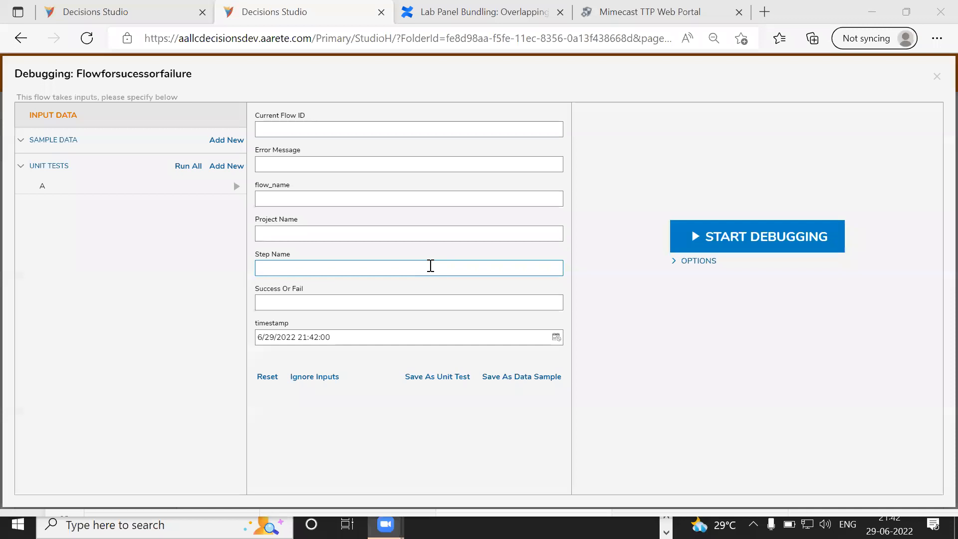
{"action": "left_click", "coordinate": [408, 302]}
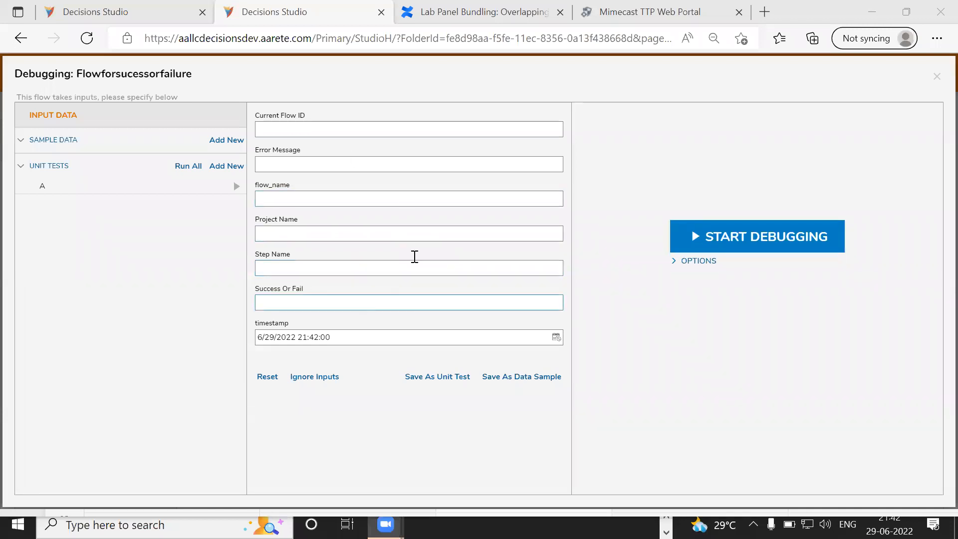
{"action": "left_click", "coordinate": [408, 234]}
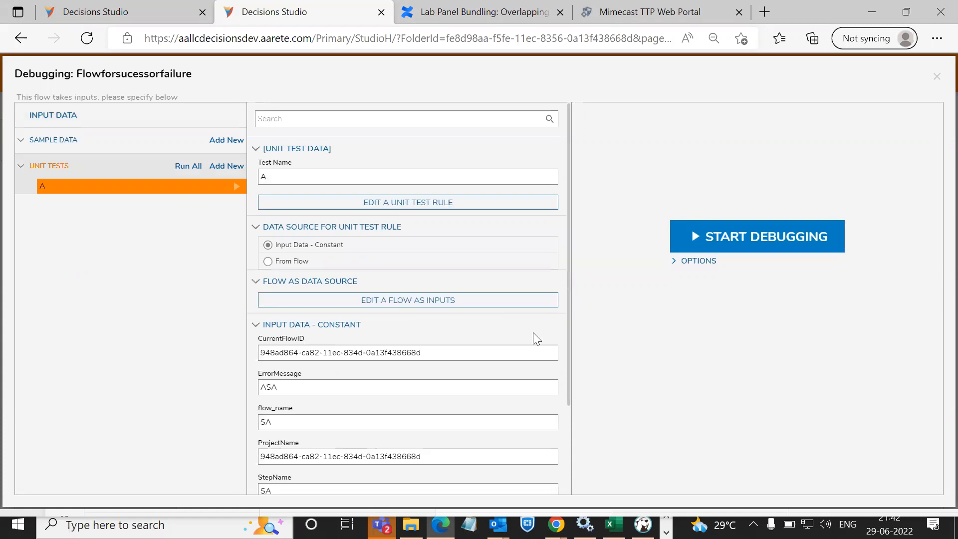
- Scroll through unit test A's inputs and start the debug run
{"action": "scroll", "scroll_direction": "down", "scroll_amount": 3}
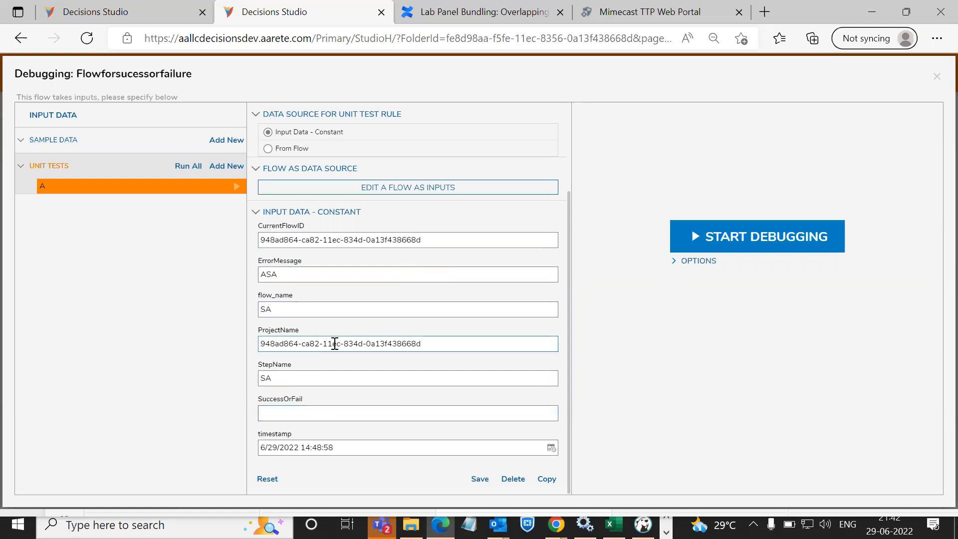
{"action": "mouse_move", "coordinate": [727, 245]}
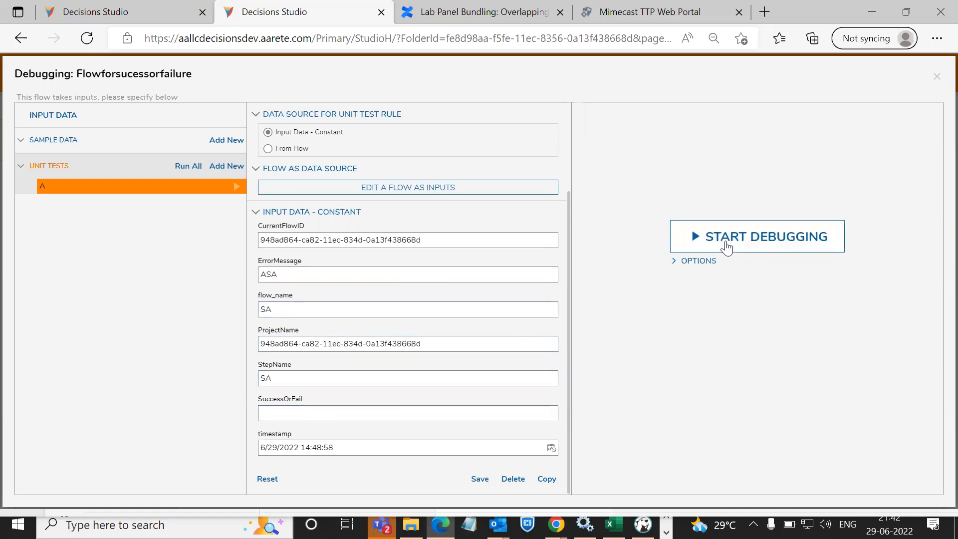
{"action": "left_click", "coordinate": [756, 237]}
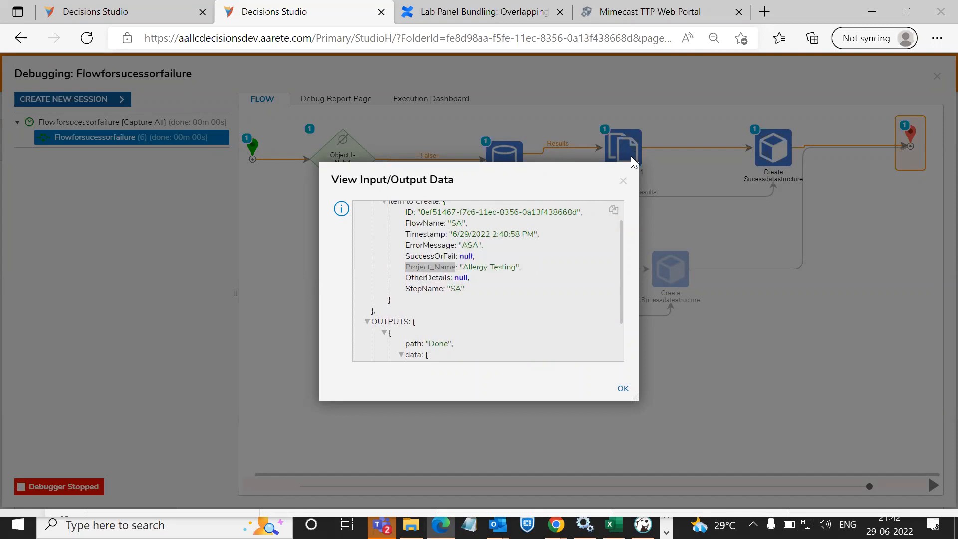
- Dismiss the input/output data view and close the debugger to return to the error flow
{"action": "left_click", "coordinate": [622, 388]}
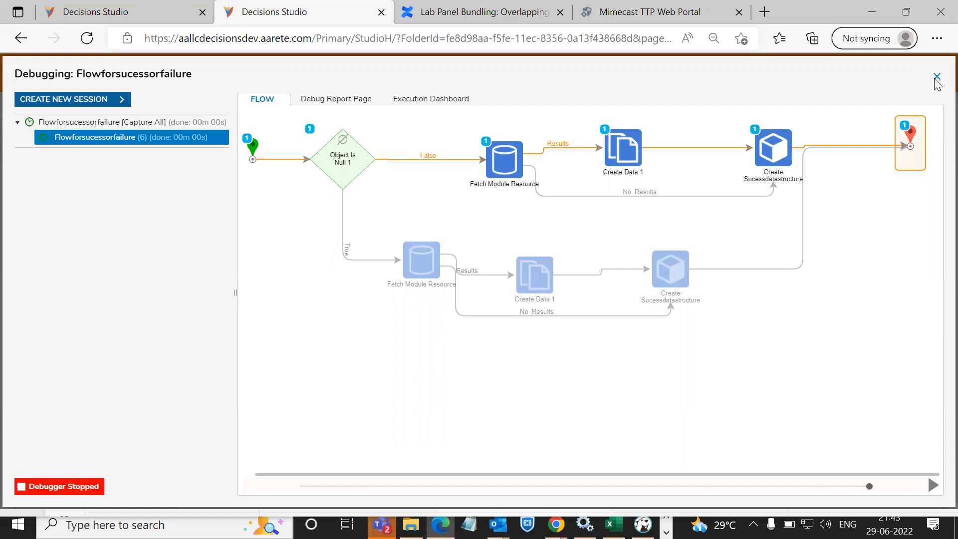
{"action": "left_click", "coordinate": [940, 74]}
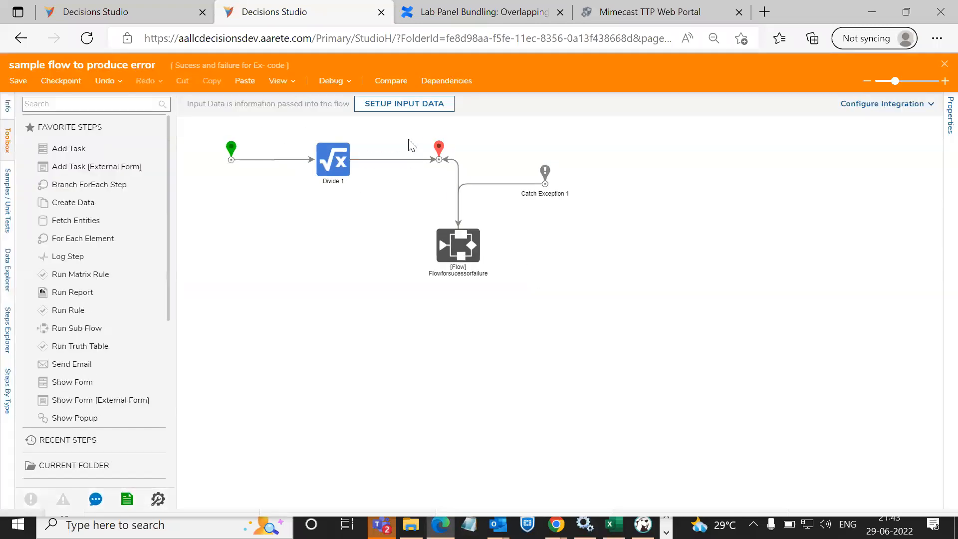
{"action": "mouse_move", "coordinate": [435, 205]}
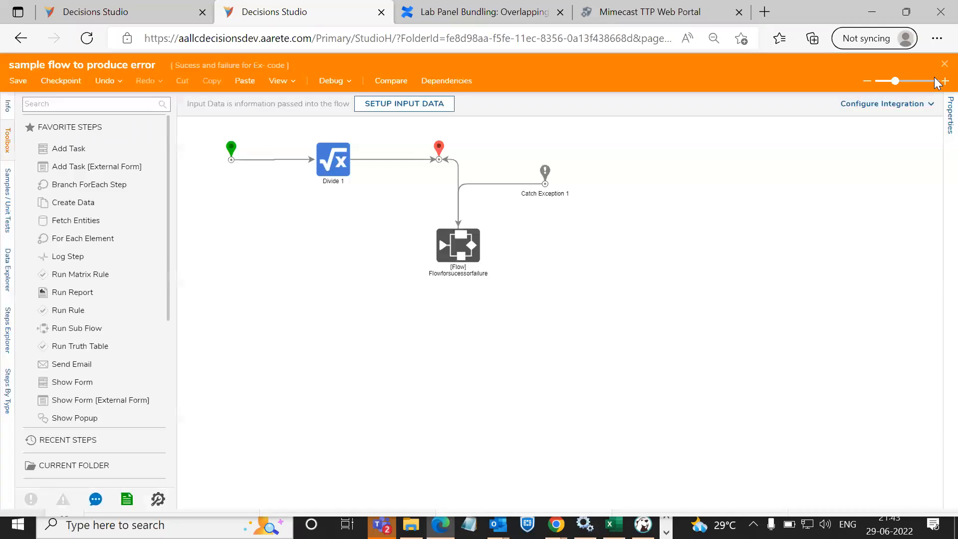
- Launch the debugging window for the sample flow to produce error
{"action": "left_click", "coordinate": [457, 245]}
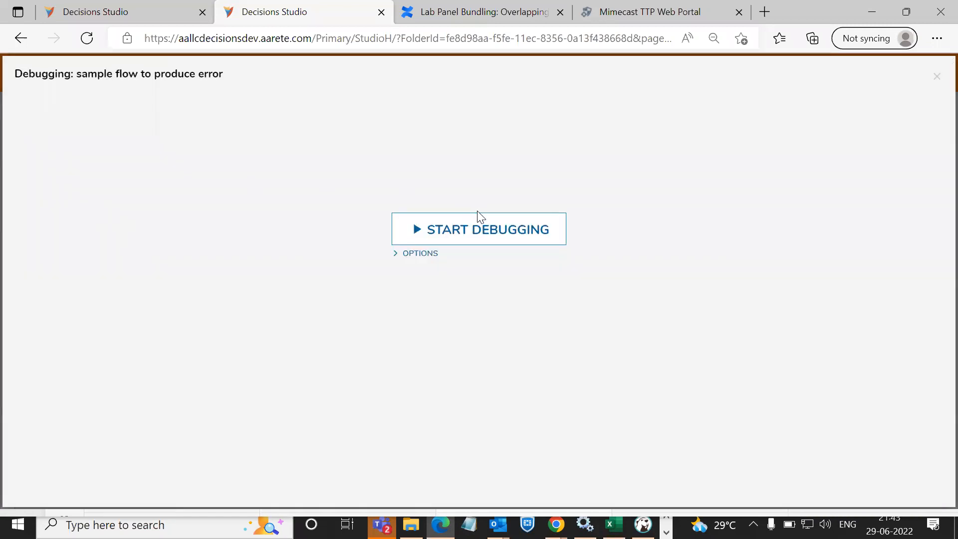
{"action": "left_click", "coordinate": [479, 229]}
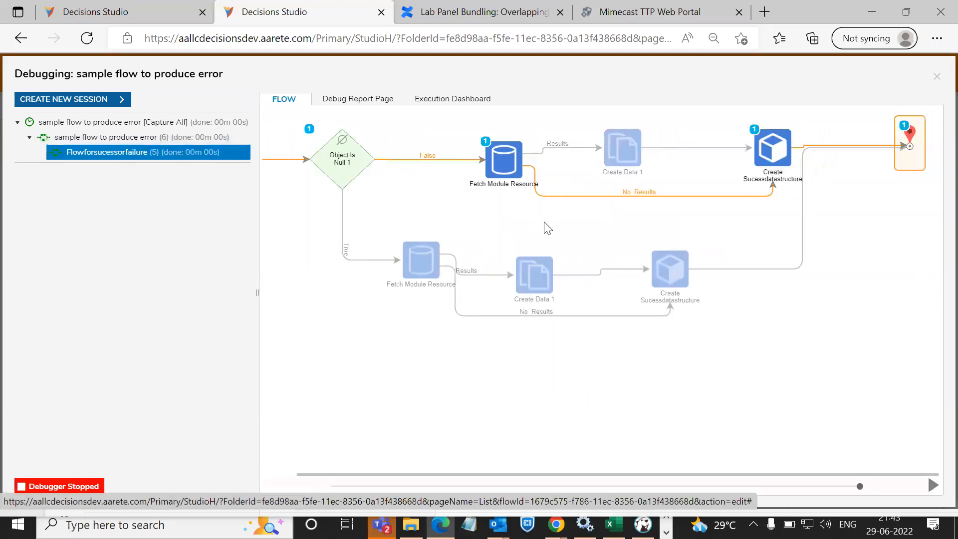
{"action": "mouse_move", "coordinate": [595, 208]}
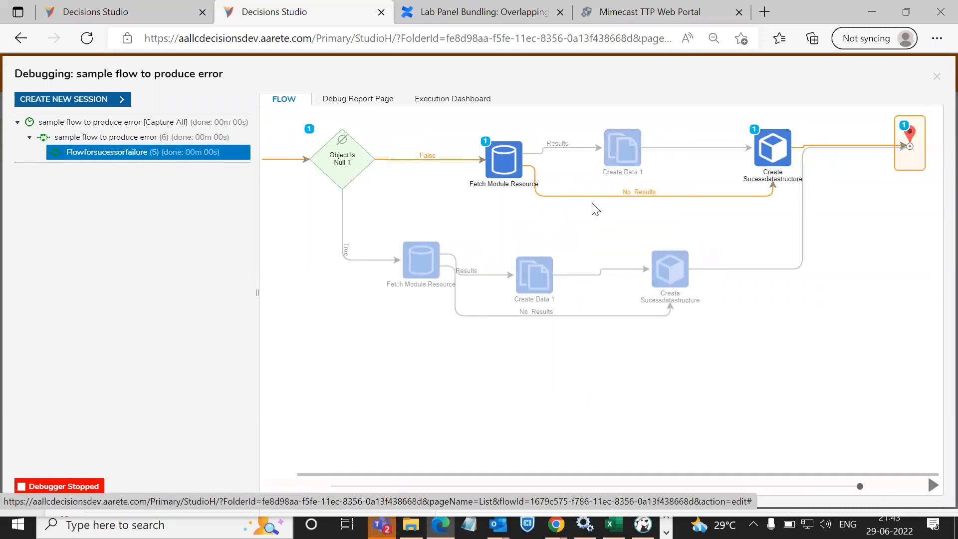
{"action": "mouse_move", "coordinate": [697, 239]}
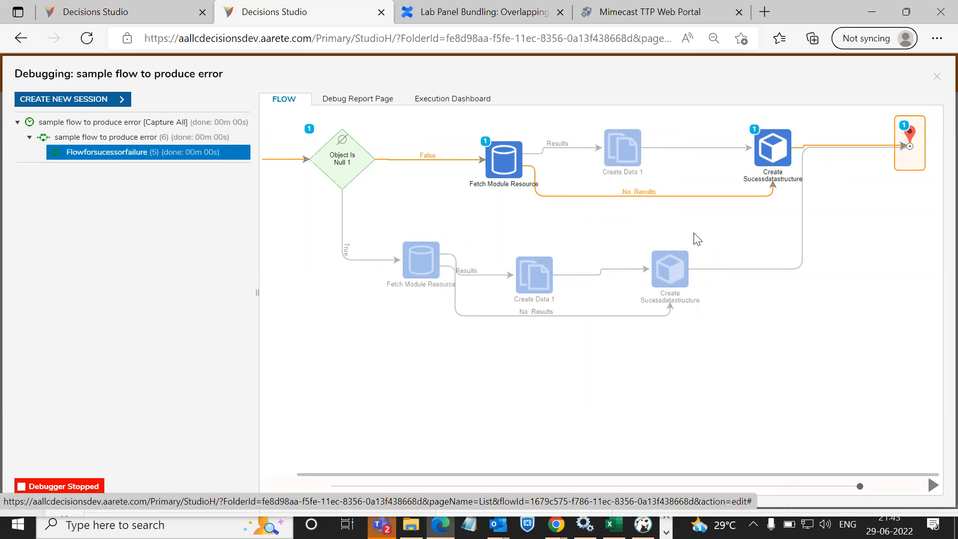
{"action": "mouse_move", "coordinate": [938, 101]}
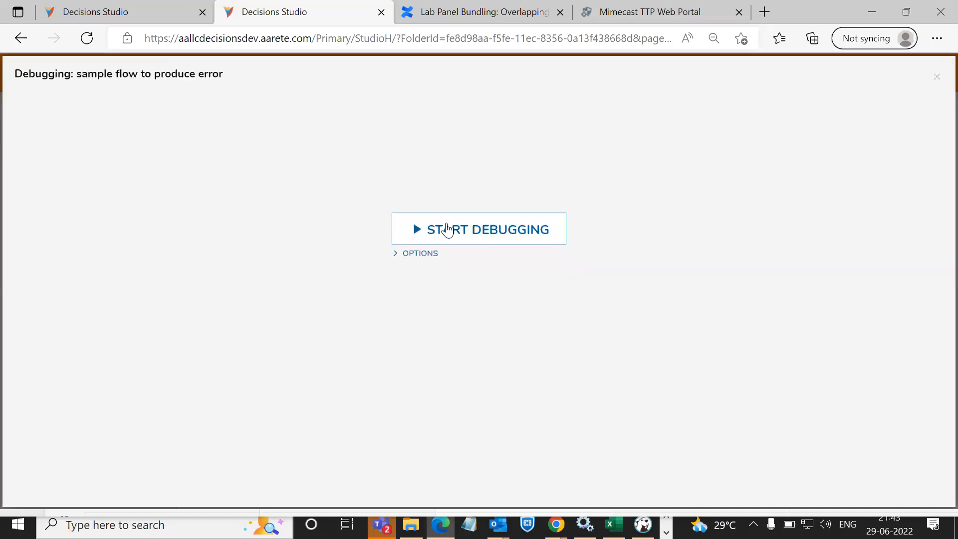
- Rerun the error flow and view the Catch Exception step's output data with the Divide 1 error
{"action": "left_click", "coordinate": [479, 229]}
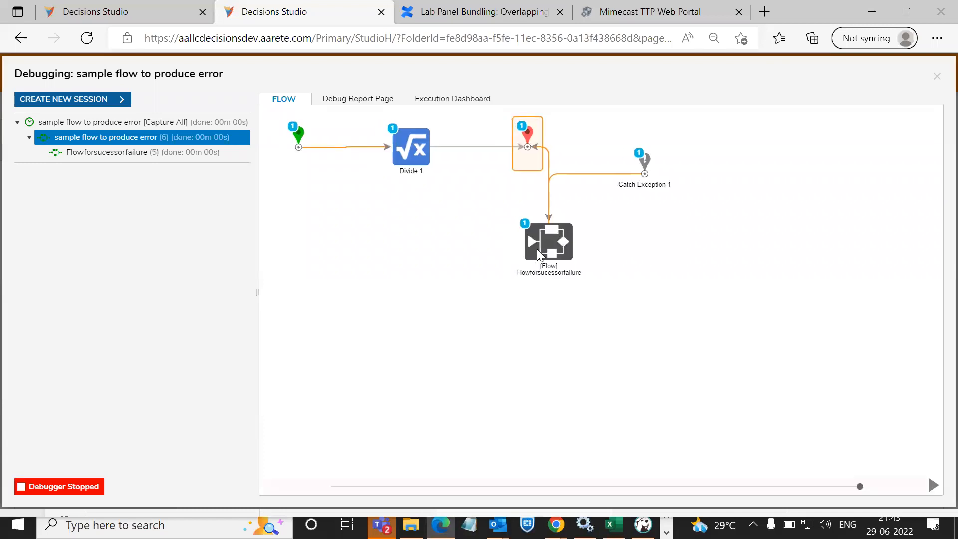
{"action": "mouse_move", "coordinate": [611, 267]}
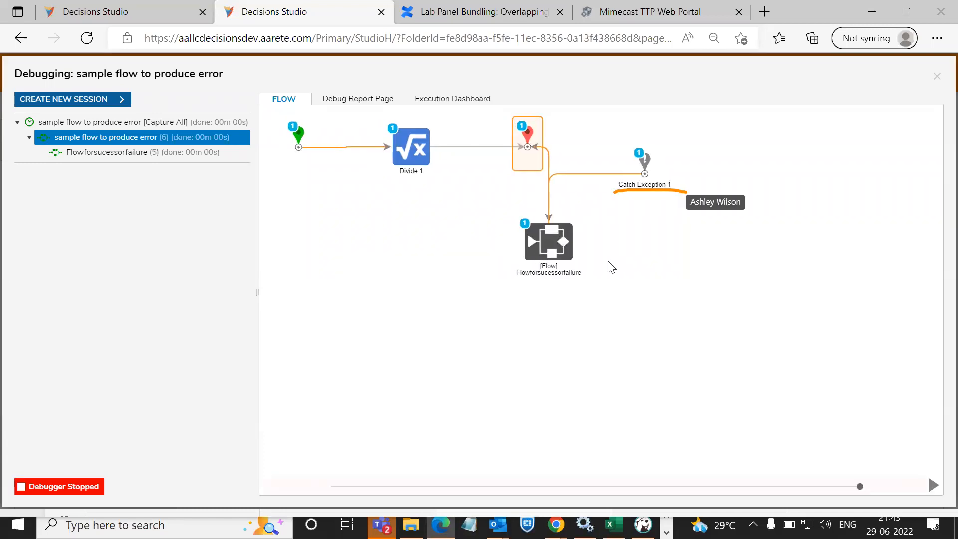
{"action": "mouse_move", "coordinate": [646, 199]}
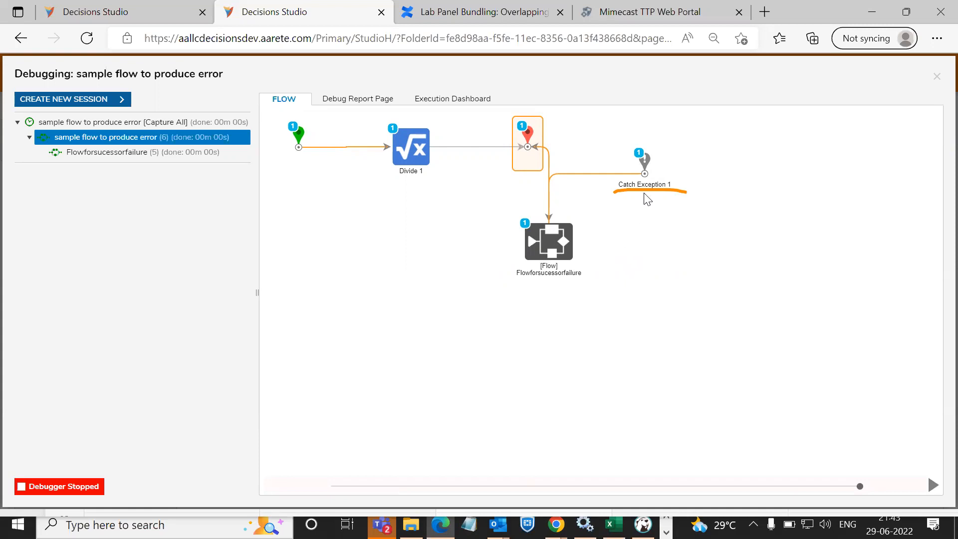
{"action": "mouse_move", "coordinate": [643, 163]}
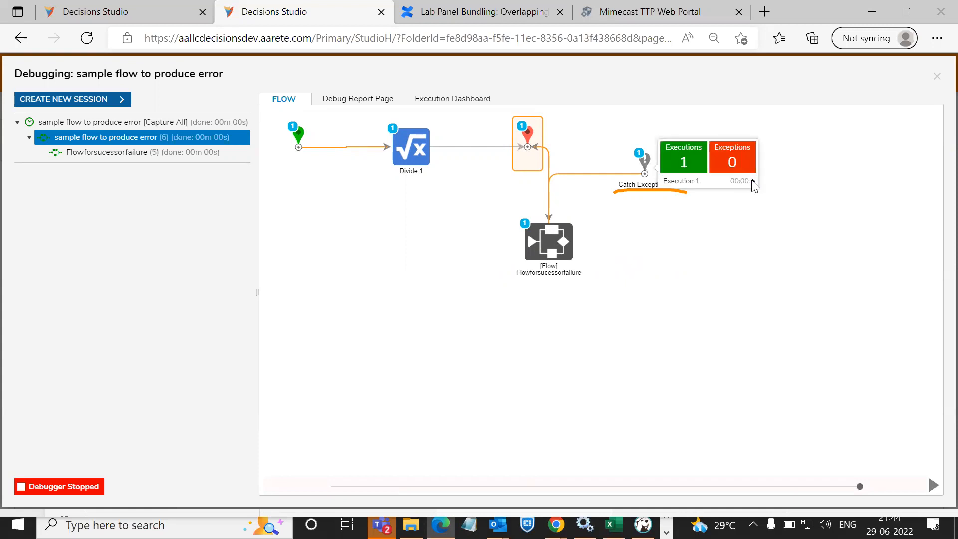
{"action": "left_click", "coordinate": [752, 180]}
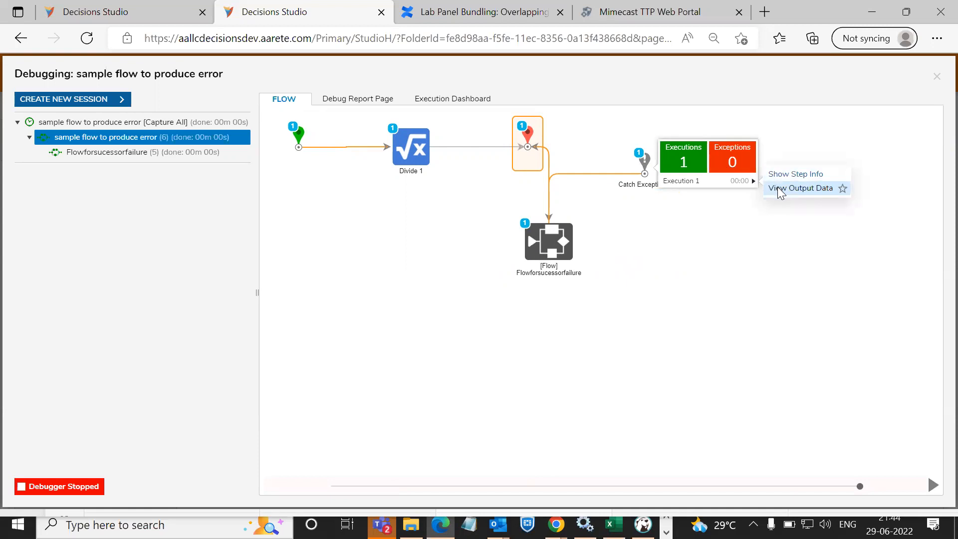
{"action": "left_click", "coordinate": [801, 188]}
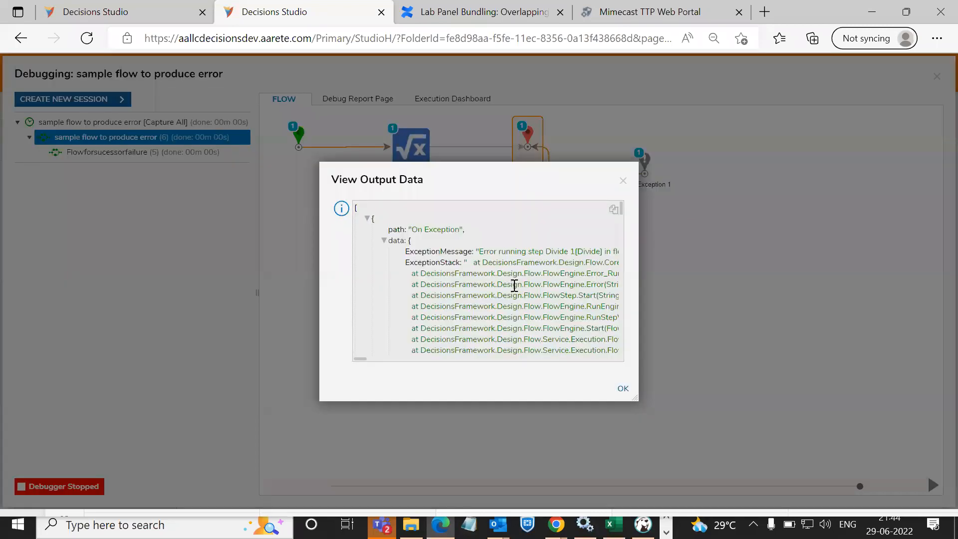
{"action": "scroll", "scroll_direction": "down", "scroll_amount": 3}
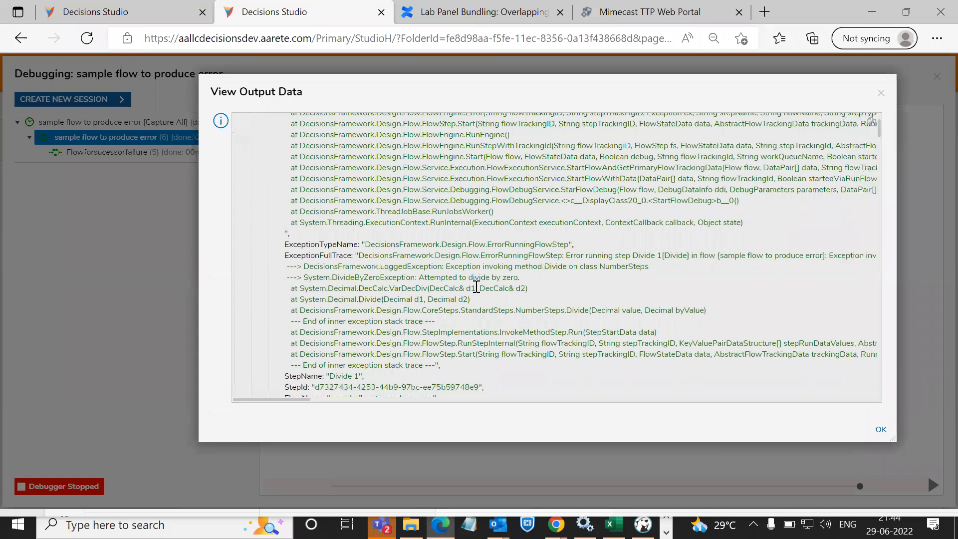
{"action": "scroll", "scroll_direction": "down", "scroll_amount": 3}
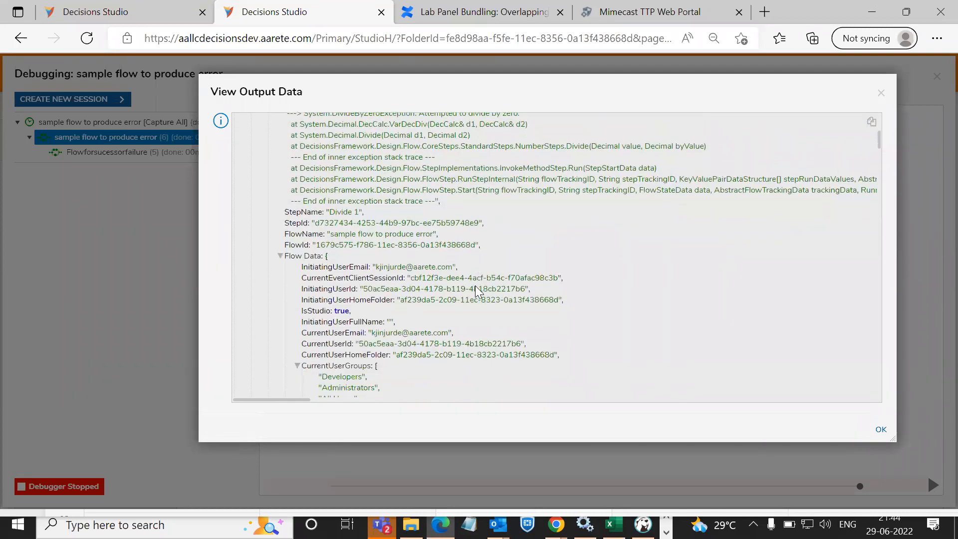
{"action": "scroll", "scroll_direction": "down", "scroll_amount": 3}
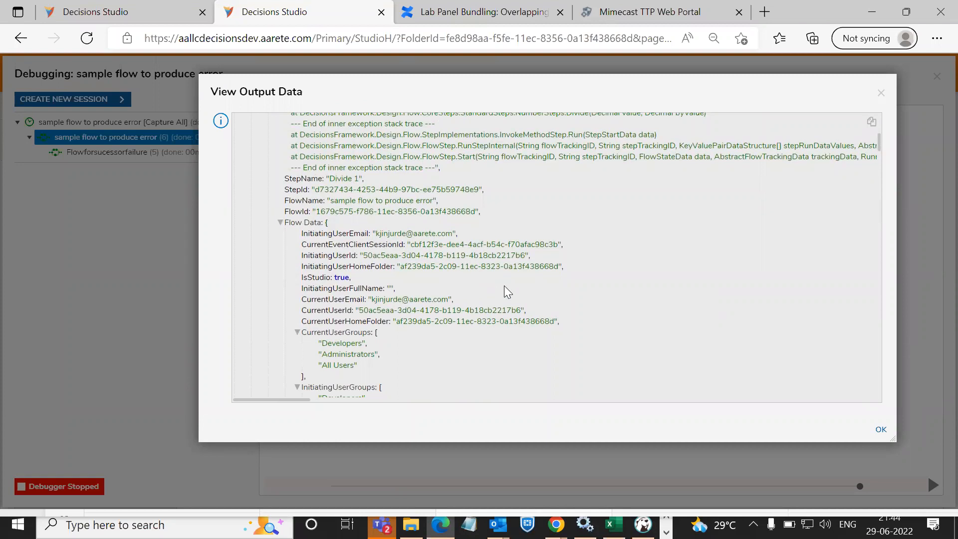
{"action": "scroll", "scroll_direction": "down", "scroll_amount": 3}
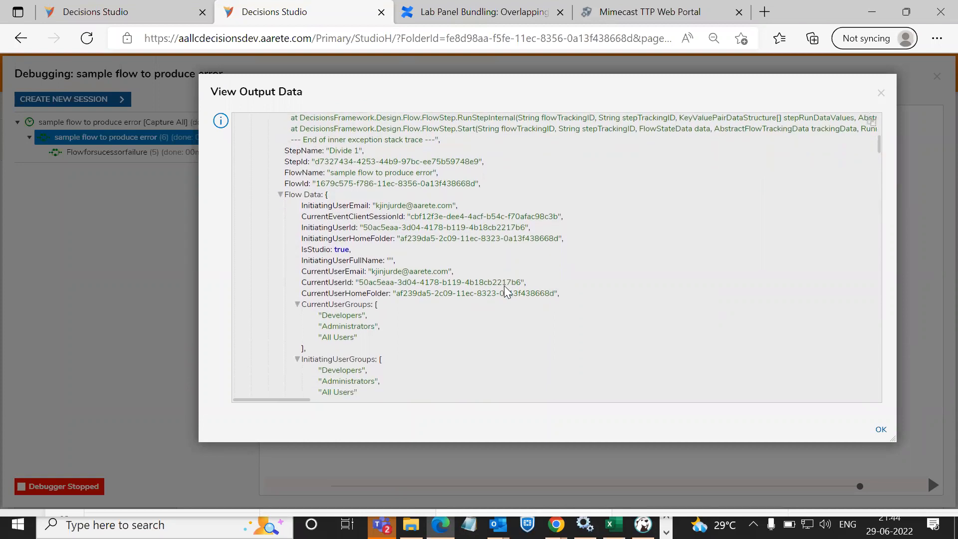
{"action": "scroll", "scroll_direction": "down", "scroll_amount": 3}
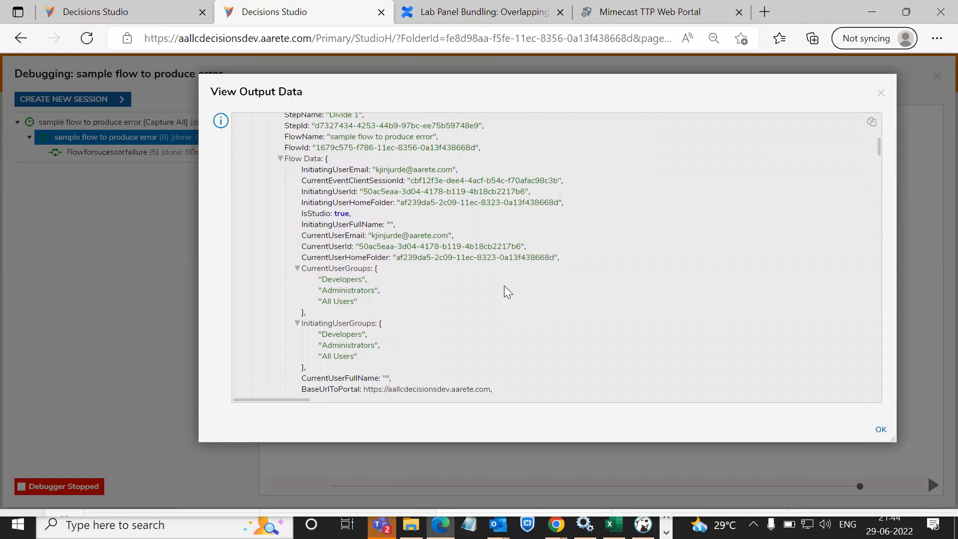
{"action": "scroll", "scroll_direction": "down", "scroll_amount": 3}
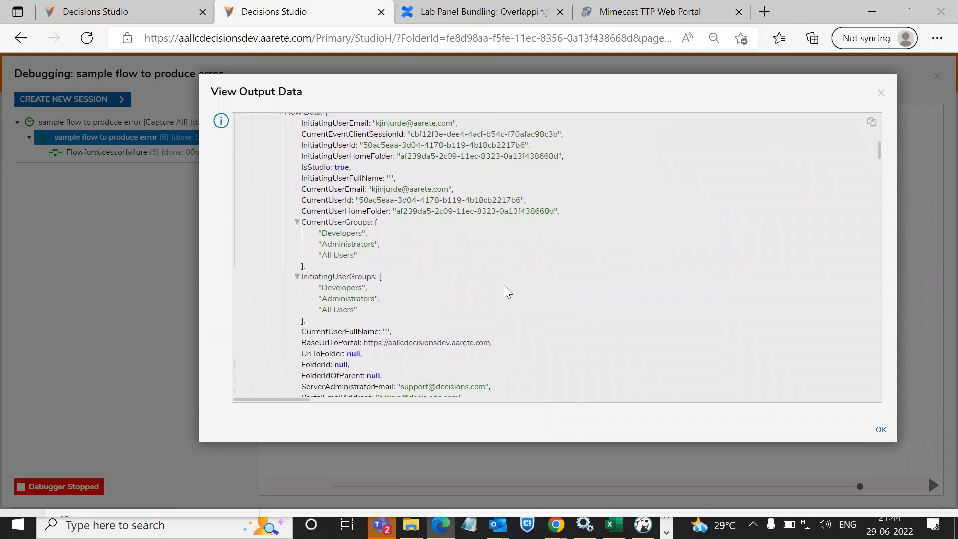
{"action": "scroll", "scroll_direction": "down", "scroll_amount": 3}
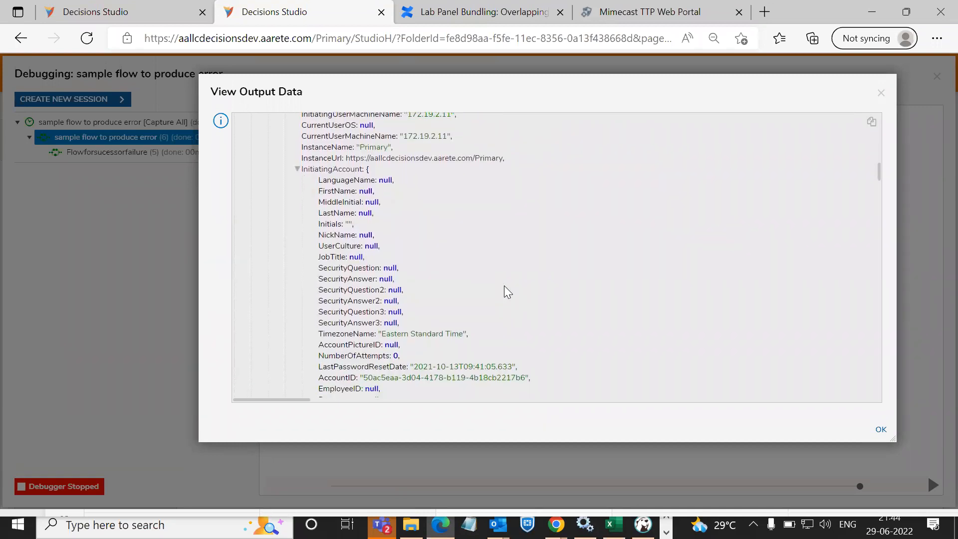
{"action": "scroll", "scroll_direction": "down", "scroll_amount": 3}
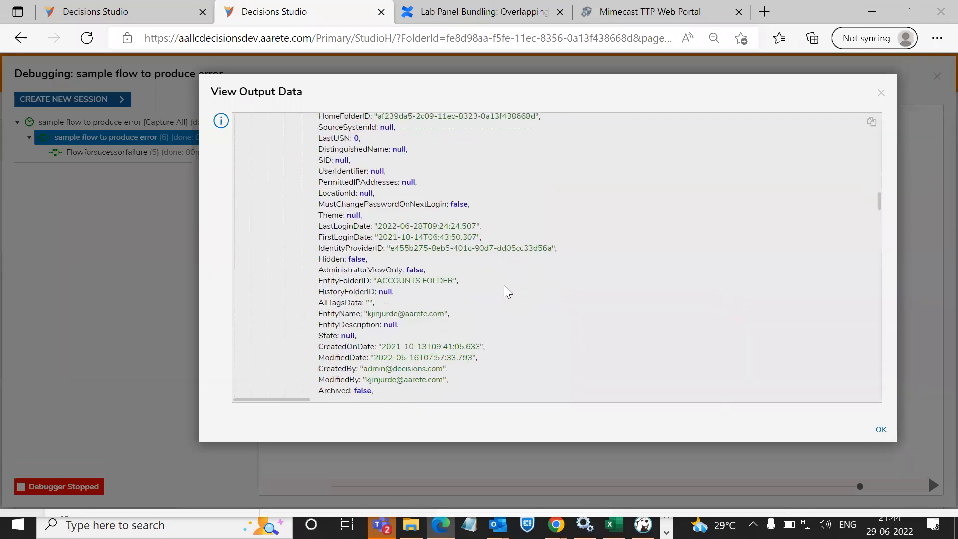
{"action": "scroll", "scroll_direction": "down", "scroll_amount": 3}
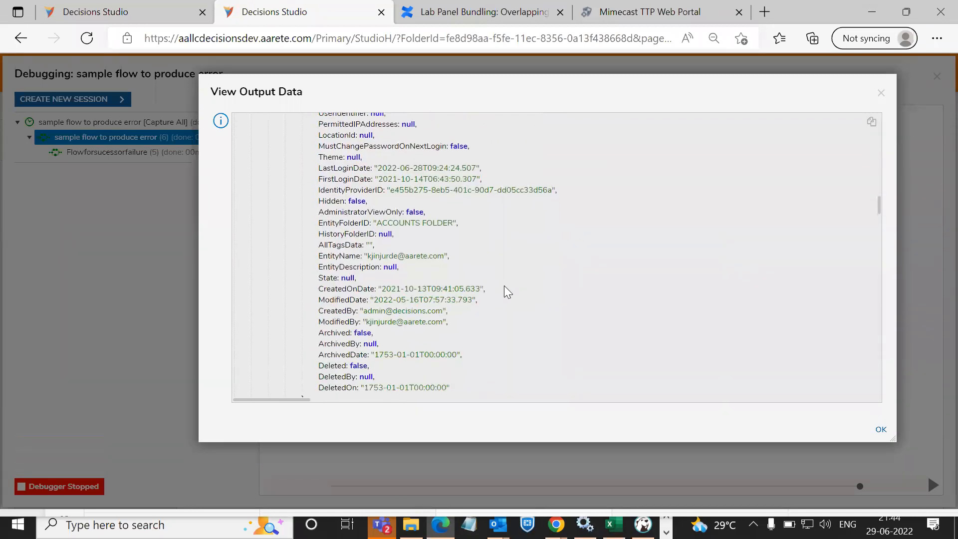
{"action": "scroll", "scroll_direction": "down", "scroll_amount": 3}
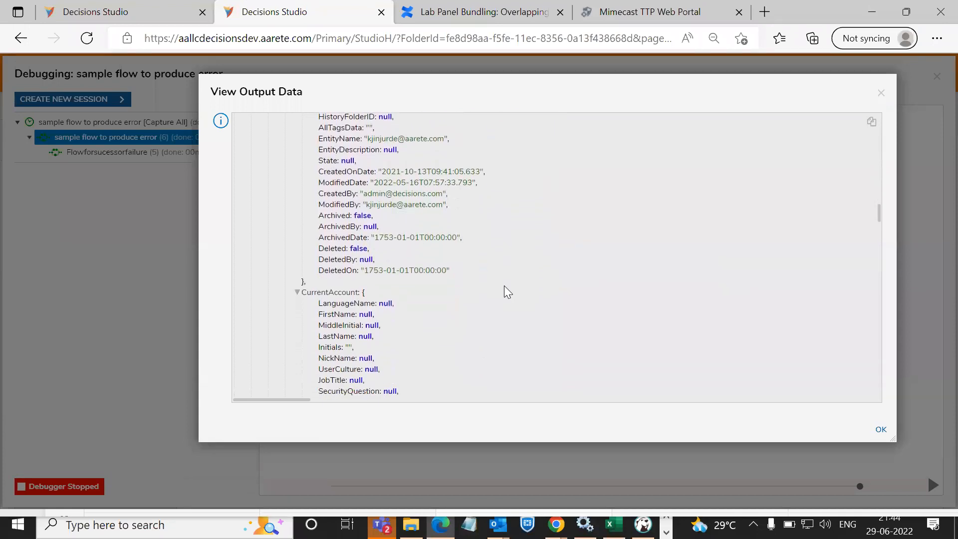
{"action": "scroll", "scroll_direction": "down", "scroll_amount": 3}
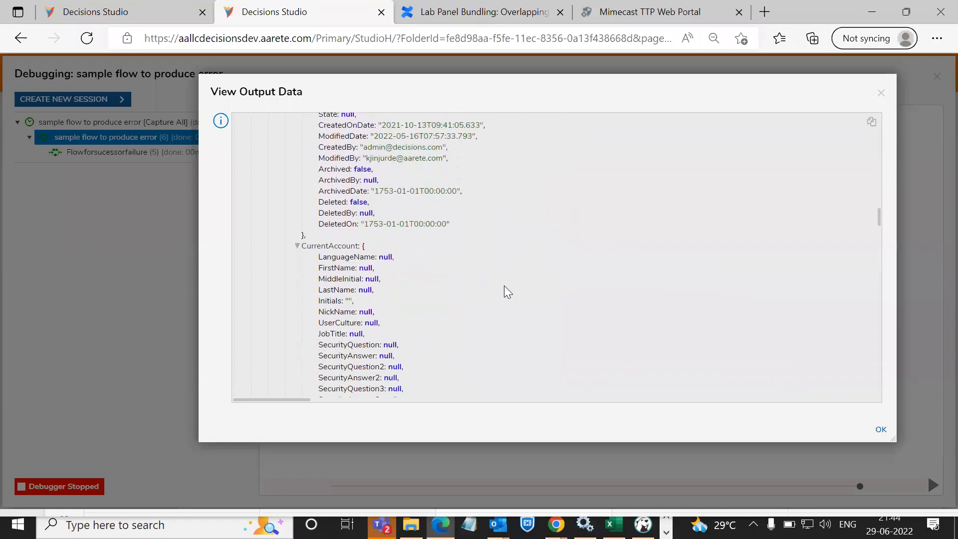
{"action": "scroll", "scroll_direction": "down", "scroll_amount": 3}
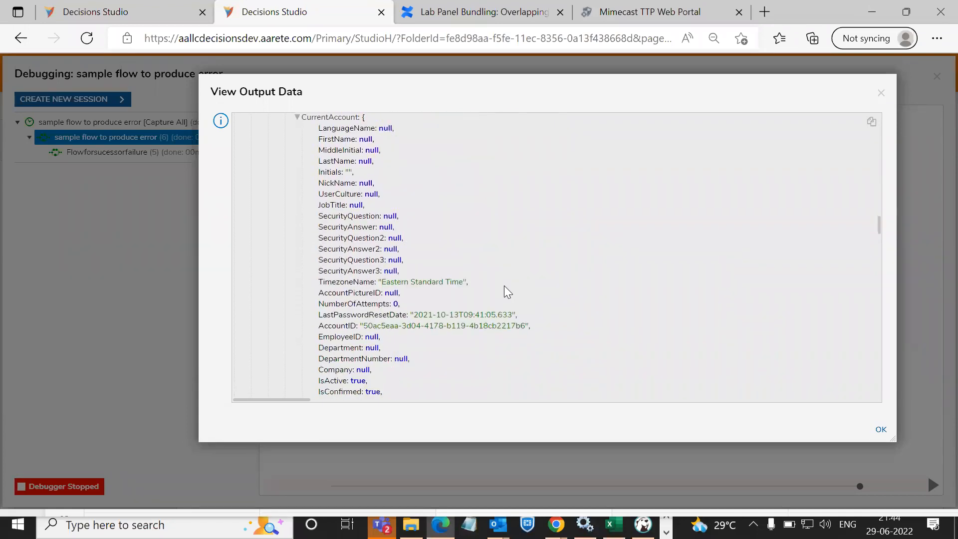
{"action": "scroll", "scroll_direction": "down", "scroll_amount": 3}
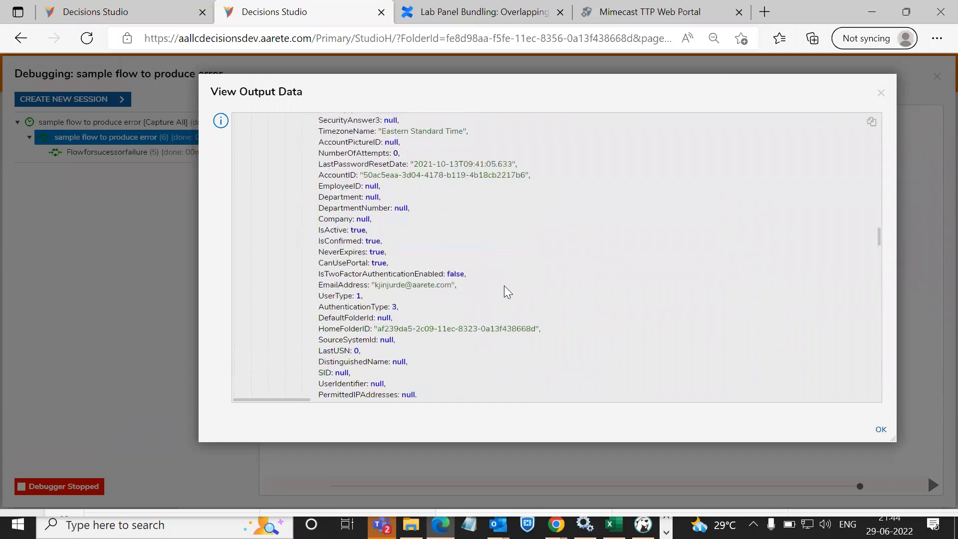
{"action": "scroll", "scroll_direction": "down", "scroll_amount": 3}
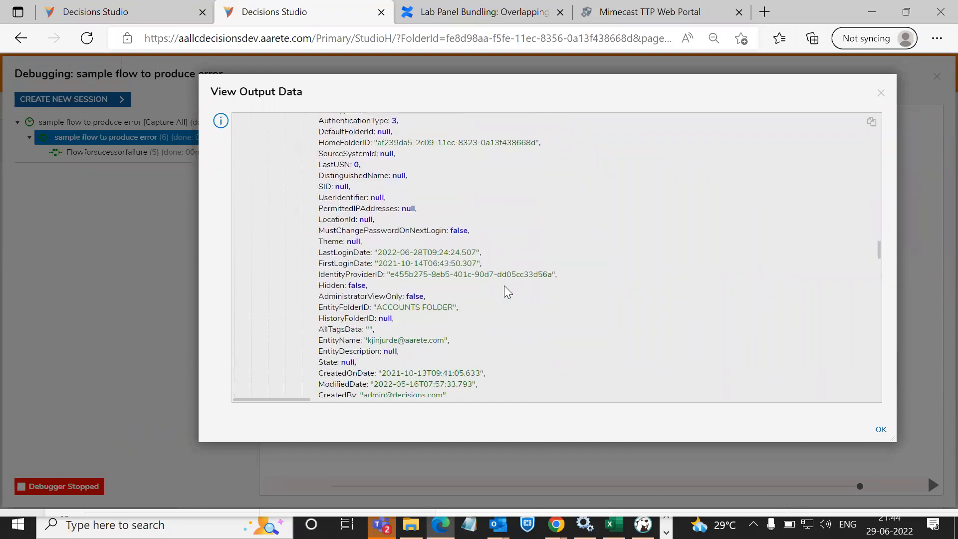
{"action": "scroll", "scroll_direction": "down", "scroll_amount": 3}
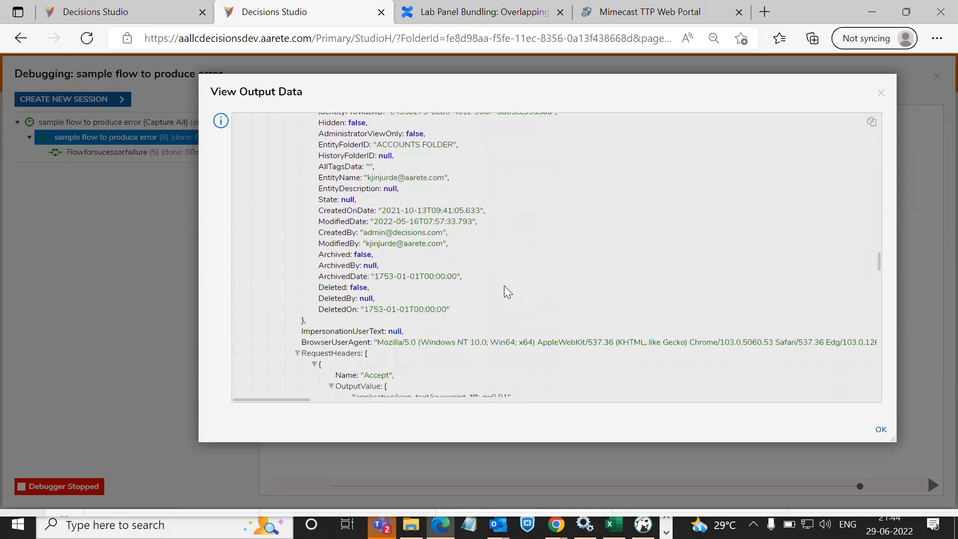
{"action": "scroll", "scroll_direction": "down", "scroll_amount": 3}
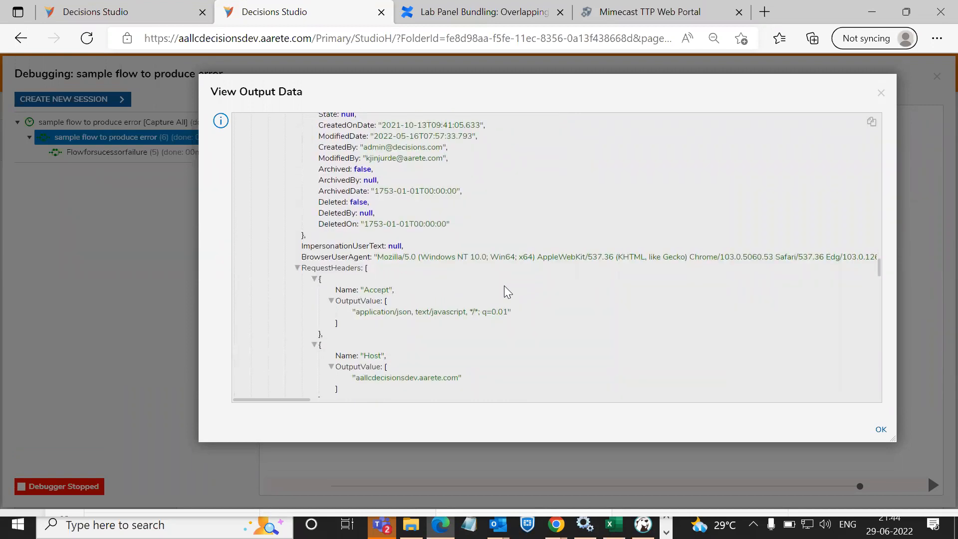
{"action": "scroll", "scroll_direction": "down", "scroll_amount": 3}
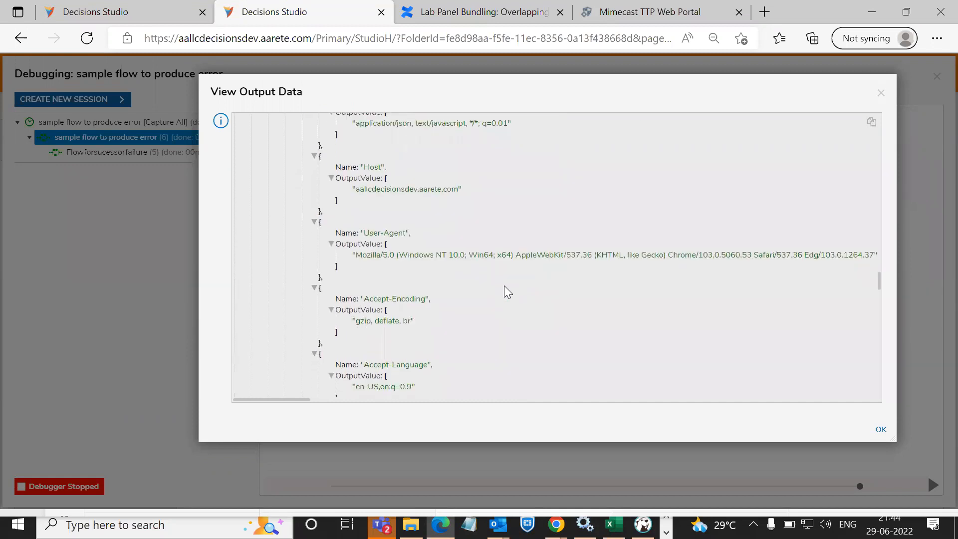
{"action": "scroll", "scroll_direction": "down", "scroll_amount": 3}
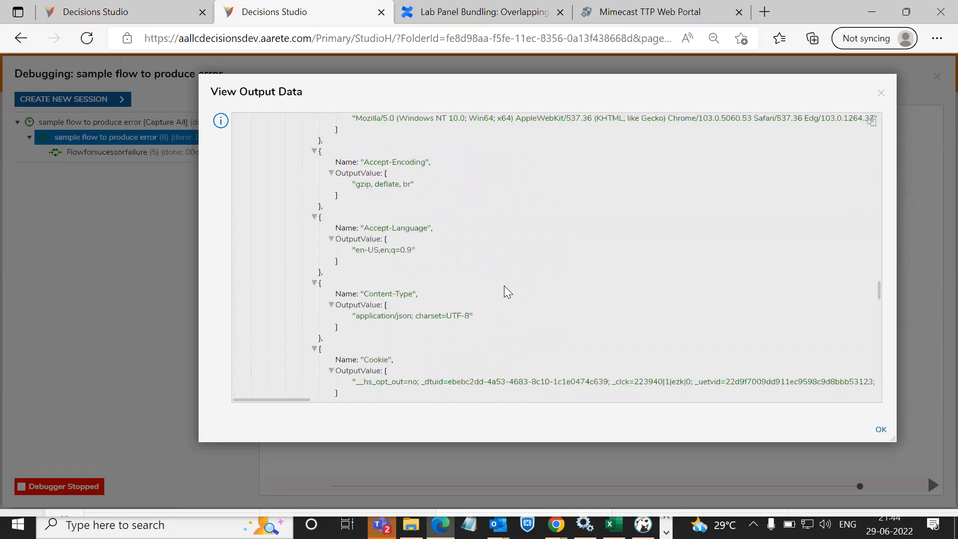
{"action": "scroll", "scroll_direction": "down", "scroll_amount": 3}
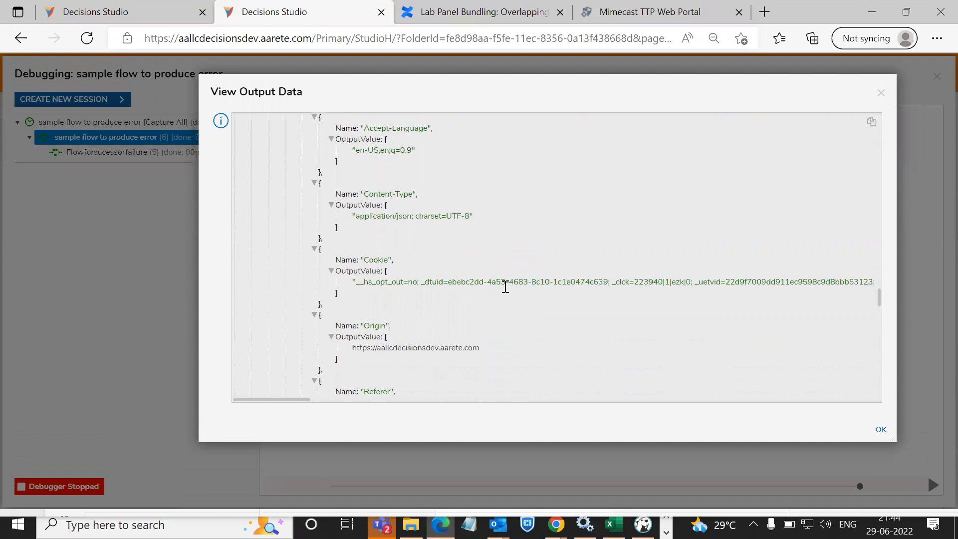
{"action": "scroll", "scroll_direction": "down", "scroll_amount": 3}
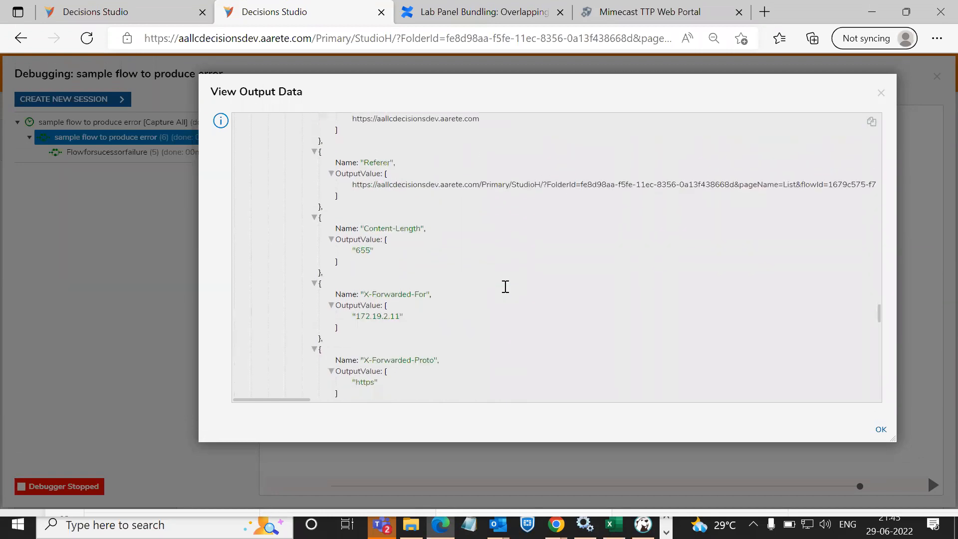
{"action": "scroll", "scroll_direction": "down", "scroll_amount": 3}
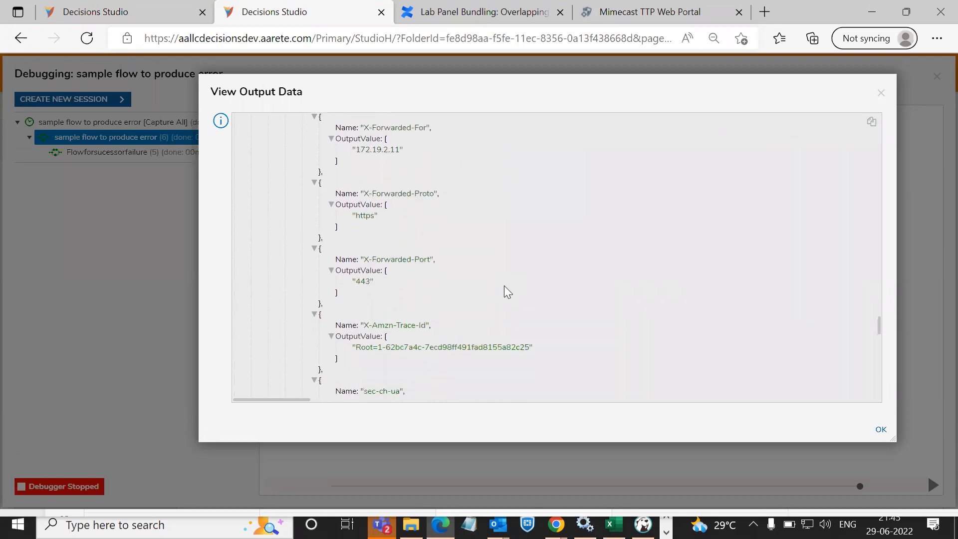
{"action": "scroll", "scroll_direction": "down", "scroll_amount": 3}
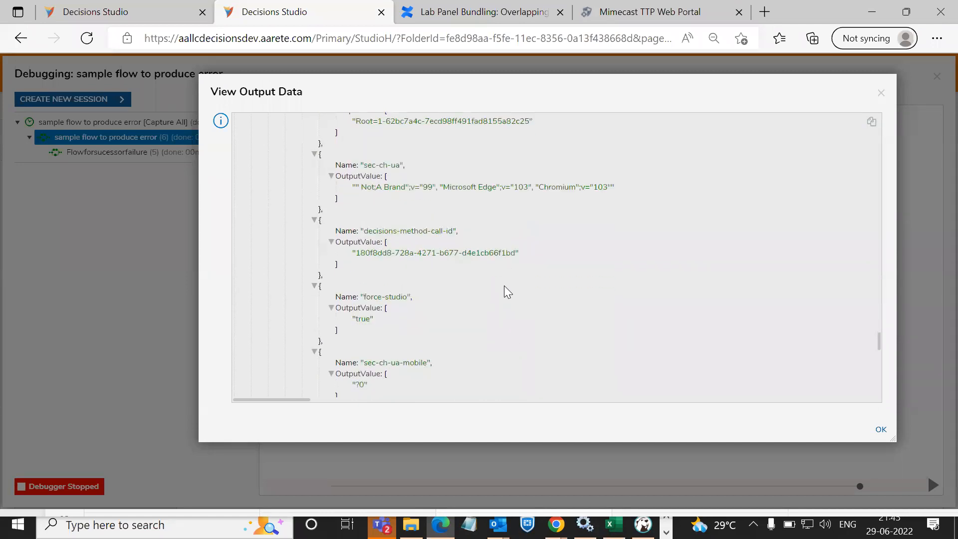
{"action": "scroll", "scroll_direction": "down", "scroll_amount": 3}
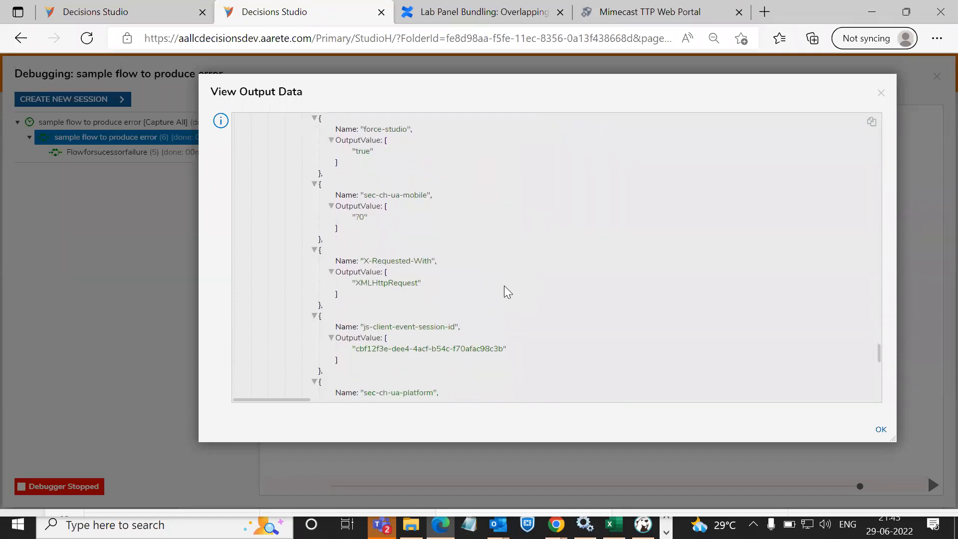
{"action": "scroll", "scroll_direction": "down", "scroll_amount": 3}
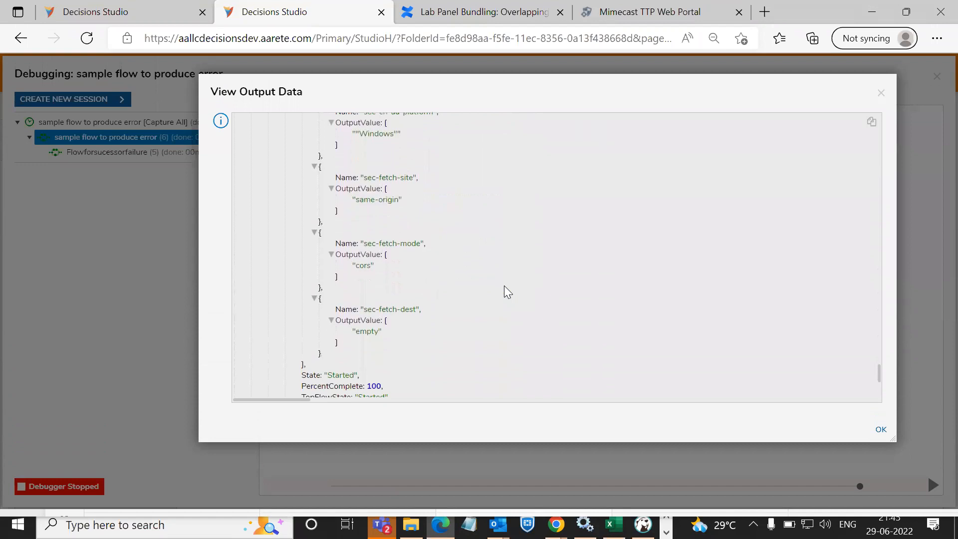
{"action": "scroll", "scroll_direction": "down", "scroll_amount": 3}
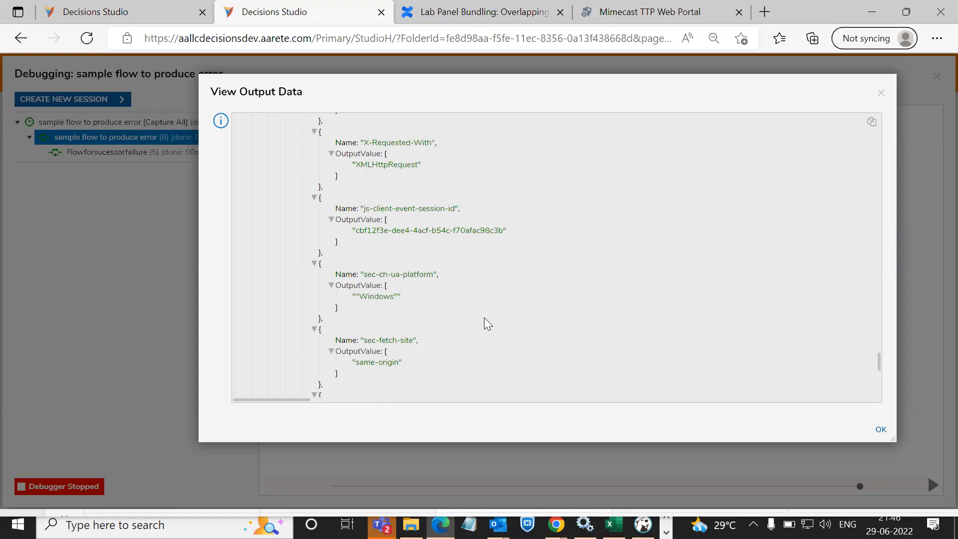
{"action": "mouse_move", "coordinate": [461, 312]}
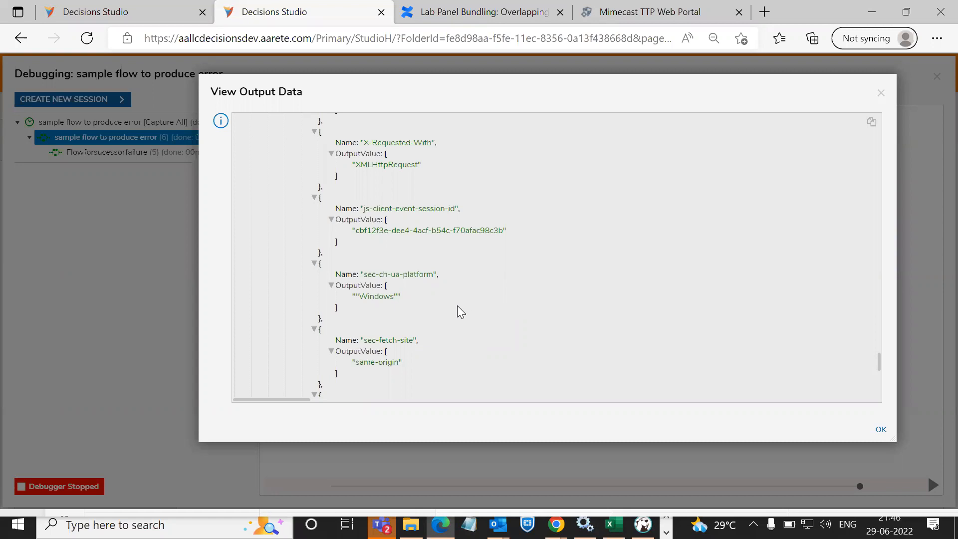
- Scroll the output data to read the Divide step's divide-by-zero ExceptionMessage and stack trace
{"action": "scroll", "scroll_direction": "down", "scroll_amount": 3}
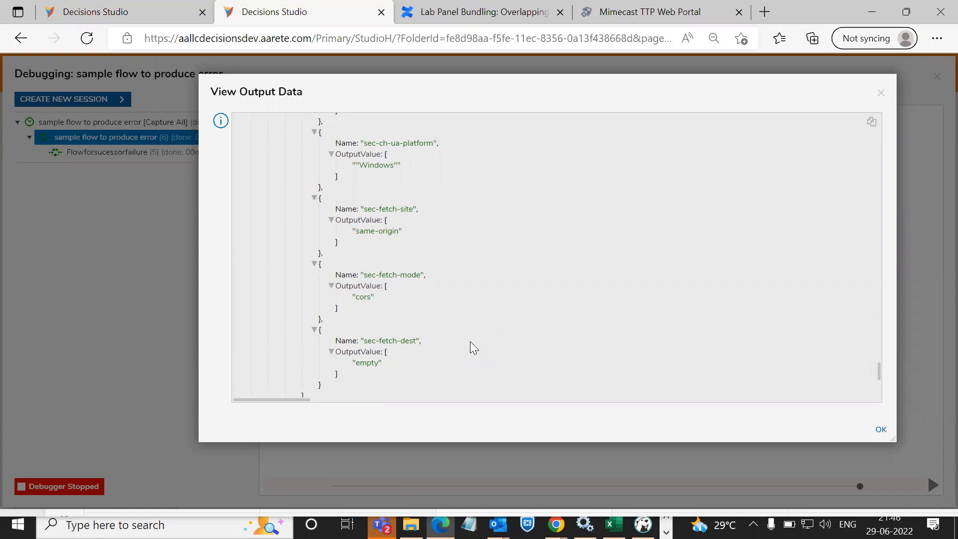
{"action": "mouse_move", "coordinate": [449, 326]}
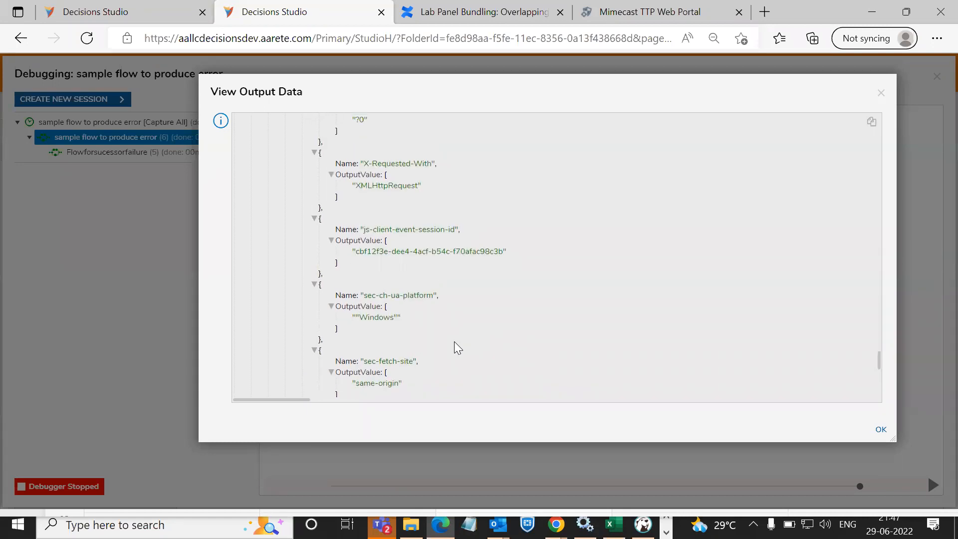
{"action": "scroll", "scroll_direction": "down", "scroll_amount": 3}
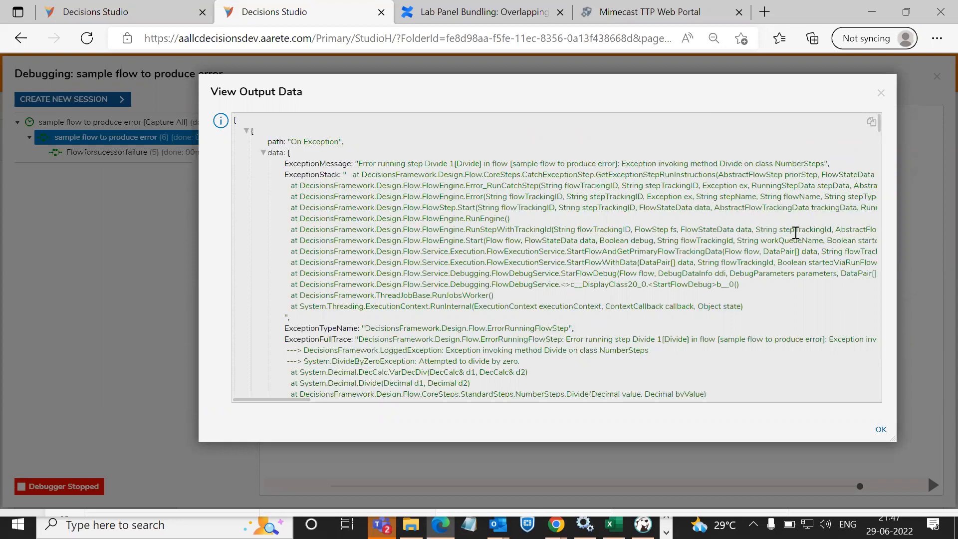
{"action": "scroll", "scroll_direction": "down", "scroll_amount": 3}
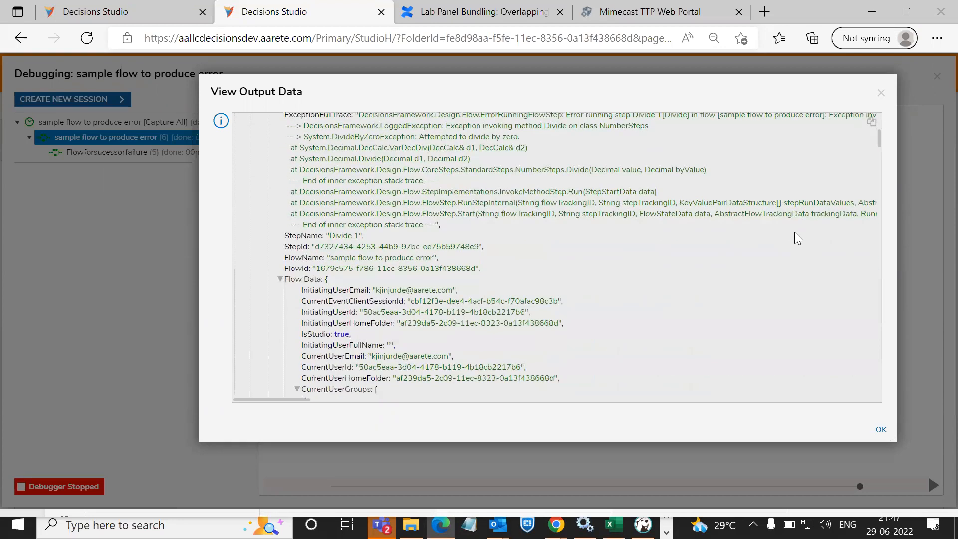
{"action": "scroll", "scroll_direction": "down", "scroll_amount": 3}
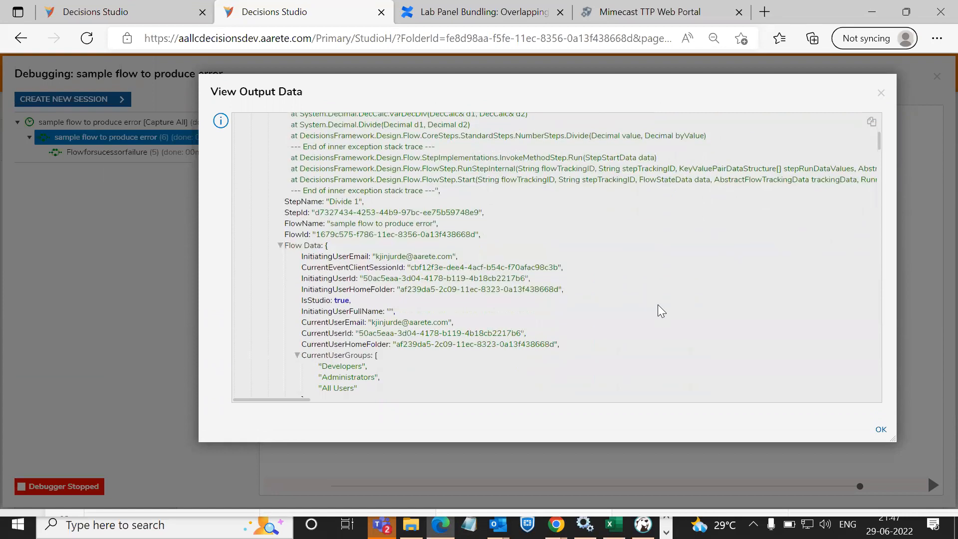
{"action": "scroll", "scroll_direction": "down", "scroll_amount": 3}
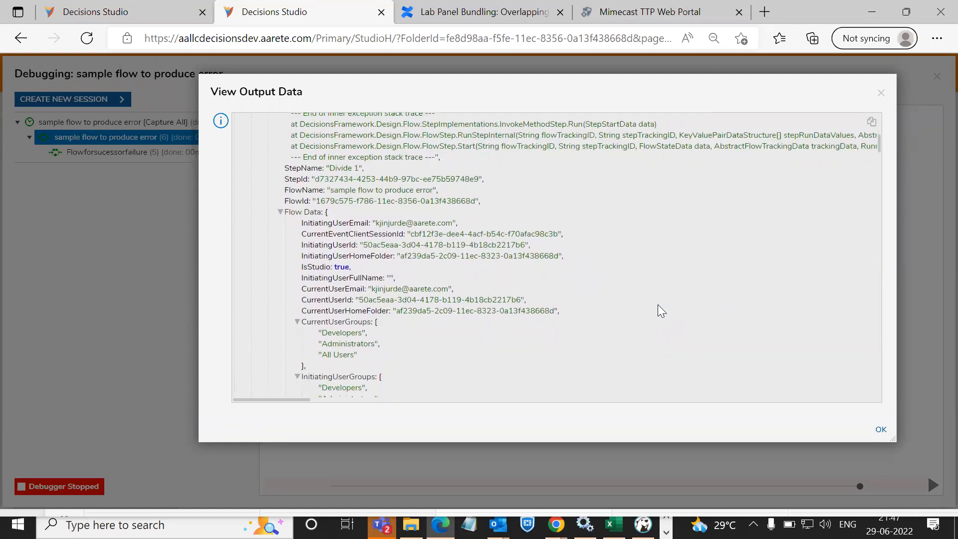
{"action": "scroll", "scroll_direction": "down", "scroll_amount": 3}
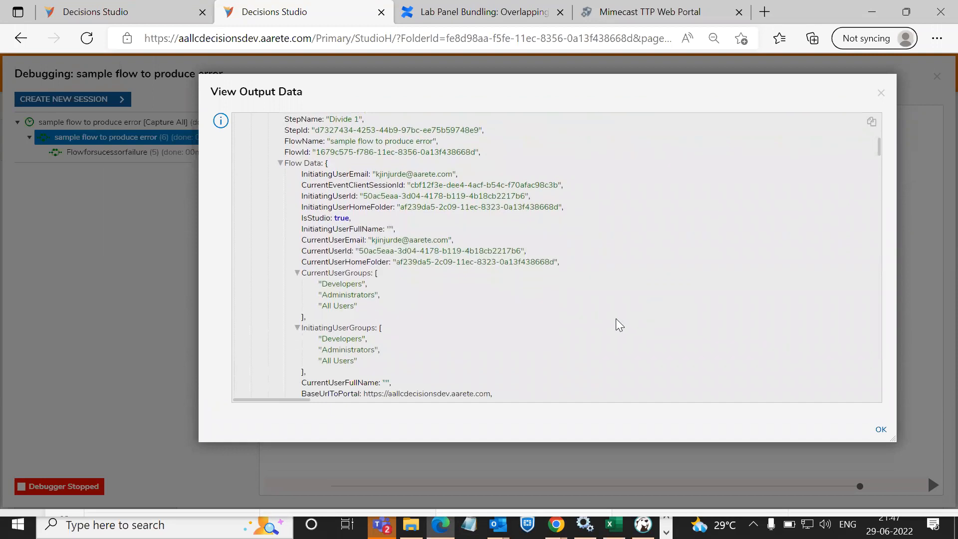
{"action": "scroll", "scroll_direction": "down", "scroll_amount": 3}
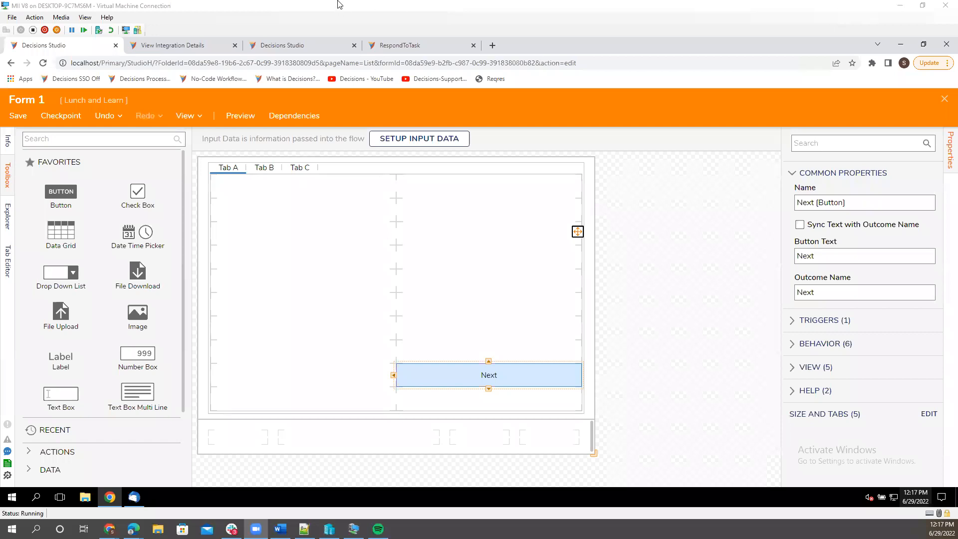
{"action": "mouse_move", "coordinate": [328, 23]}
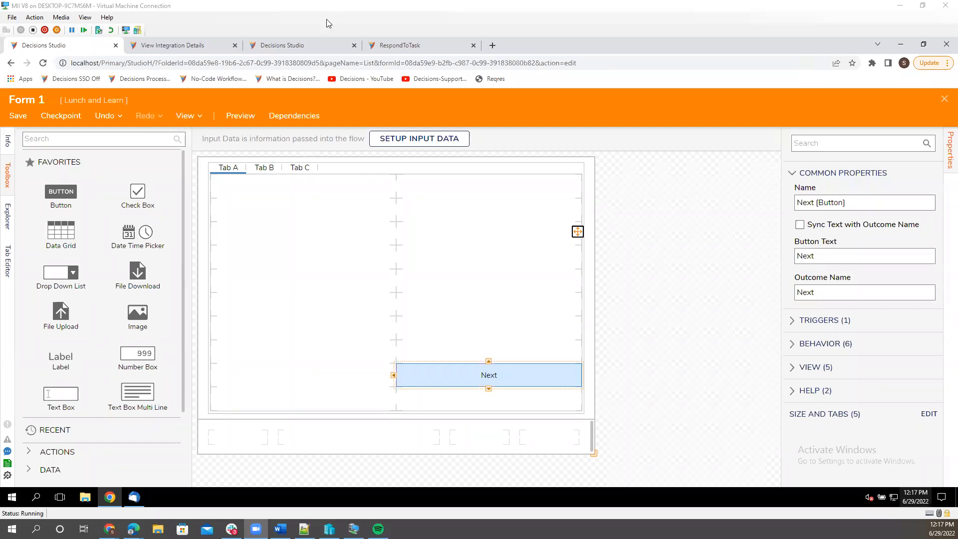
{"action": "mouse_move", "coordinate": [394, 81]}
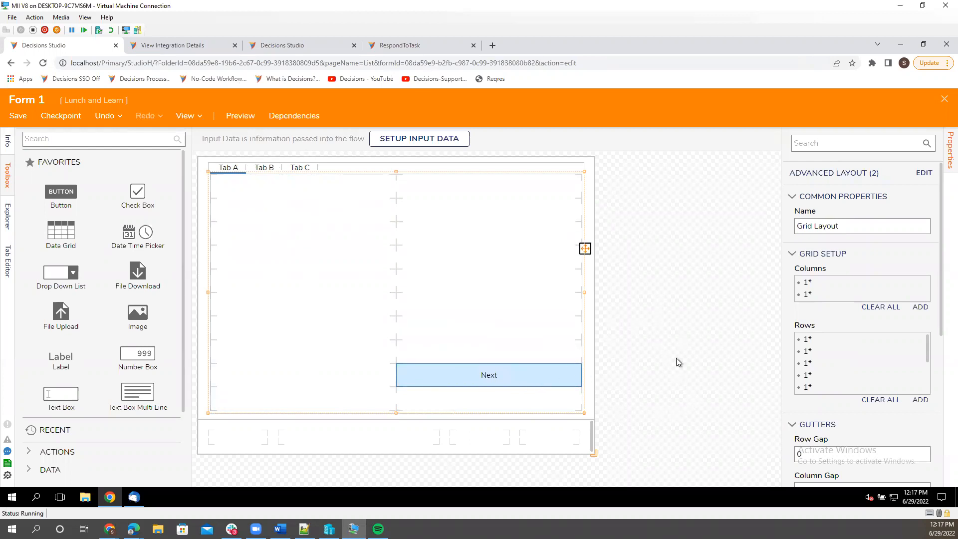
{"action": "mouse_move", "coordinate": [716, 218]}
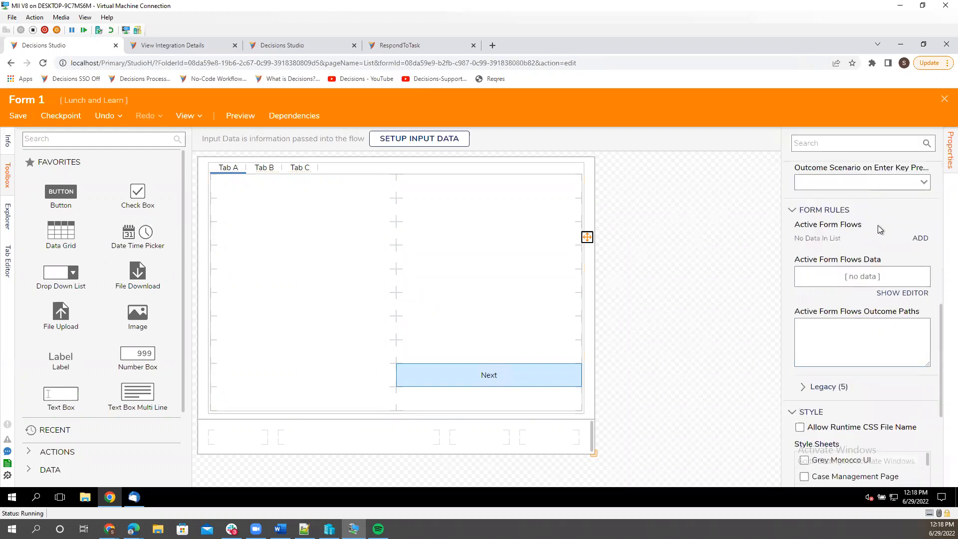
{"action": "left_click", "coordinate": [920, 237]}
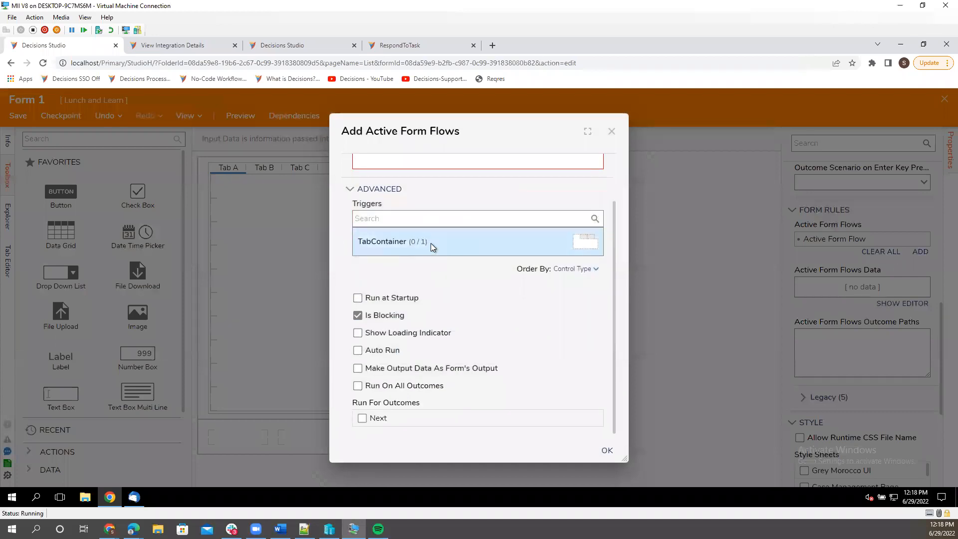
{"action": "left_click", "coordinate": [393, 240]}
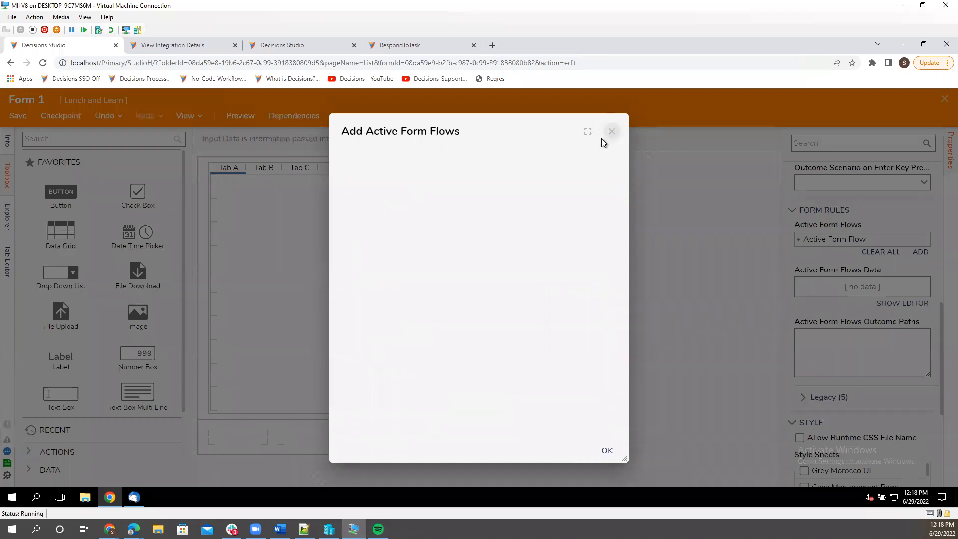
{"action": "left_click", "coordinate": [610, 131]}
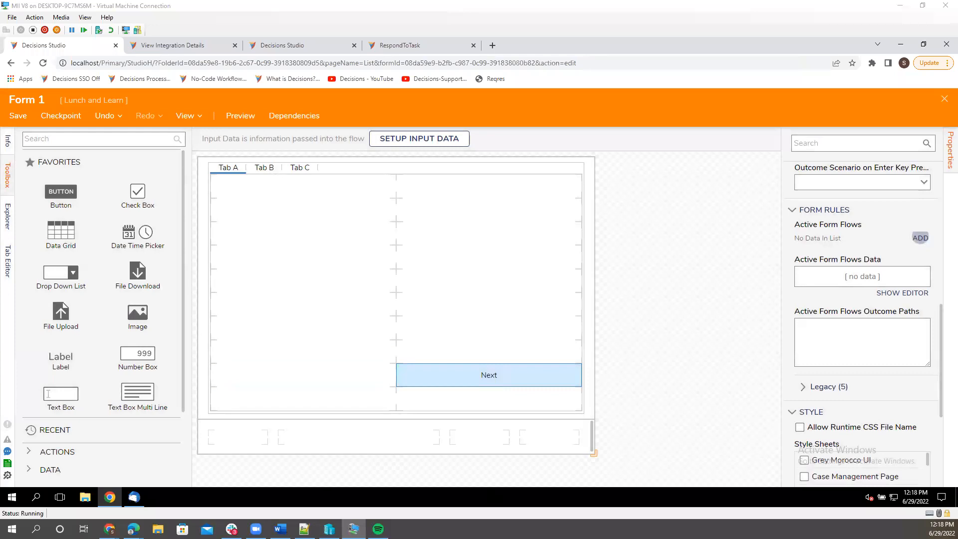
{"action": "mouse_move", "coordinate": [895, 215]}
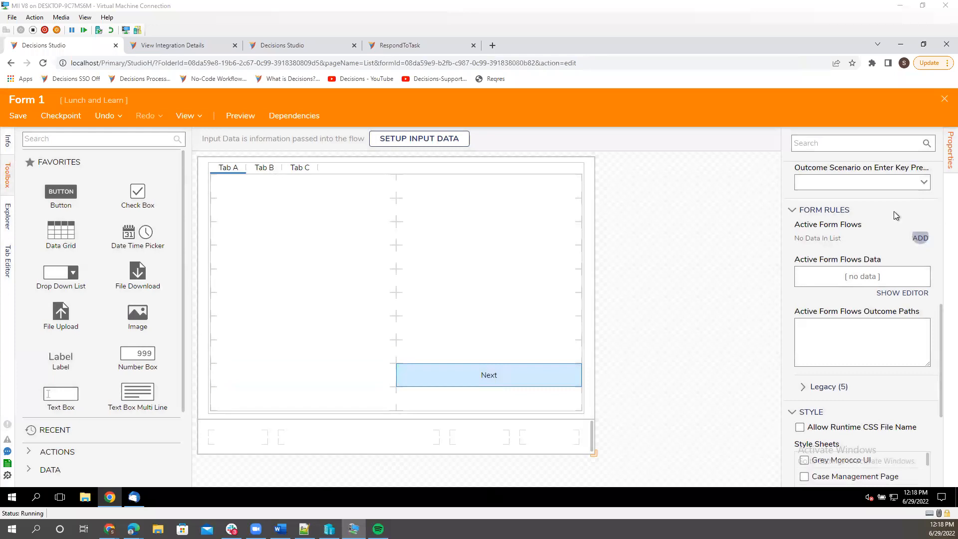
{"action": "mouse_move", "coordinate": [700, 134]}
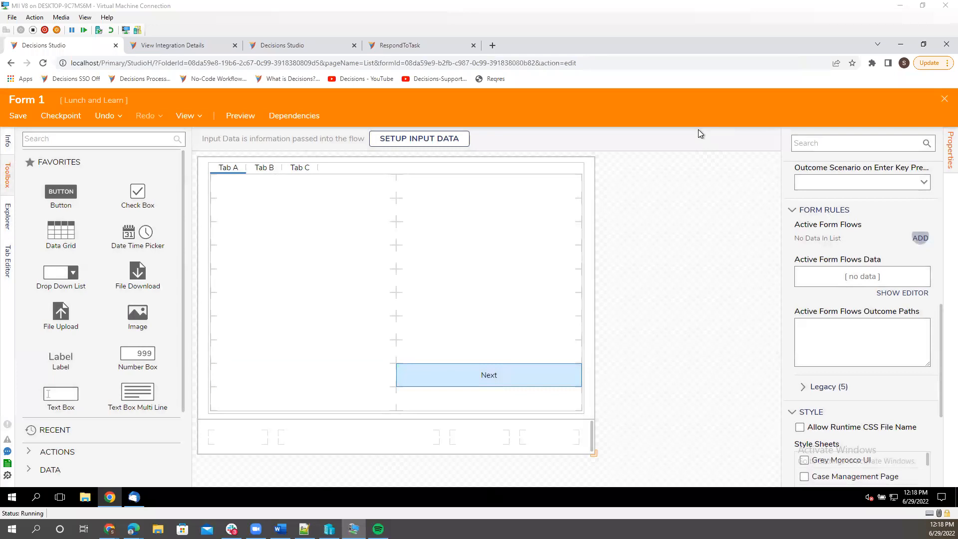
{"action": "mouse_move", "coordinate": [461, 376]}
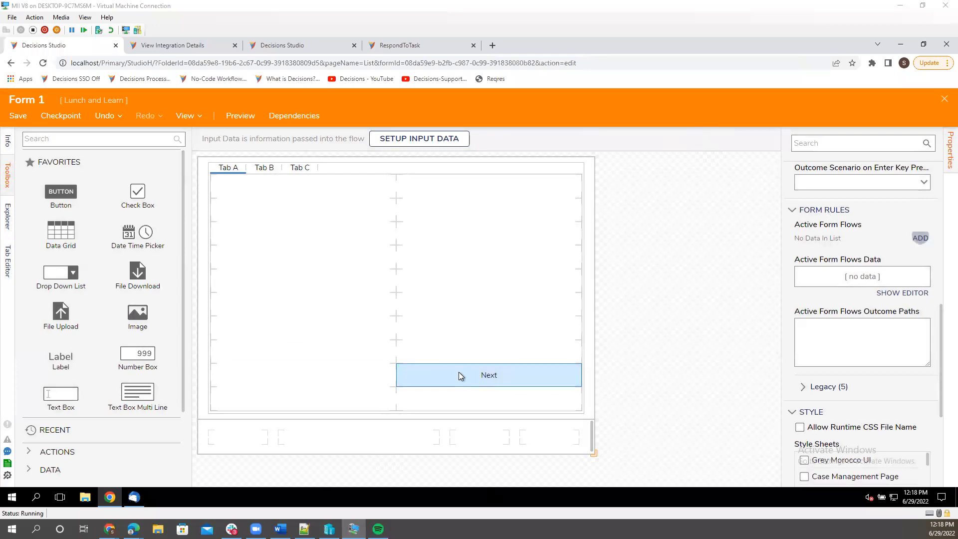
- Select the Next button, whose name, button text and outcome name are Next
{"action": "left_click", "coordinate": [489, 375]}
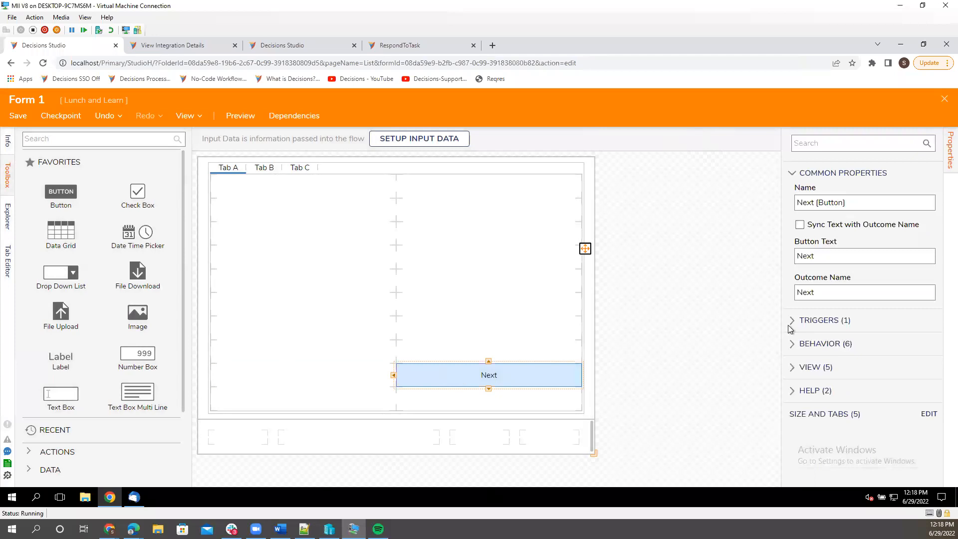
{"action": "mouse_move", "coordinate": [802, 326]}
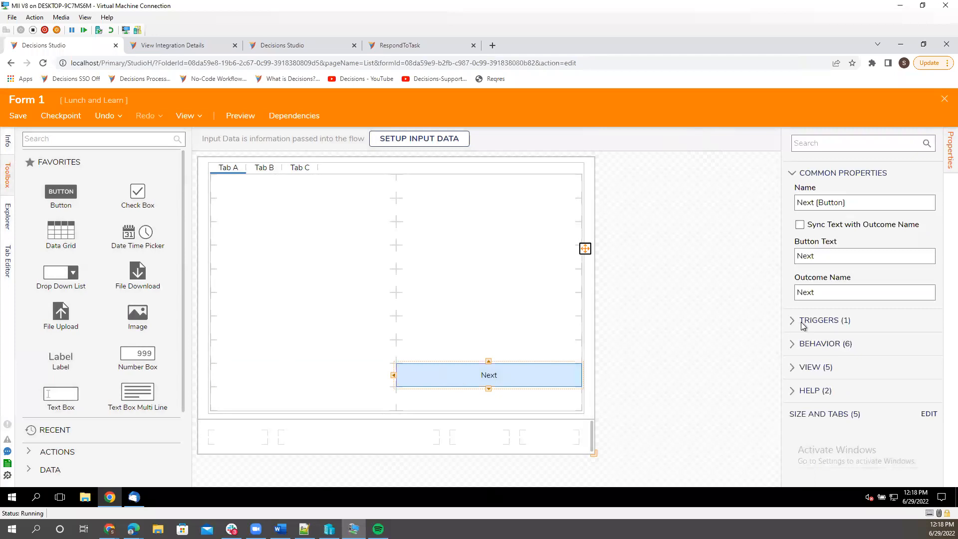
{"action": "mouse_move", "coordinate": [793, 323]}
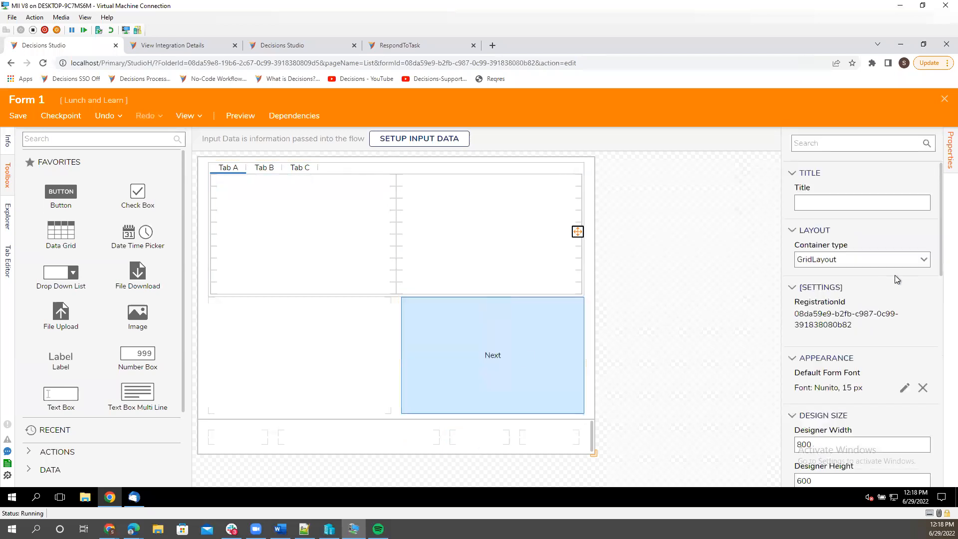
{"action": "scroll", "scroll_direction": "down", "scroll_amount": 3}
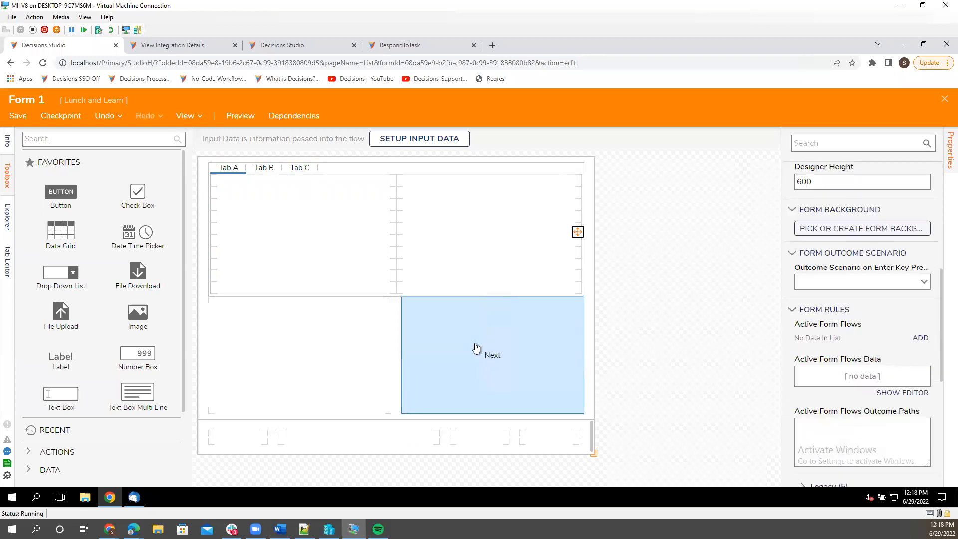
{"action": "mouse_move", "coordinate": [522, 388]}
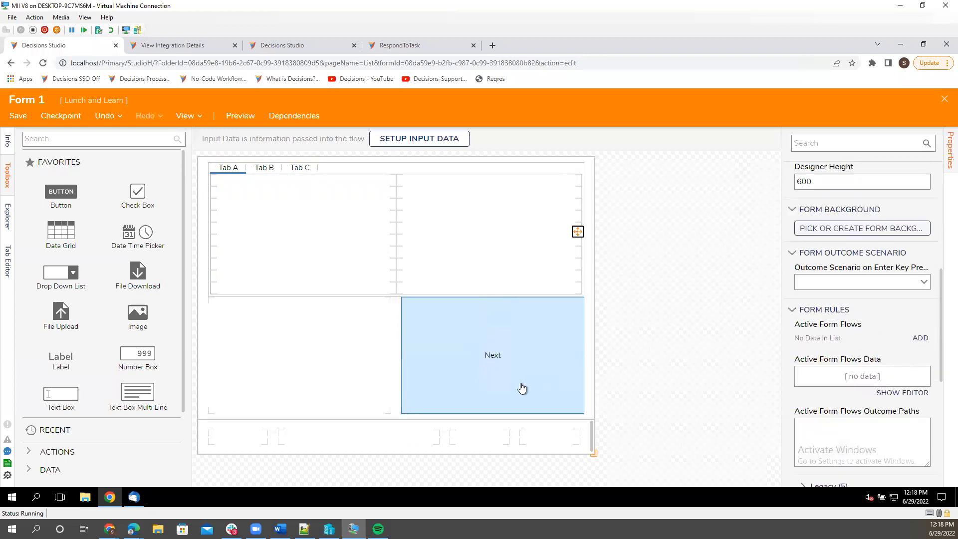
{"action": "left_click", "coordinate": [304, 191]}
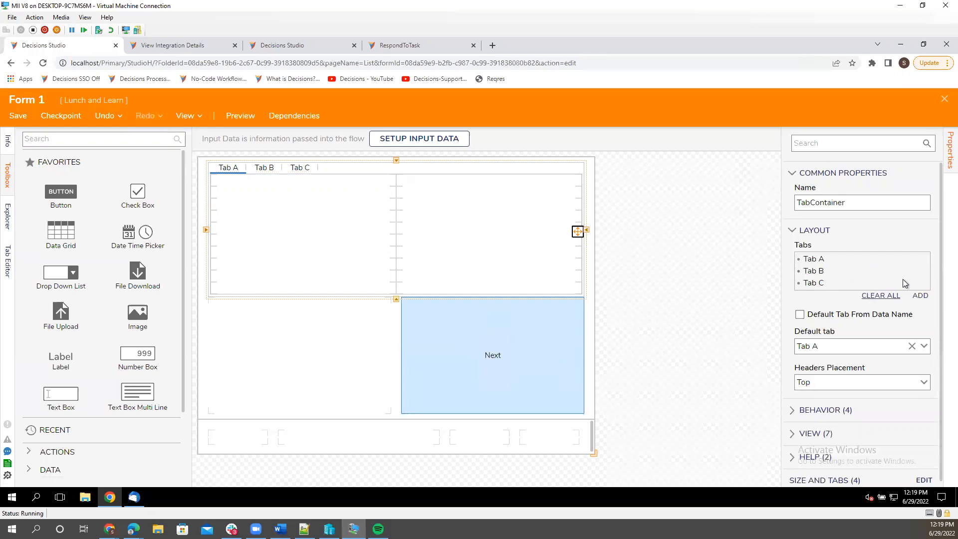
{"action": "mouse_move", "coordinate": [825, 268]}
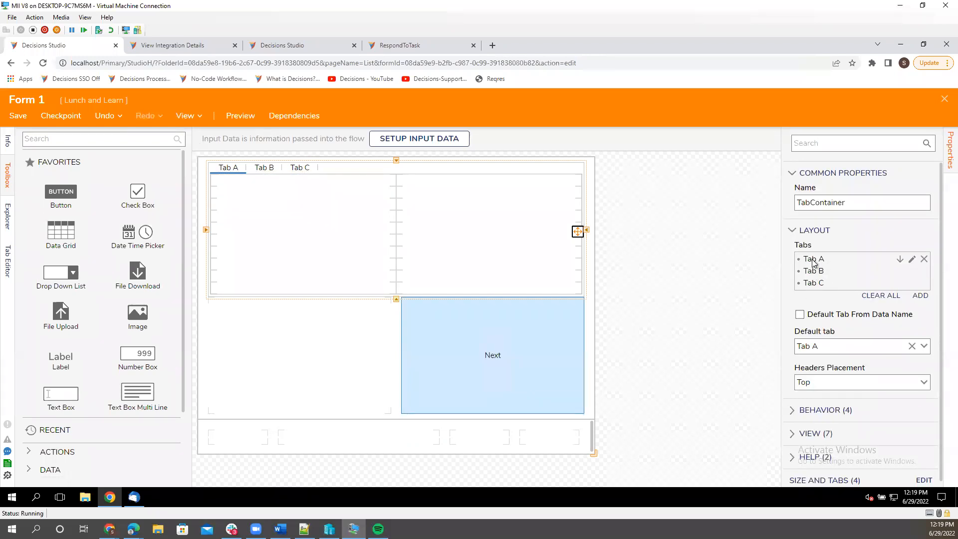
- Adjust the TabContainer's default tab setting and shorten the Next button's row
{"action": "left_click", "coordinate": [799, 314]}
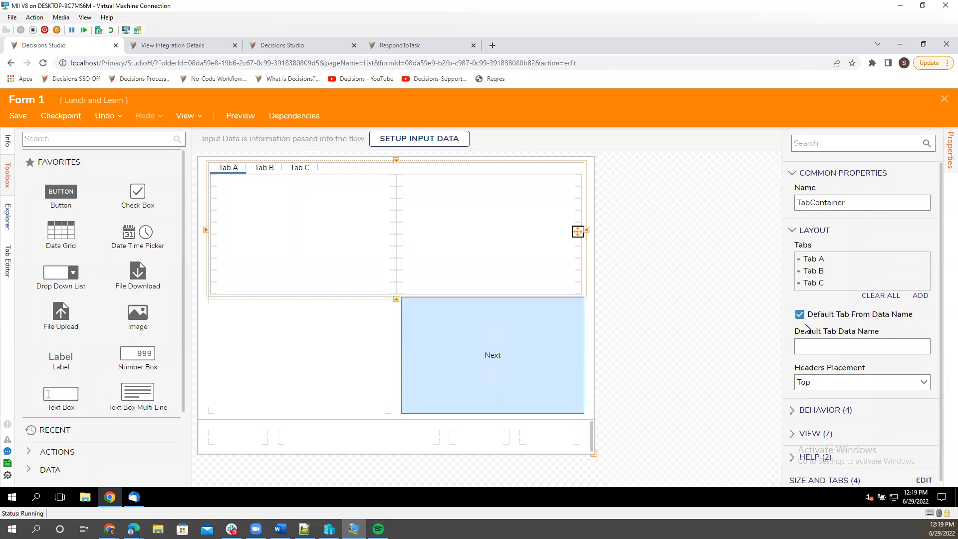
{"action": "left_click", "coordinate": [862, 346]}
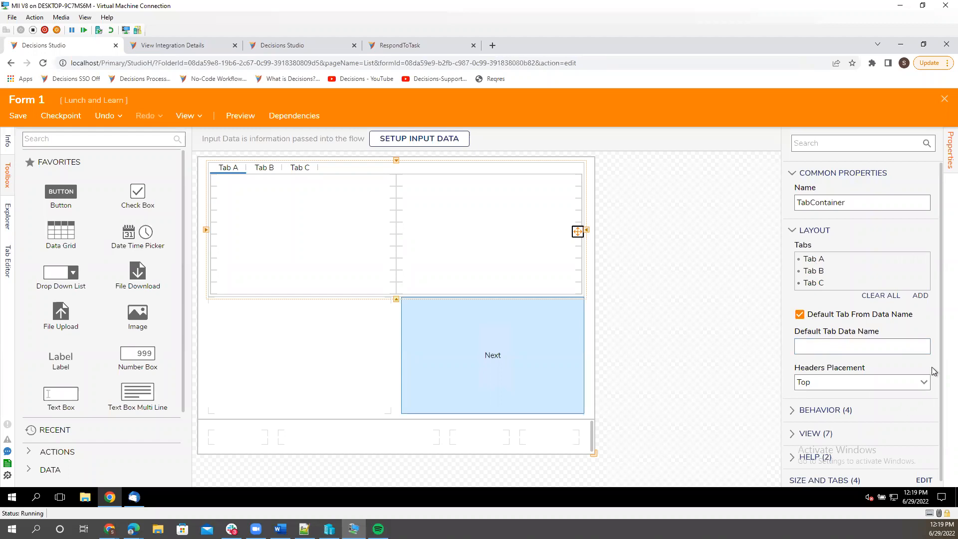
{"action": "mouse_move", "coordinate": [664, 411]}
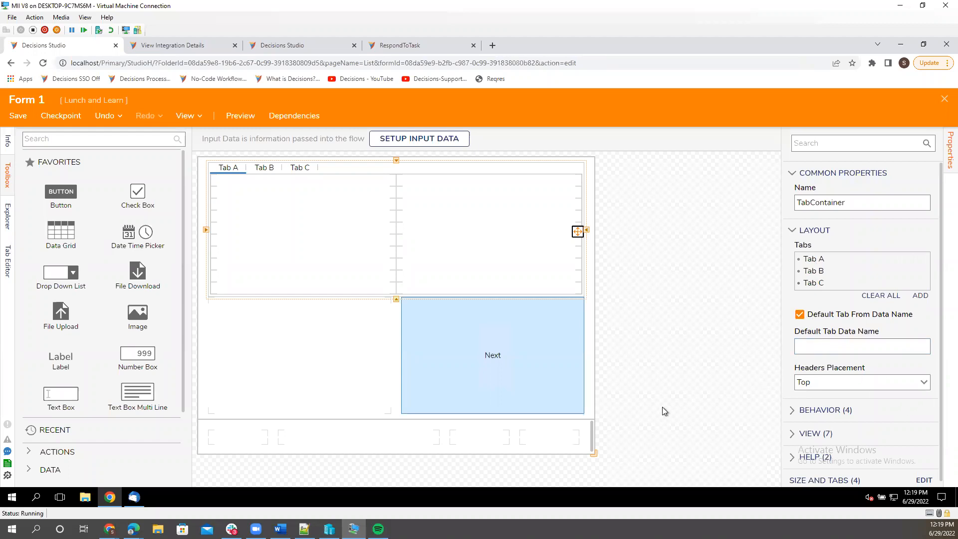
{"action": "left_click", "coordinate": [861, 346]}
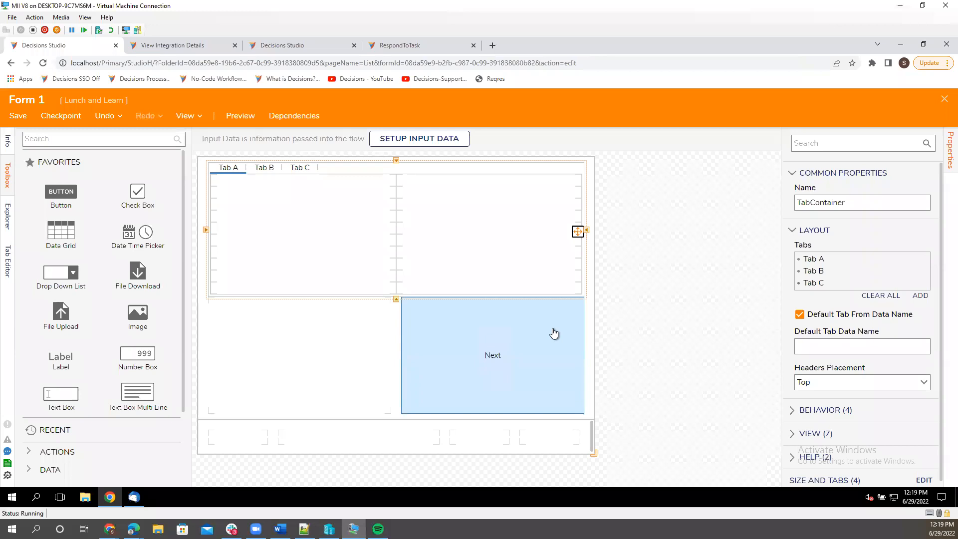
{"action": "mouse_move", "coordinate": [673, 356]}
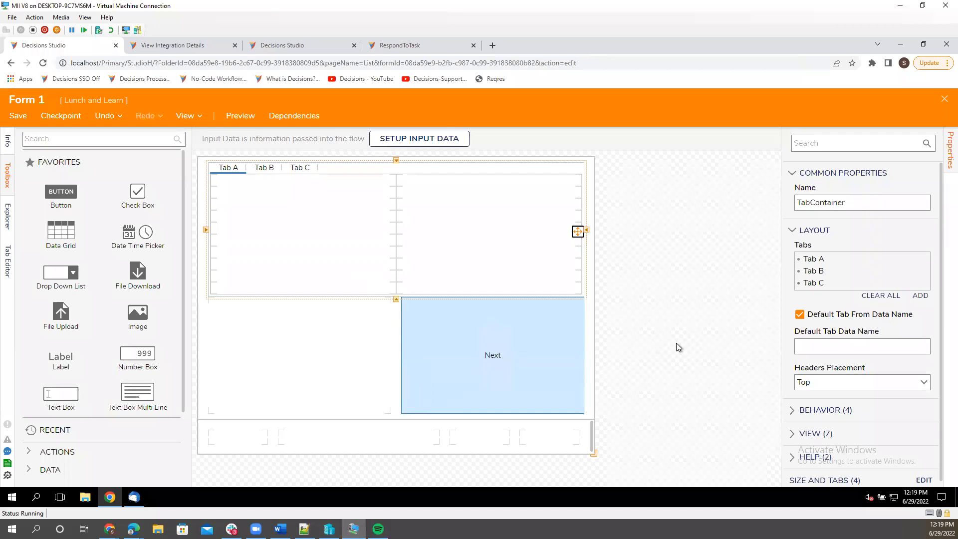
{"action": "mouse_move", "coordinate": [566, 6]}
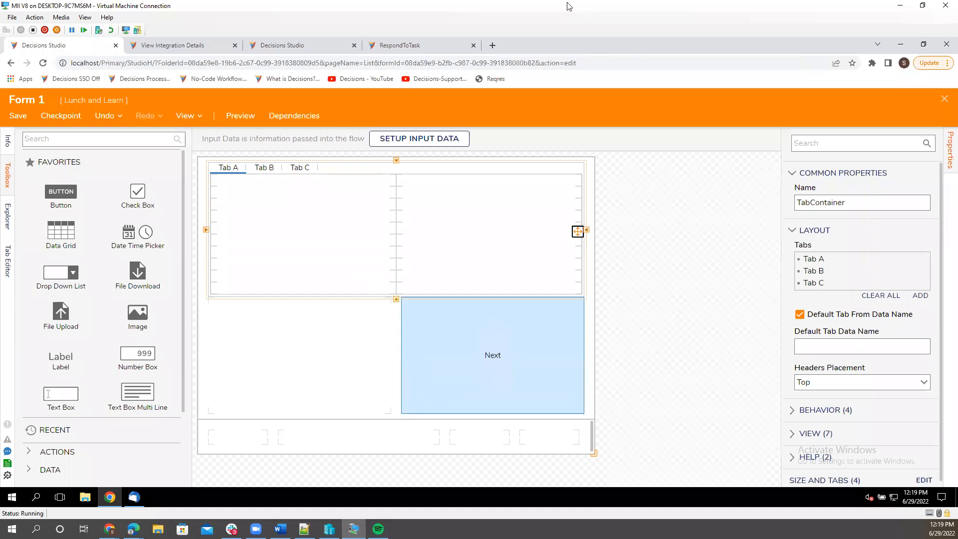
{"action": "mouse_move", "coordinate": [504, 121]}
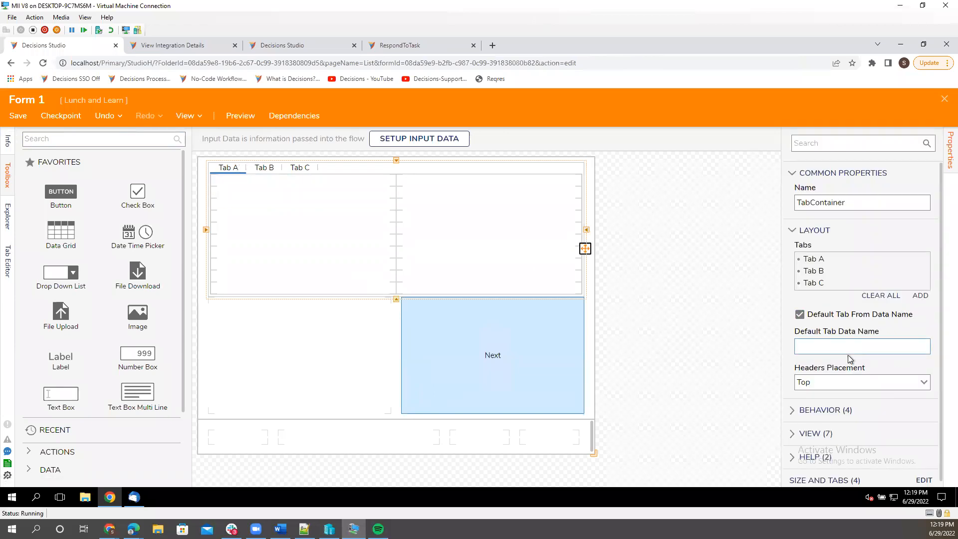
{"action": "left_click", "coordinate": [862, 346]}
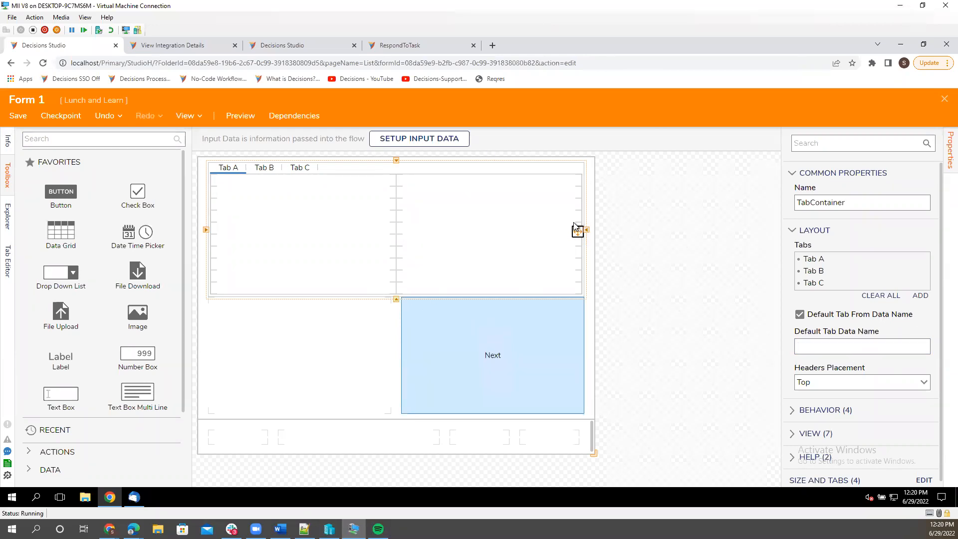
{"action": "mouse_move", "coordinate": [593, 370]}
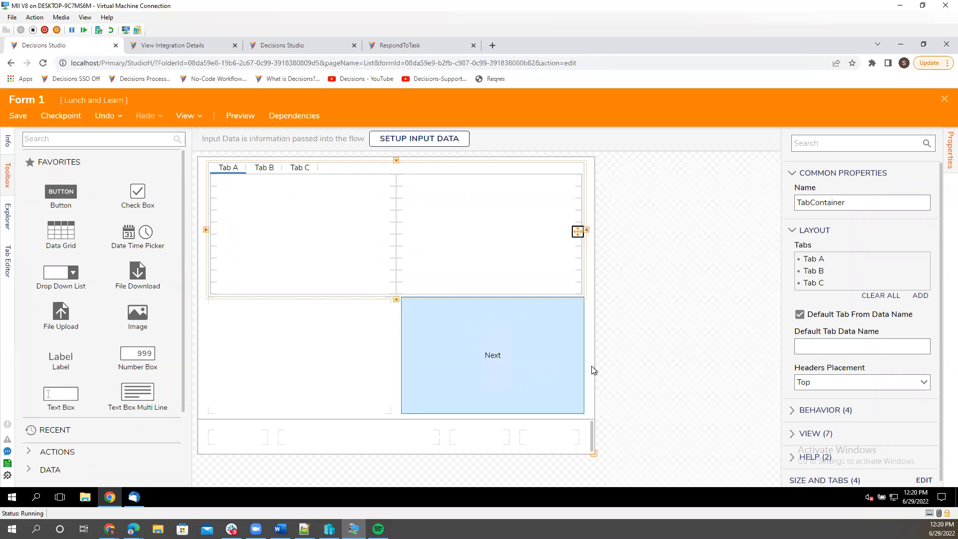
{"action": "mouse_move", "coordinate": [653, 367]}
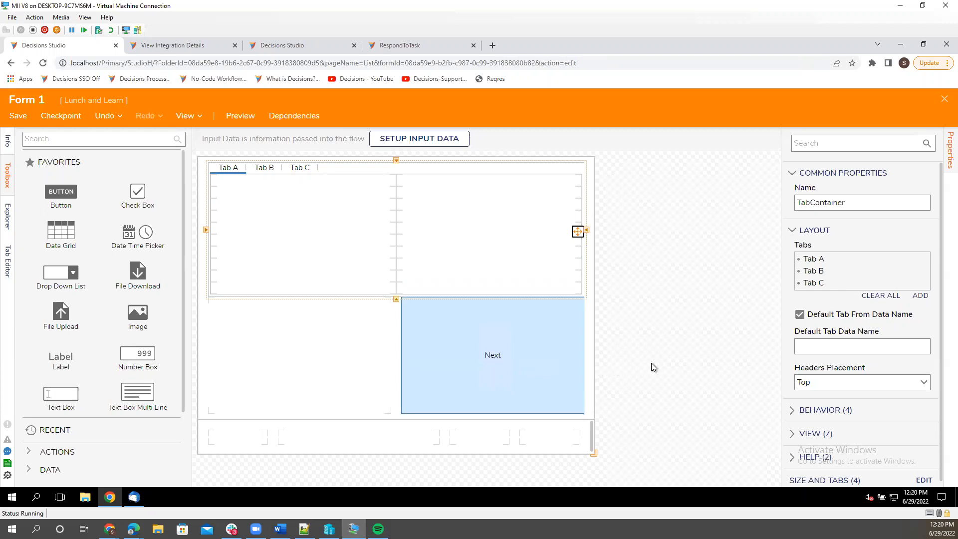
{"action": "mouse_move", "coordinate": [794, 226]}
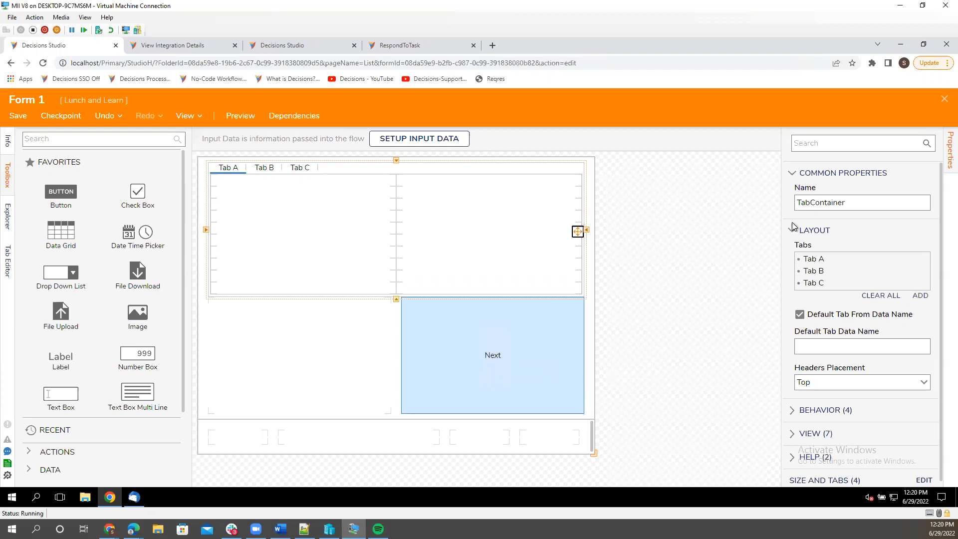
{"action": "mouse_move", "coordinate": [787, 223]}
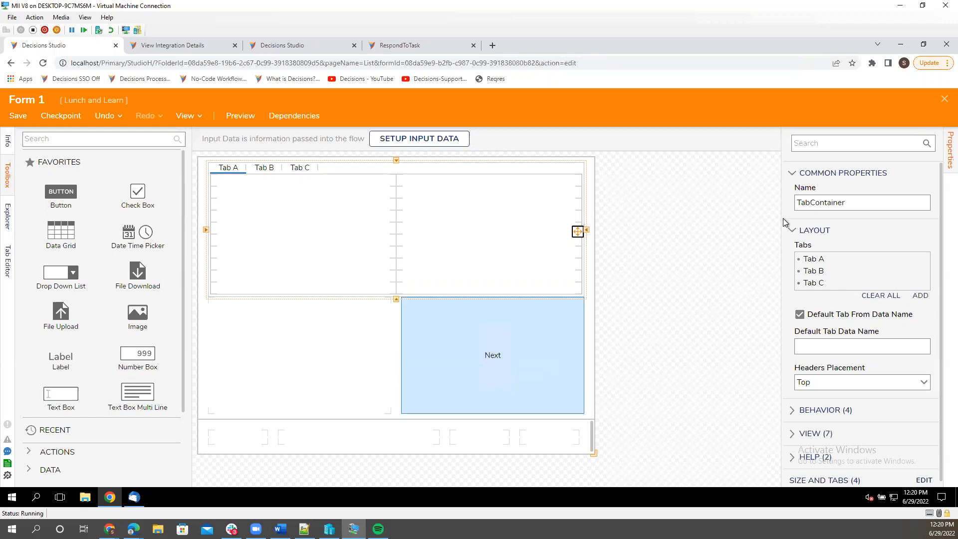
{"action": "mouse_move", "coordinate": [485, 359]}
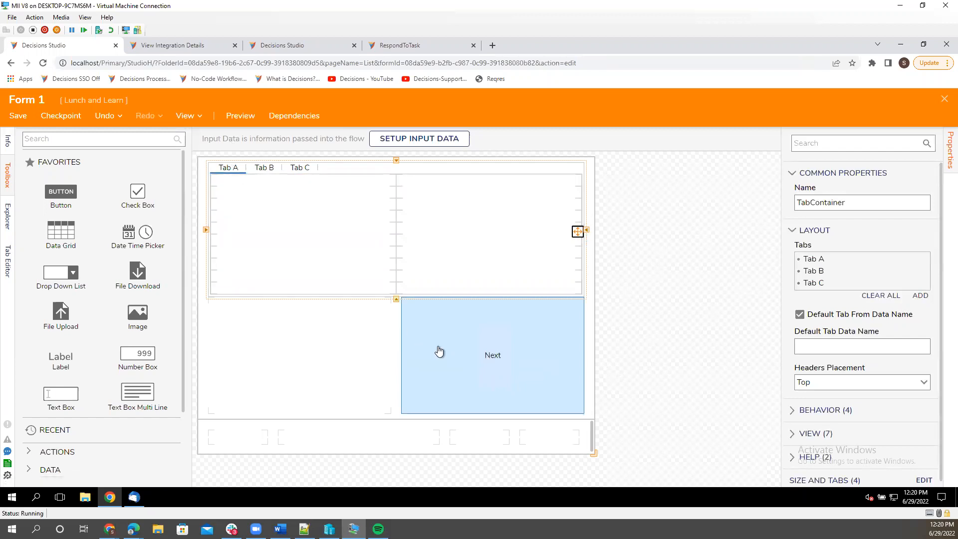
{"action": "left_click", "coordinate": [489, 250]}
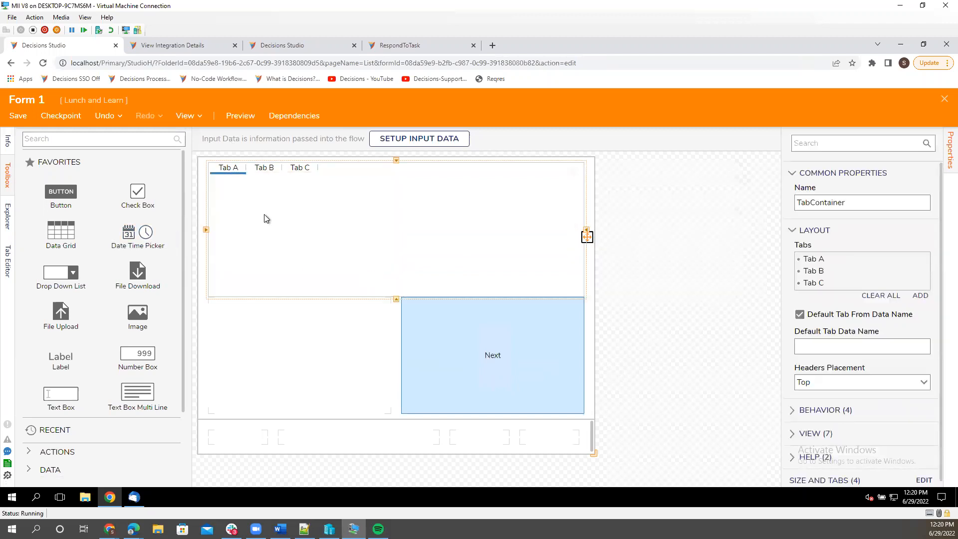
{"action": "mouse_move", "coordinate": [593, 457]}
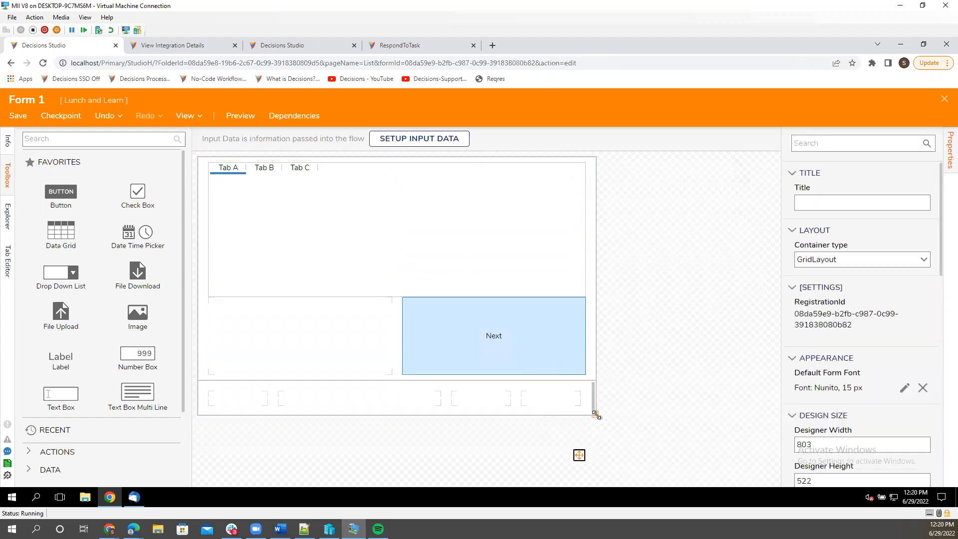
- Resize the form down to 768 by 401, leaving the Next row a thin strip
{"action": "left_click_drag", "start_coordinate": [596, 414], "coordinate": [587, 360]}
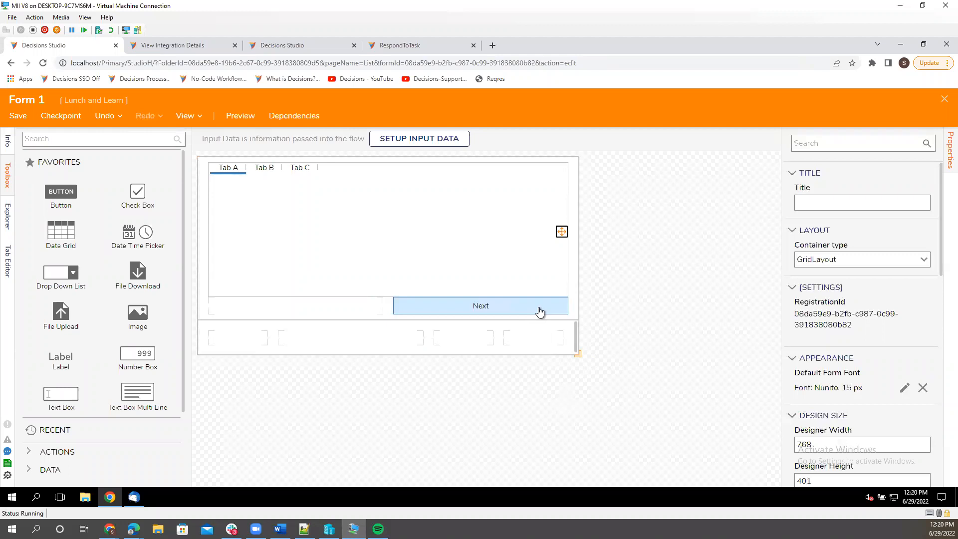
{"action": "left_click", "coordinate": [480, 306]}
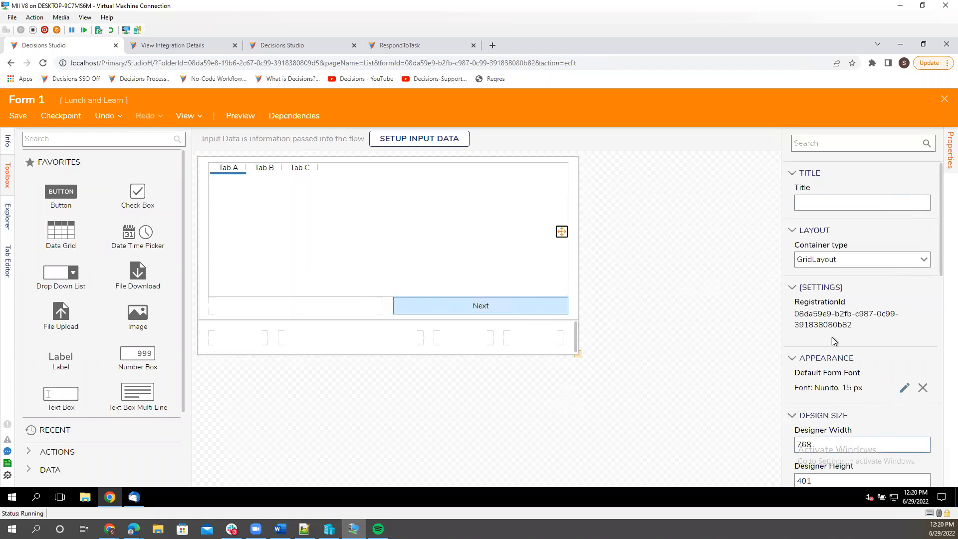
{"action": "mouse_move", "coordinate": [943, 155]}
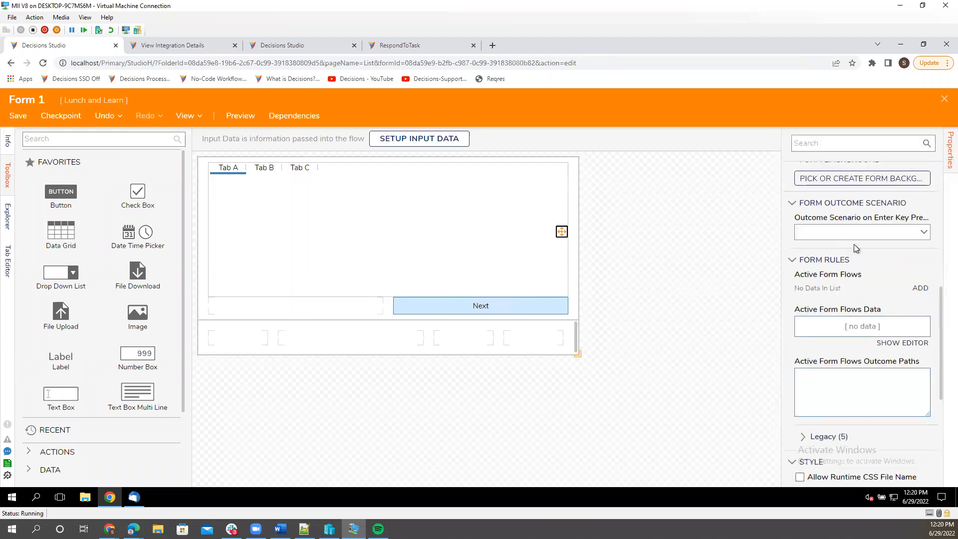
- Open and close the Add Active Form Flows dialog while placing Next in the bottom strip
{"action": "left_click", "coordinate": [920, 288]}
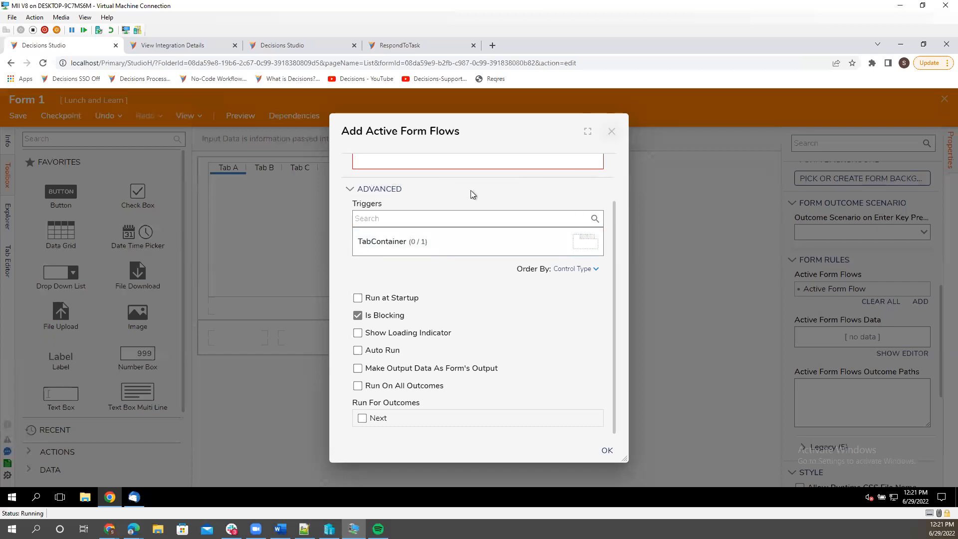
{"action": "left_click", "coordinate": [610, 131]}
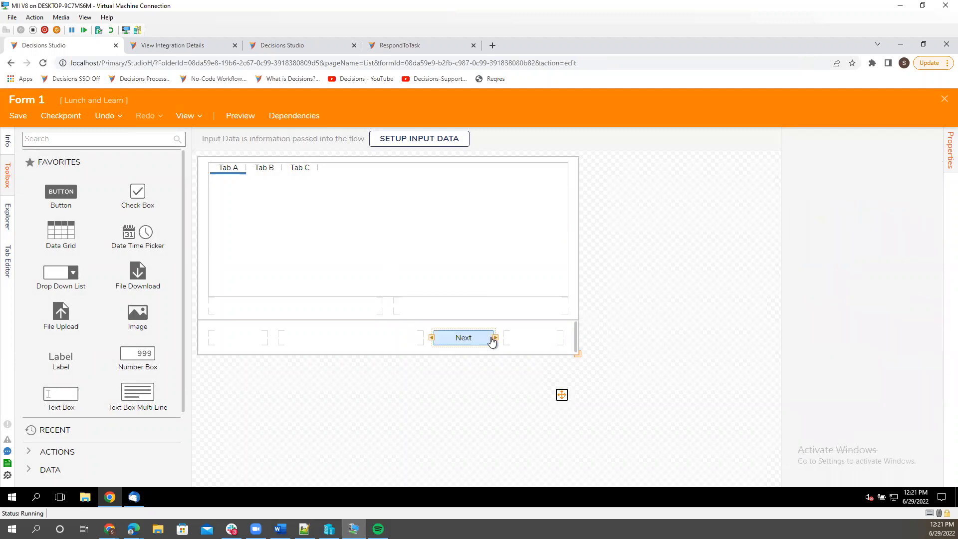
- Select Form 1 and scroll Properties to Form Rules showing an empty active flows list
{"action": "left_click", "coordinate": [462, 337]}
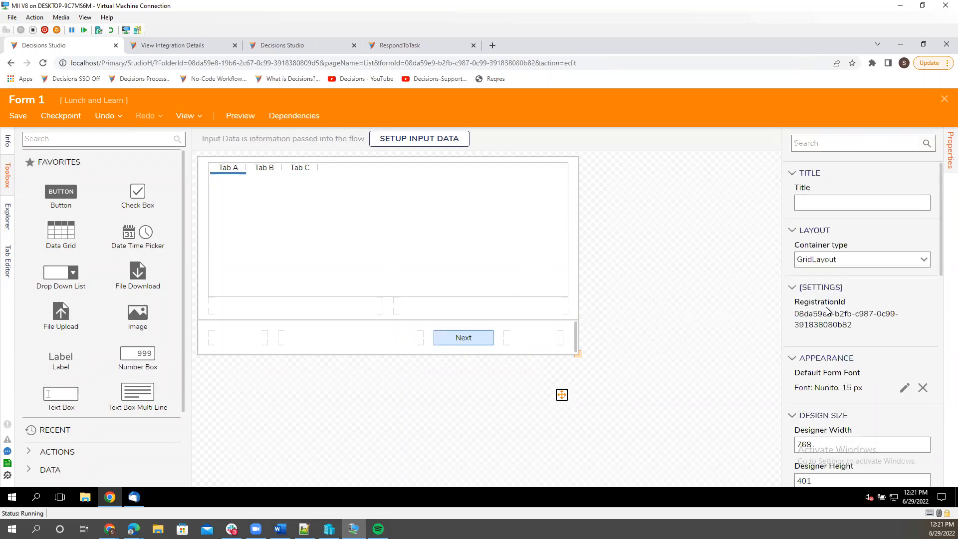
{"action": "scroll", "scroll_direction": "down", "scroll_amount": 3}
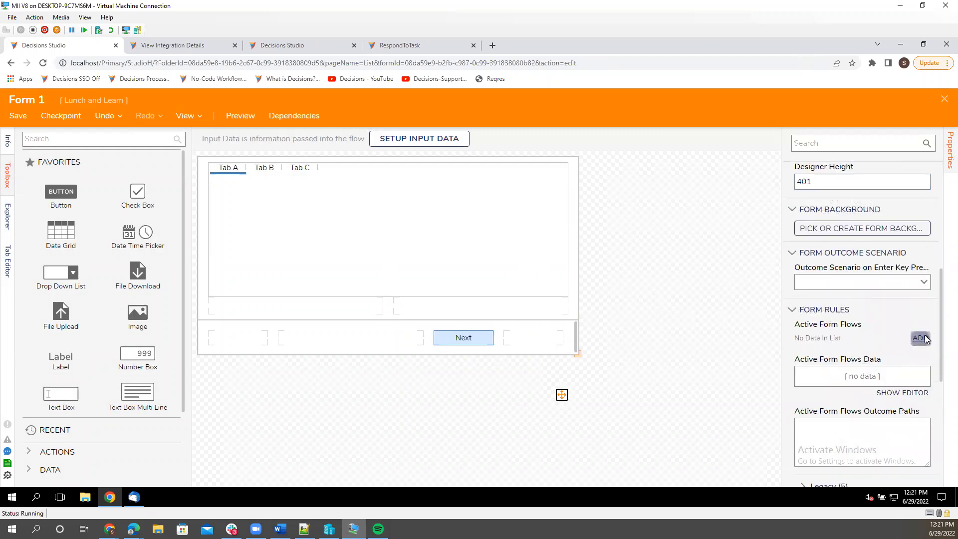
- Add an active form flow ordered by control type and edit Rule Flow 4
{"action": "left_click", "coordinate": [918, 338]}
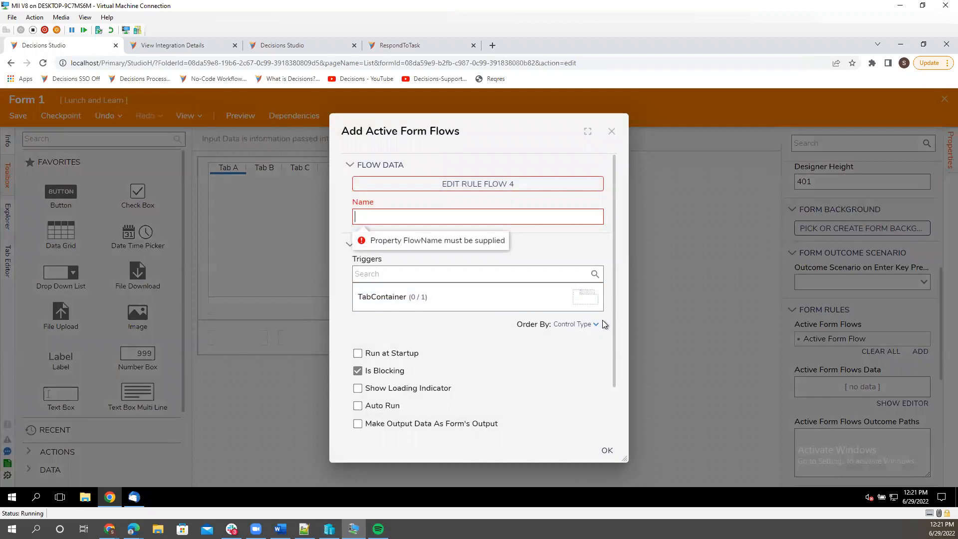
{"action": "left_click", "coordinate": [593, 324]}
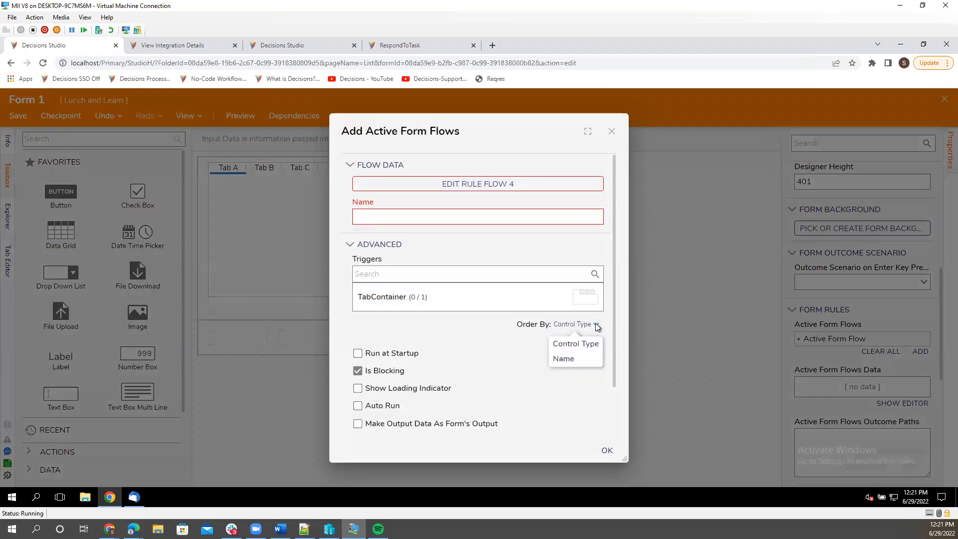
{"action": "left_click", "coordinate": [477, 183]}
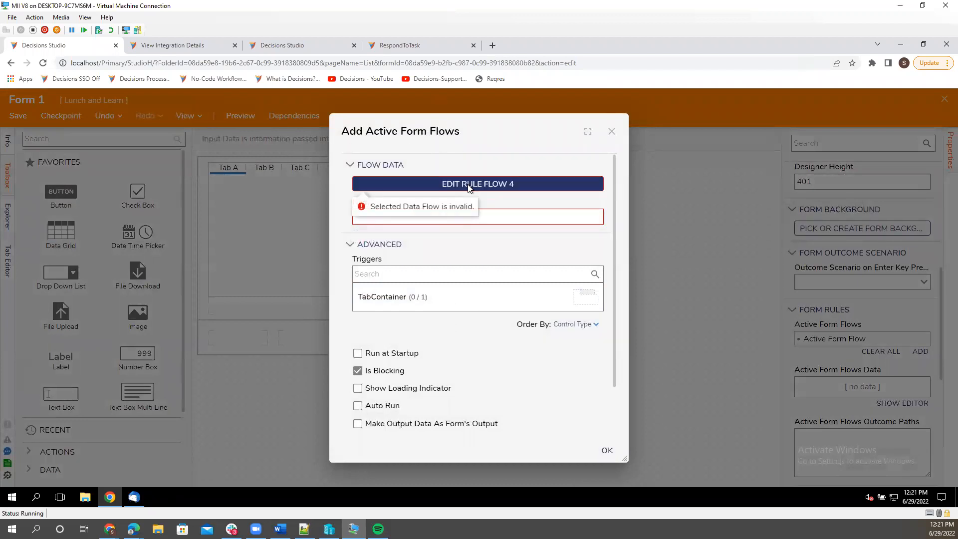
{"action": "left_click", "coordinate": [477, 183]}
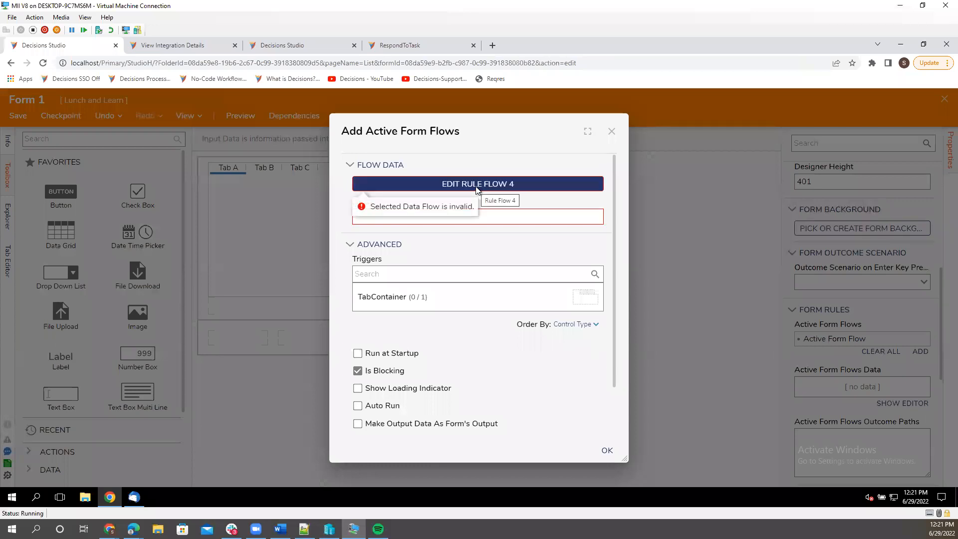
{"action": "left_click", "coordinate": [382, 296]}
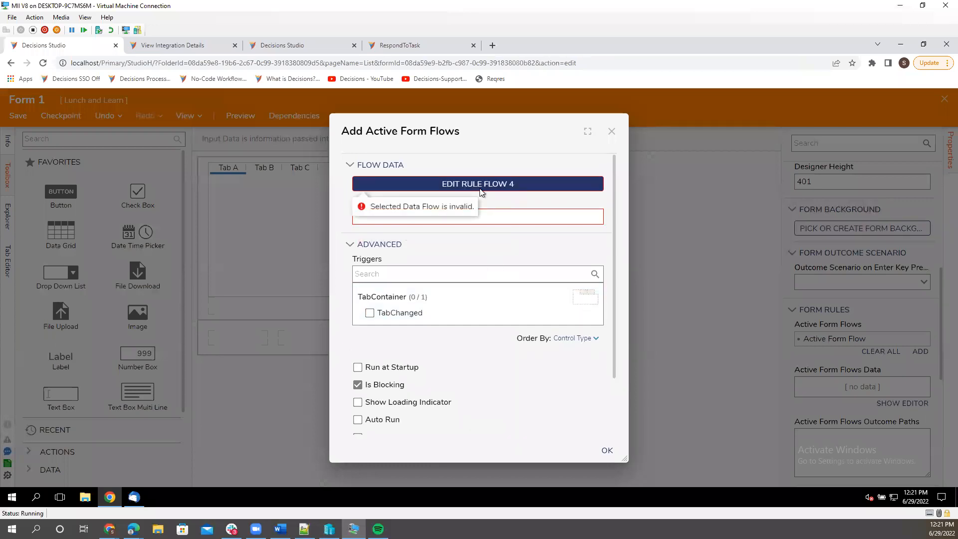
{"action": "left_click", "coordinate": [477, 183]}
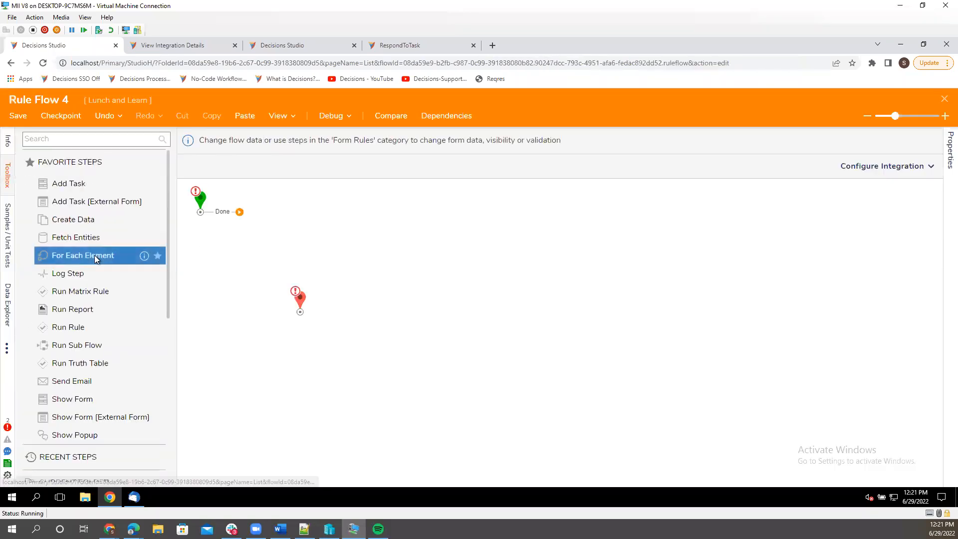
- Scroll down through the Rule Flow 4 toolbox before leaving the designer
{"action": "scroll", "scroll_direction": "down", "scroll_amount": 3}
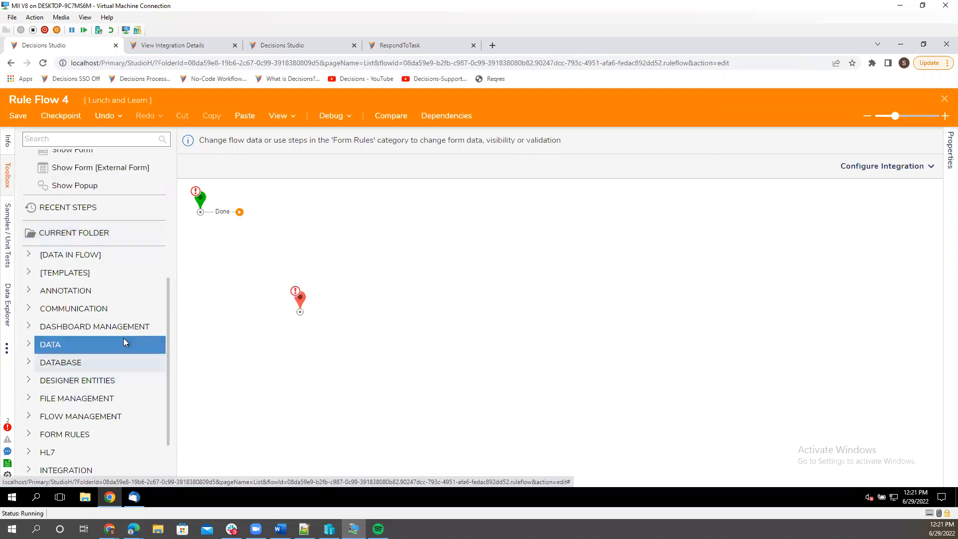
{"action": "scroll", "scroll_direction": "down", "scroll_amount": 3}
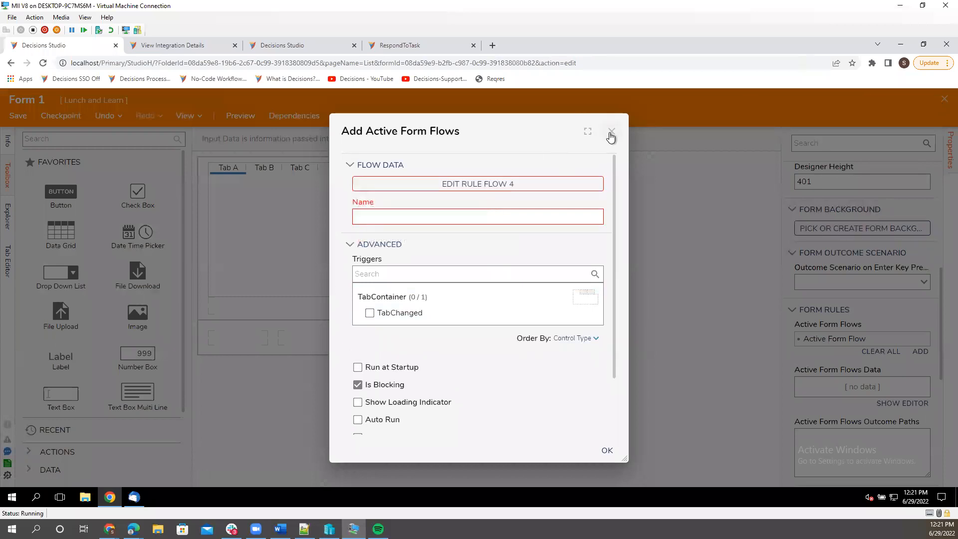
- Dismiss the Add Active Form Flows dialog for Form 1
{"action": "left_click", "coordinate": [609, 132]}
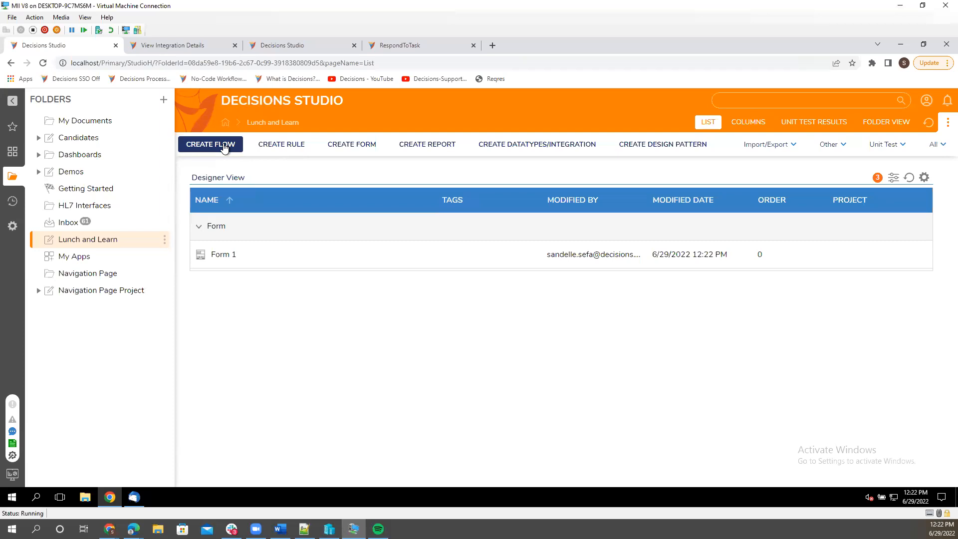
{"action": "mouse_move", "coordinate": [229, 157]}
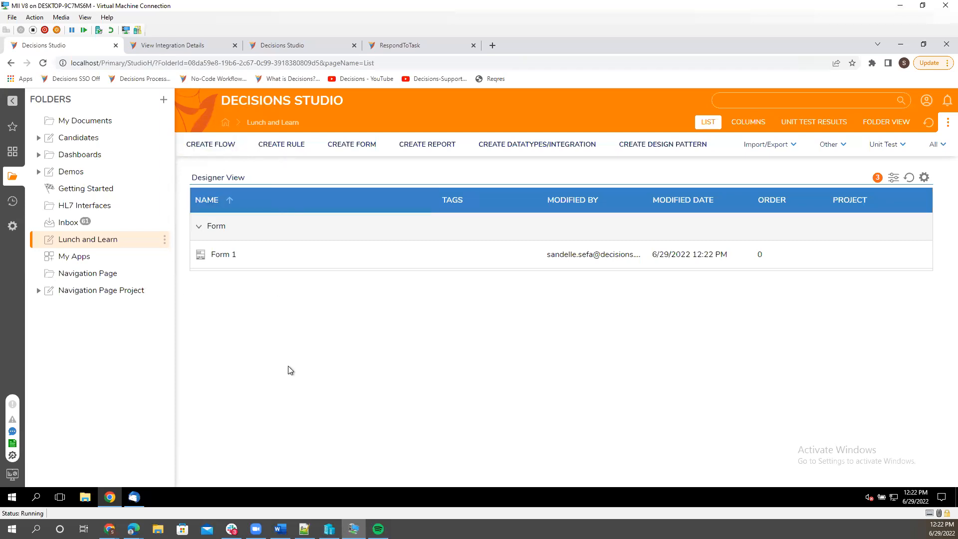
{"action": "mouse_move", "coordinate": [391, 351]}
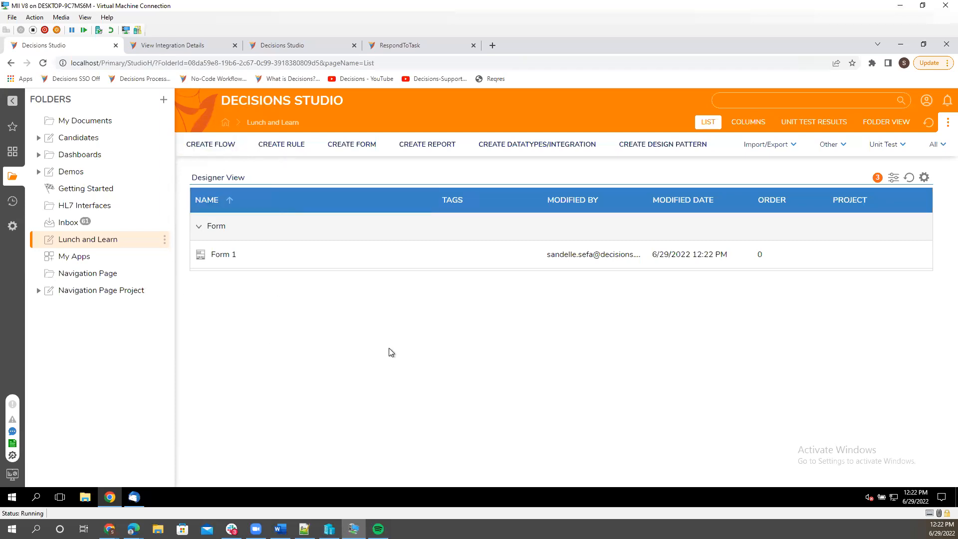
{"action": "mouse_move", "coordinate": [392, 340]}
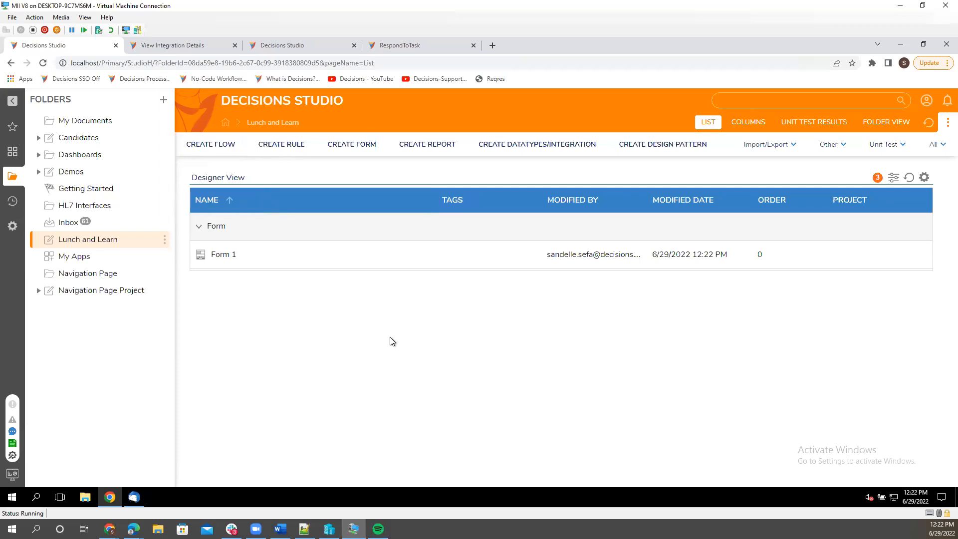